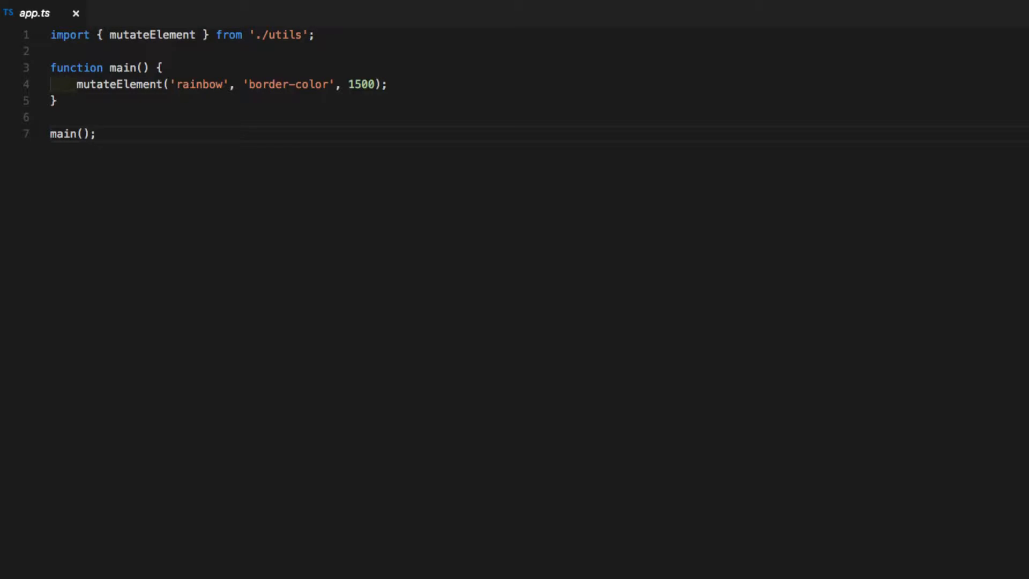
Write class App { } with an empty constructor() {} above main in app.ts.
click(98, 134)
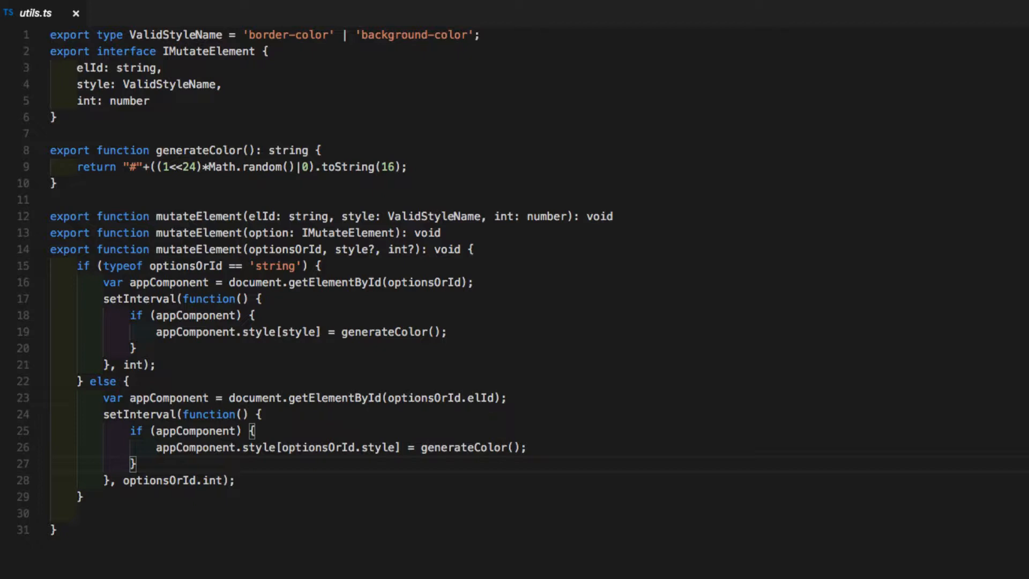
click(34, 13)
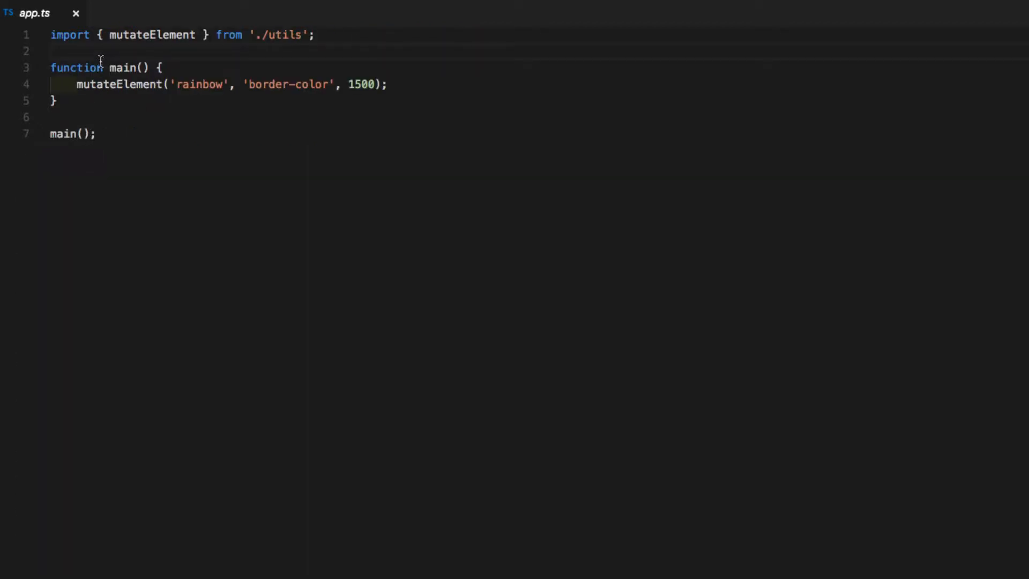
key(Enter)
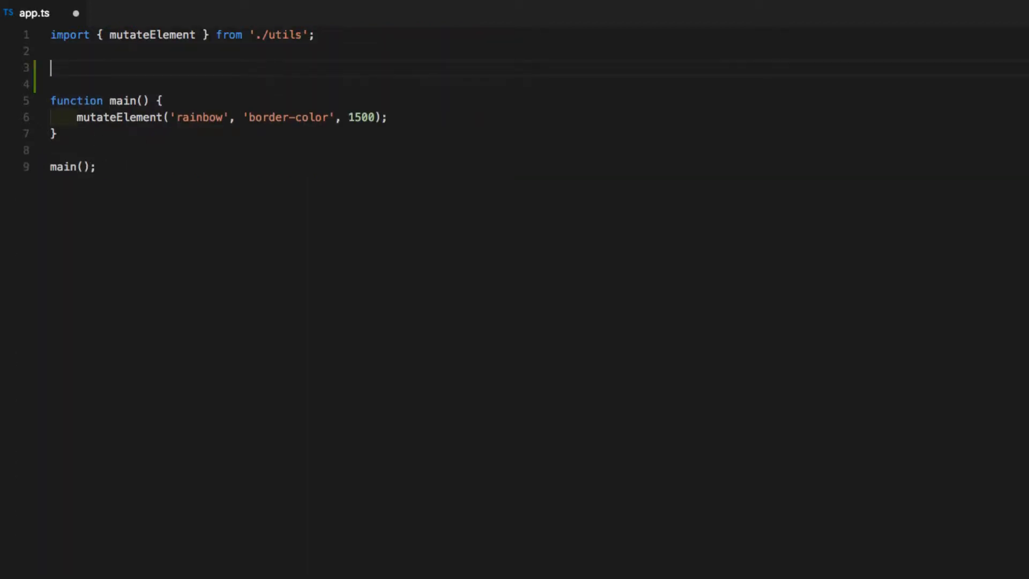
text(class)
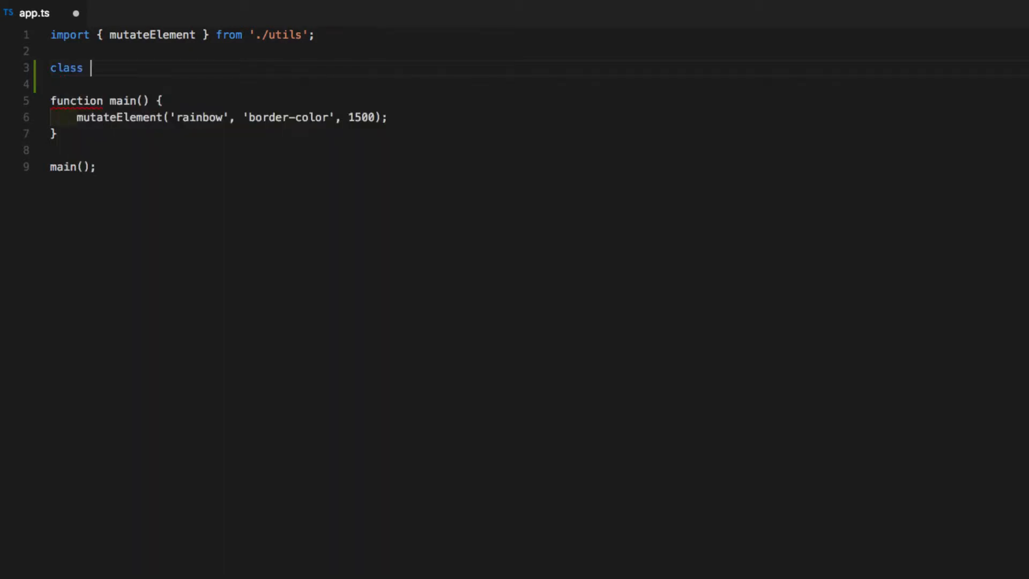
text(App {)
text(constructor()
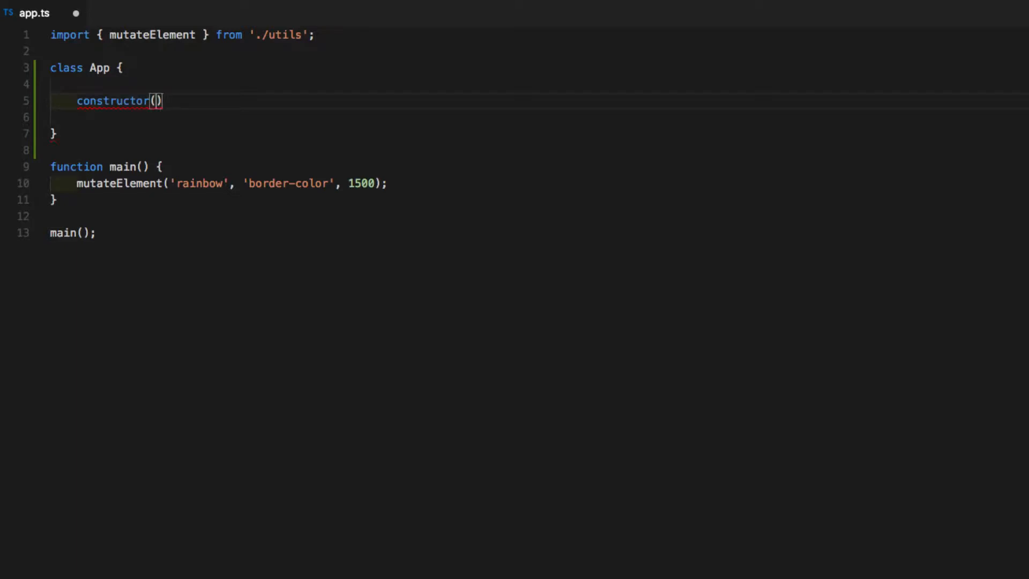
text({})
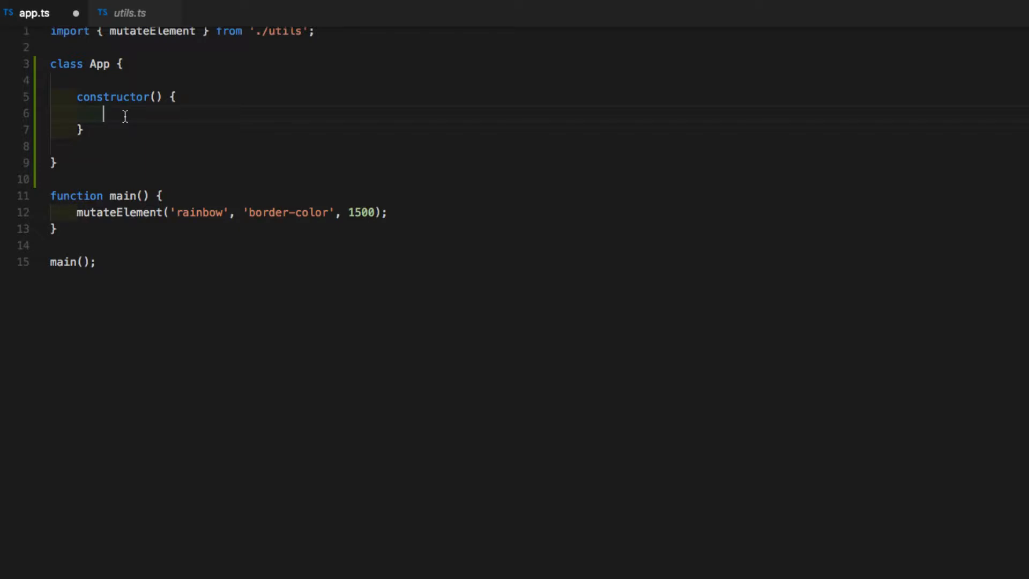
click(166, 212)
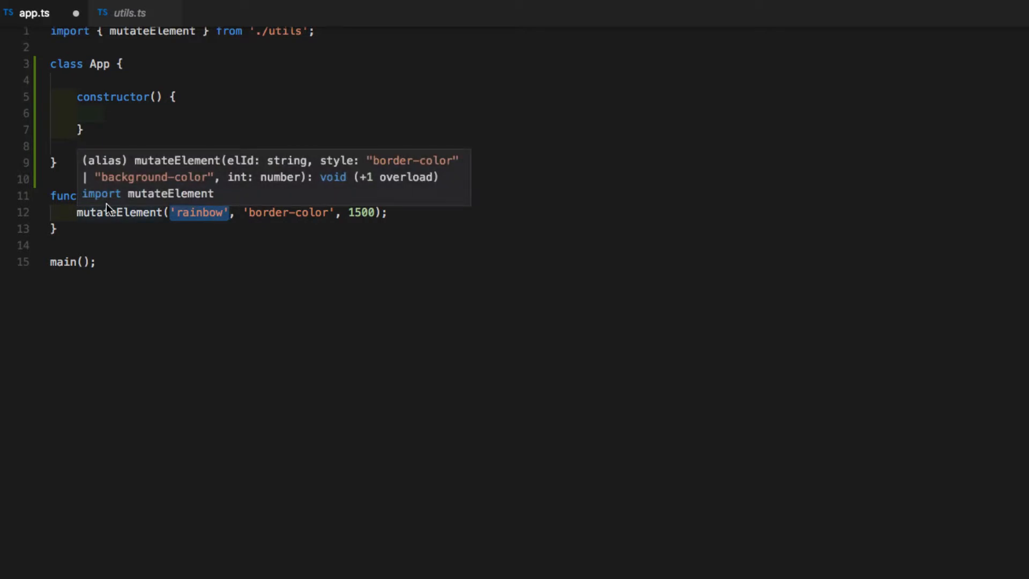
mouse_move(80, 120)
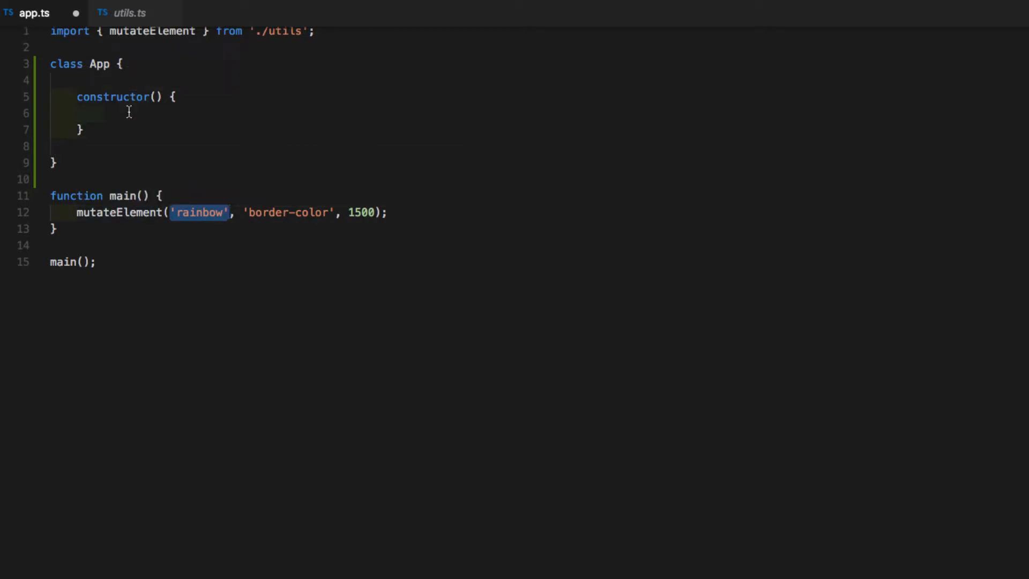
Assign this.id = 'rainbow' in the constructor and inspect the flagged id error.
text(this.)
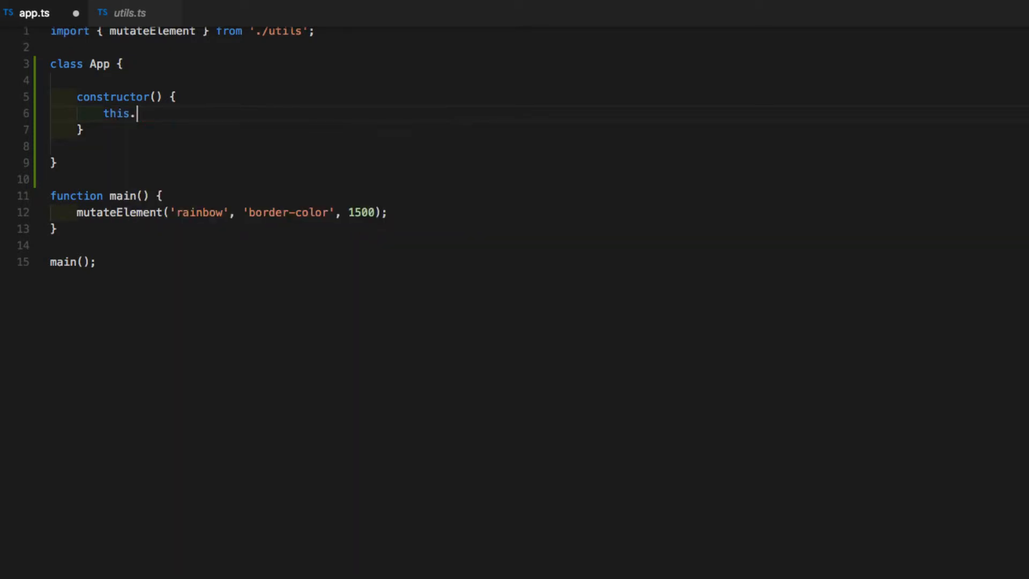
text(id =)
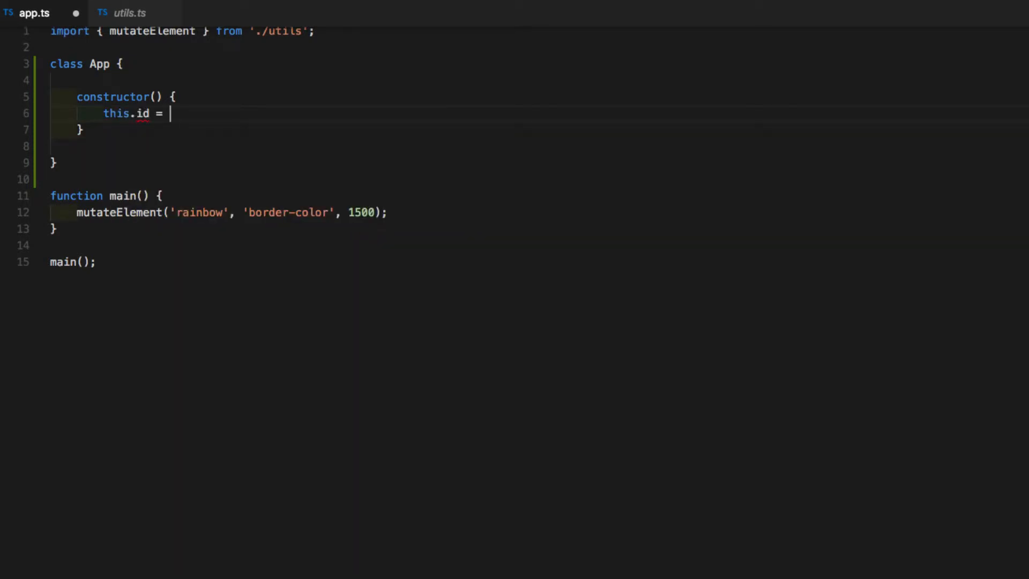
text('')
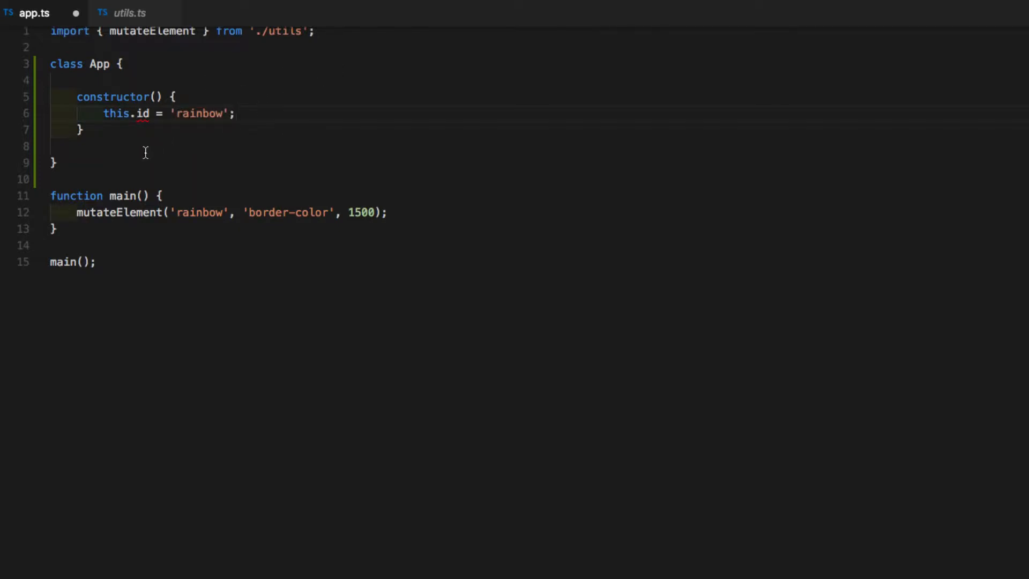
mouse_move(150, 127)
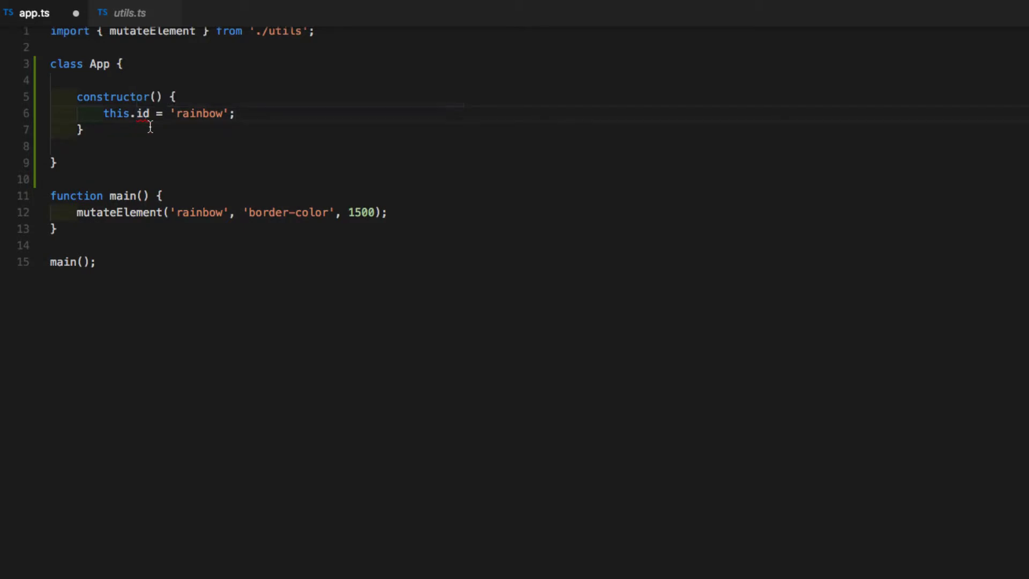
mouse_move(139, 113)
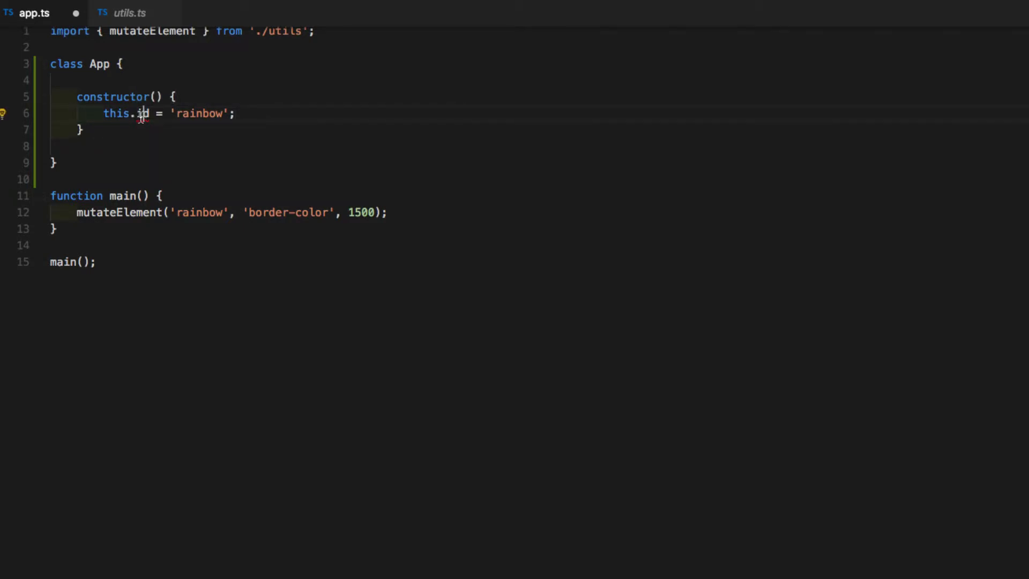
mouse_move(142, 113)
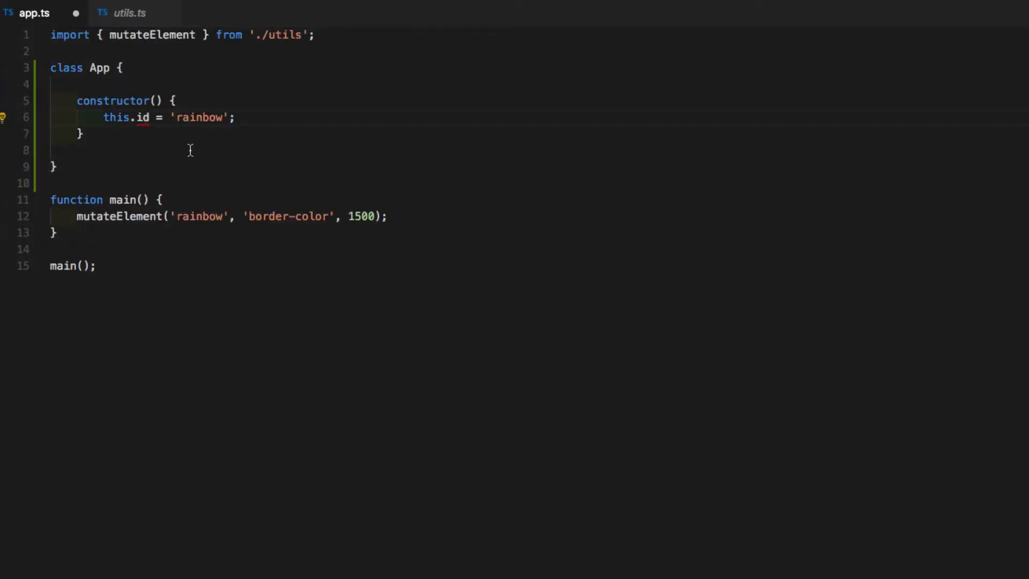
mouse_move(134, 86)
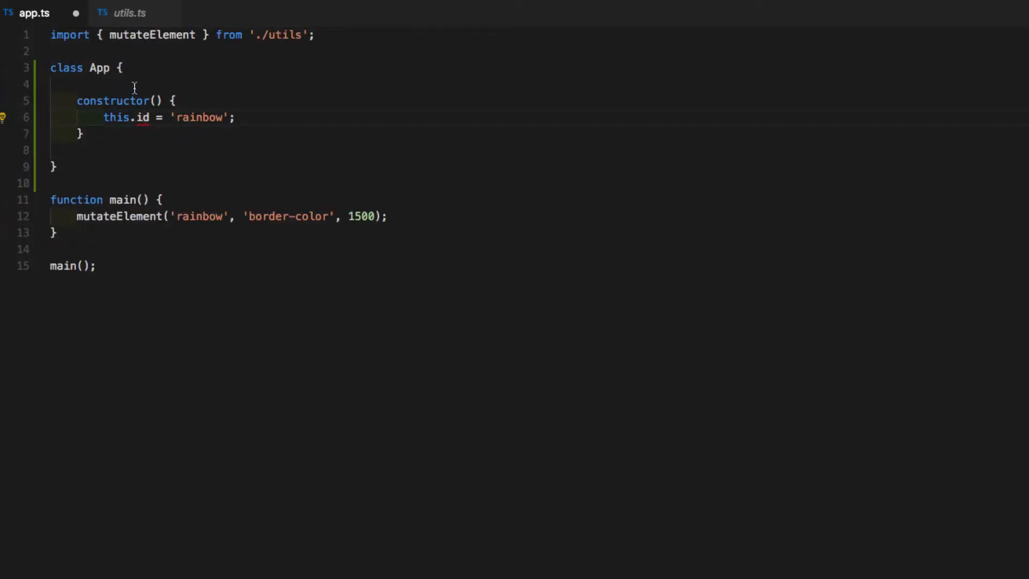
click(51, 84)
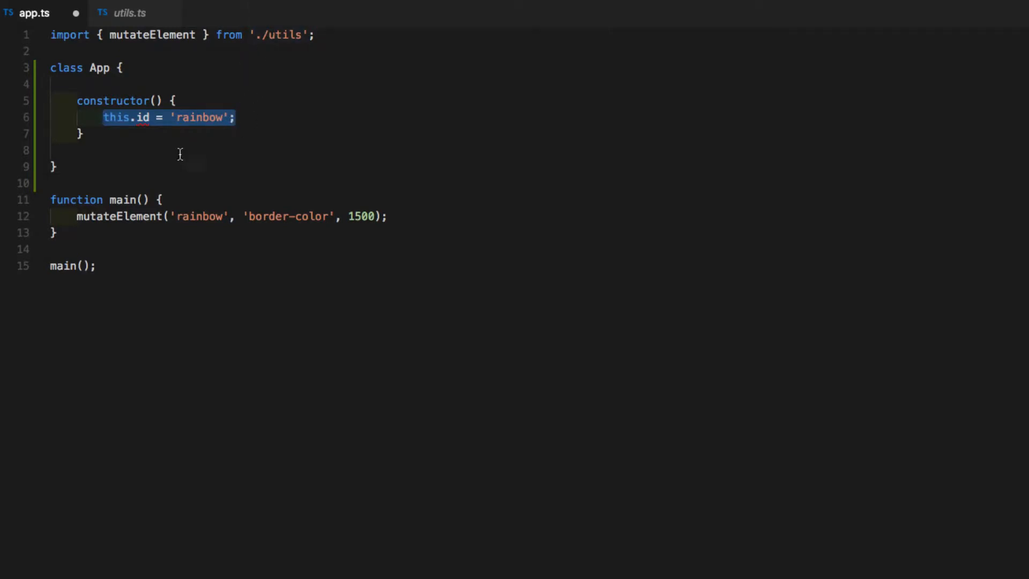
click(207, 118)
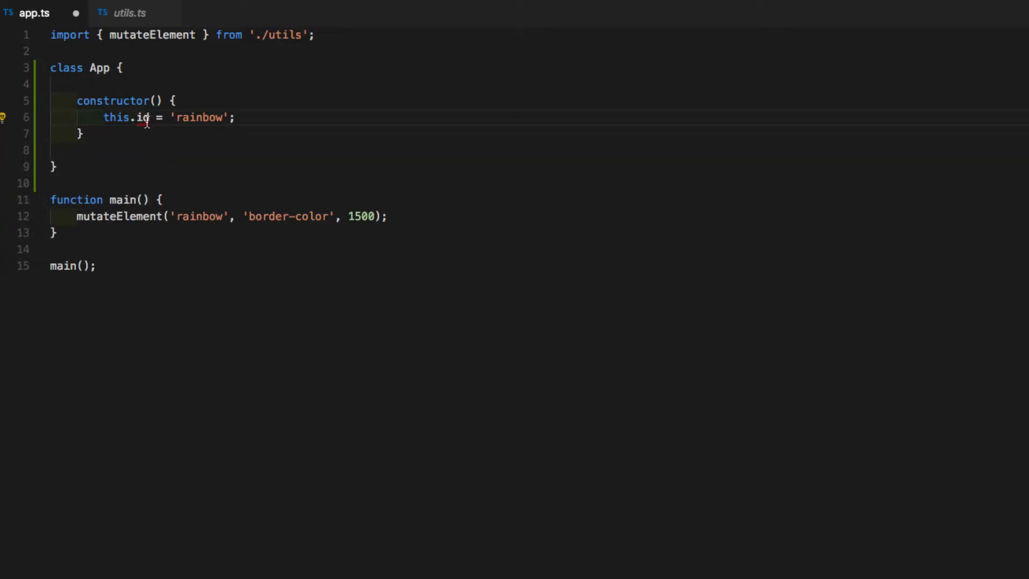
mouse_move(143, 118)
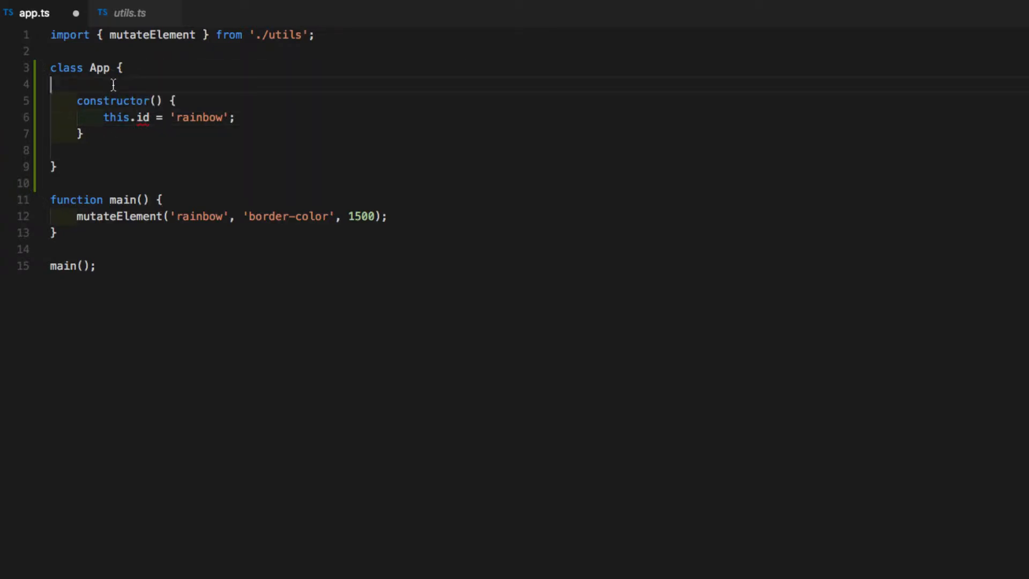
Declare id: string above the constructor and remove the extra blank line in App.
text(id)
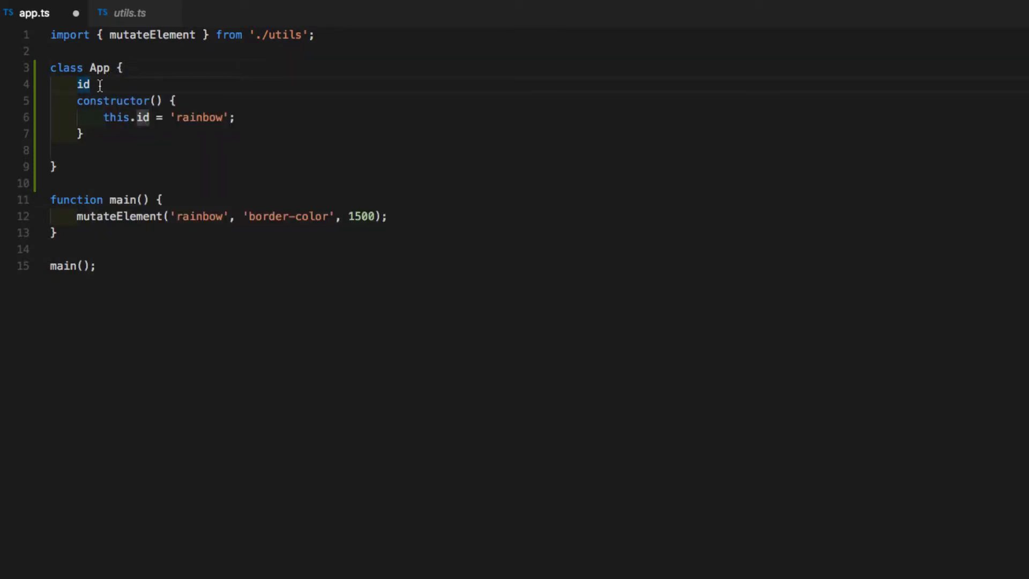
mouse_move(83, 98)
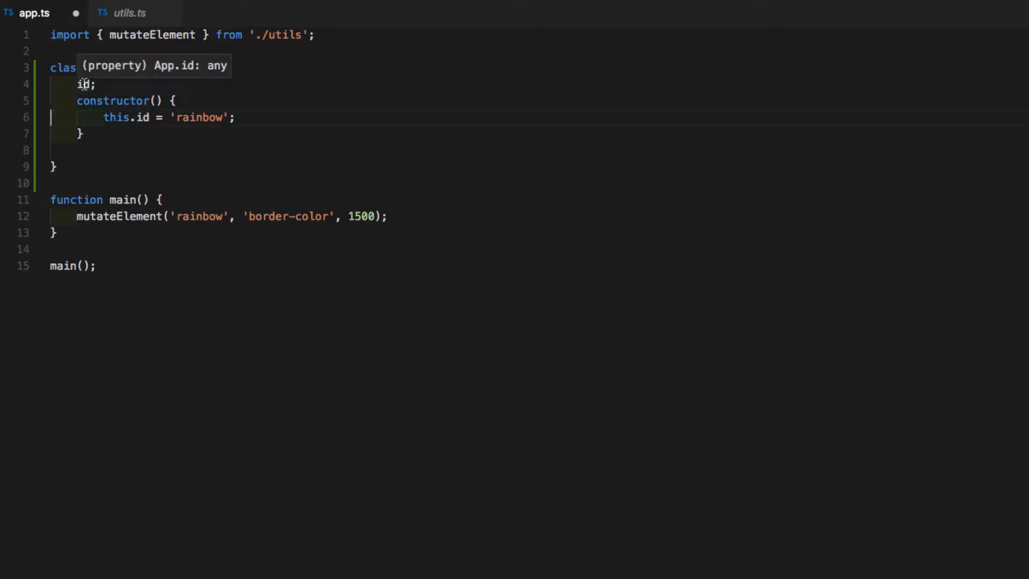
mouse_move(208, 248)
text(: )
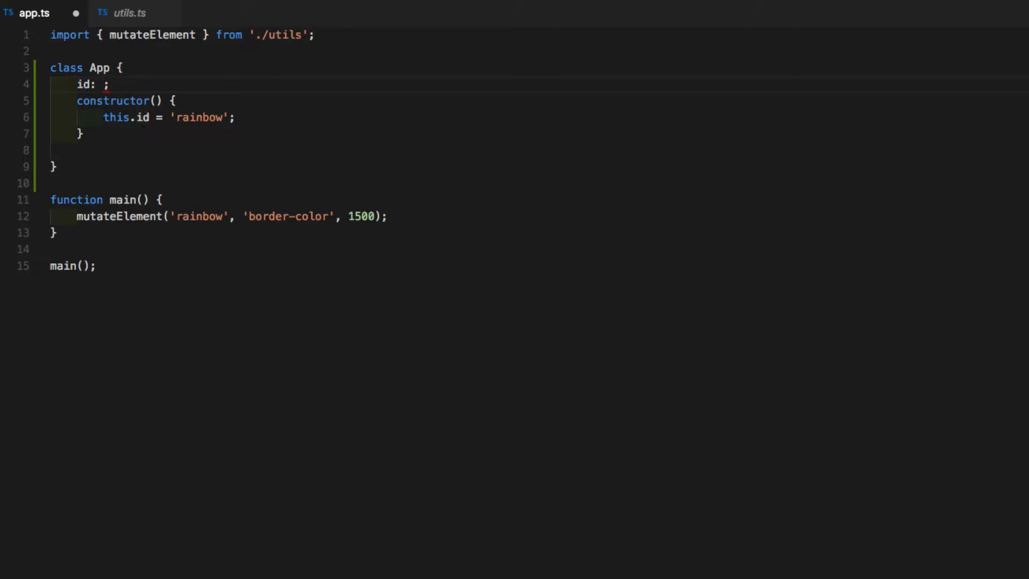
click(102, 84)
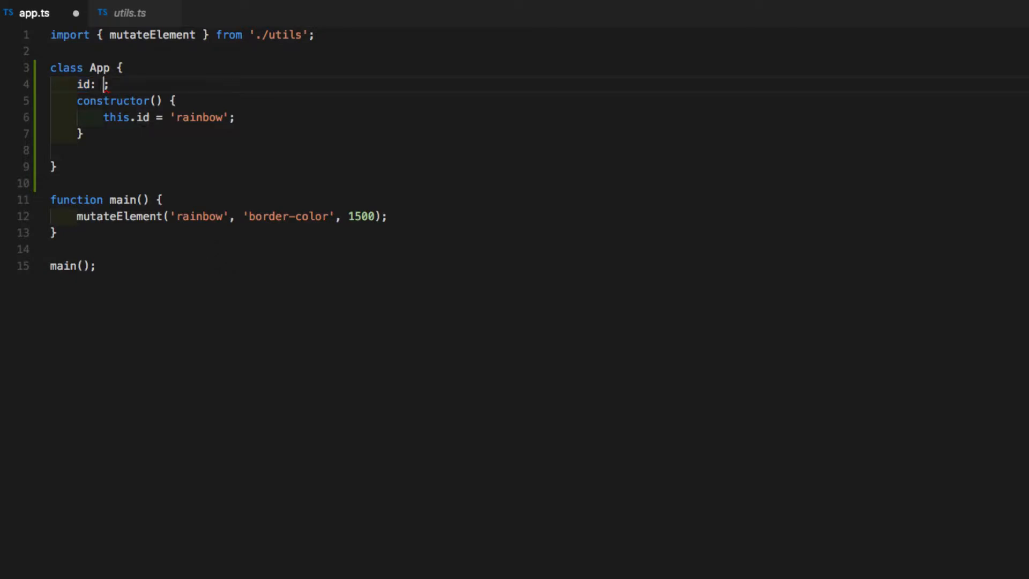
text(string)
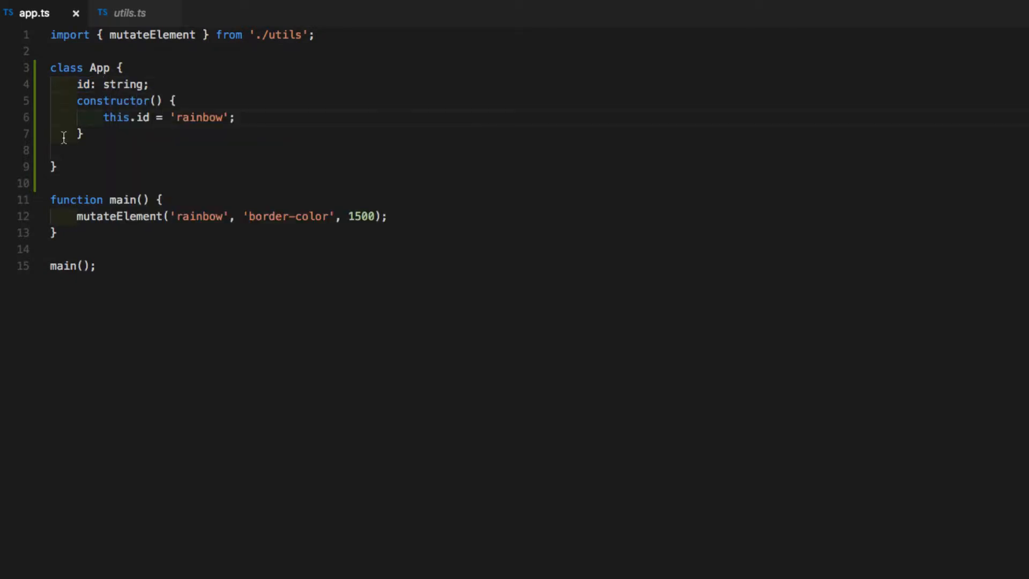
double_click(111, 83)
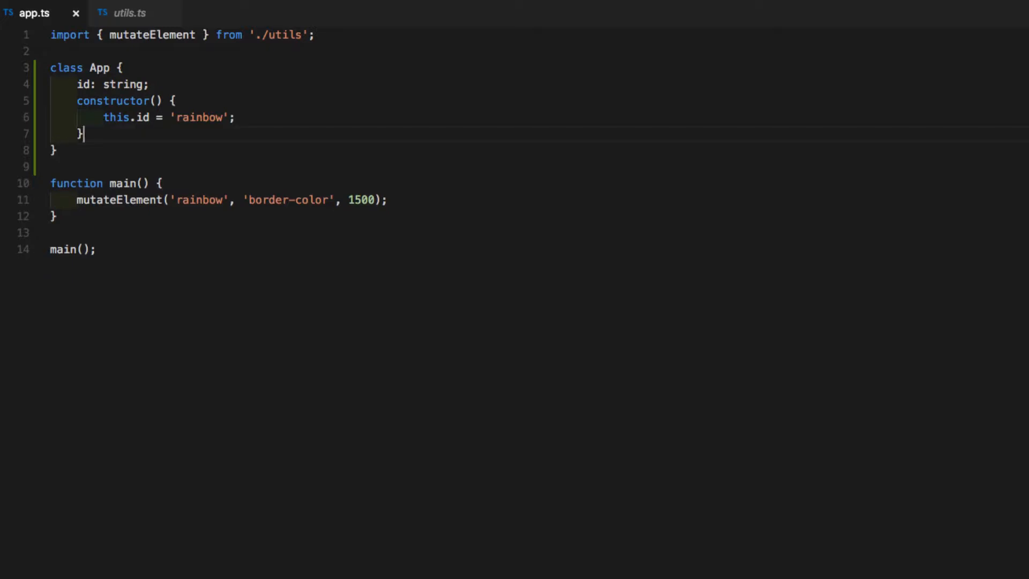
click(77, 135)
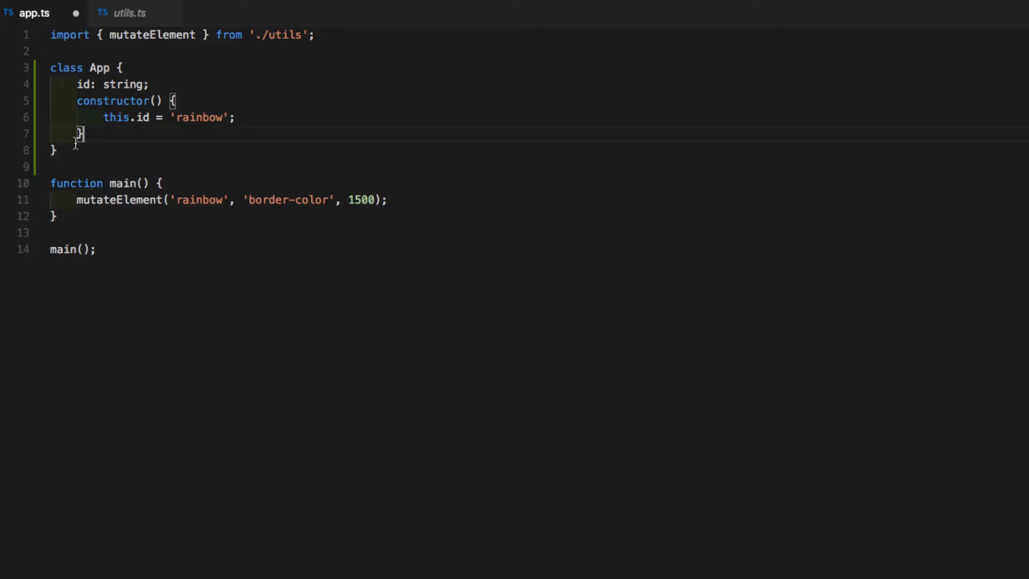
mouse_move(262, 55)
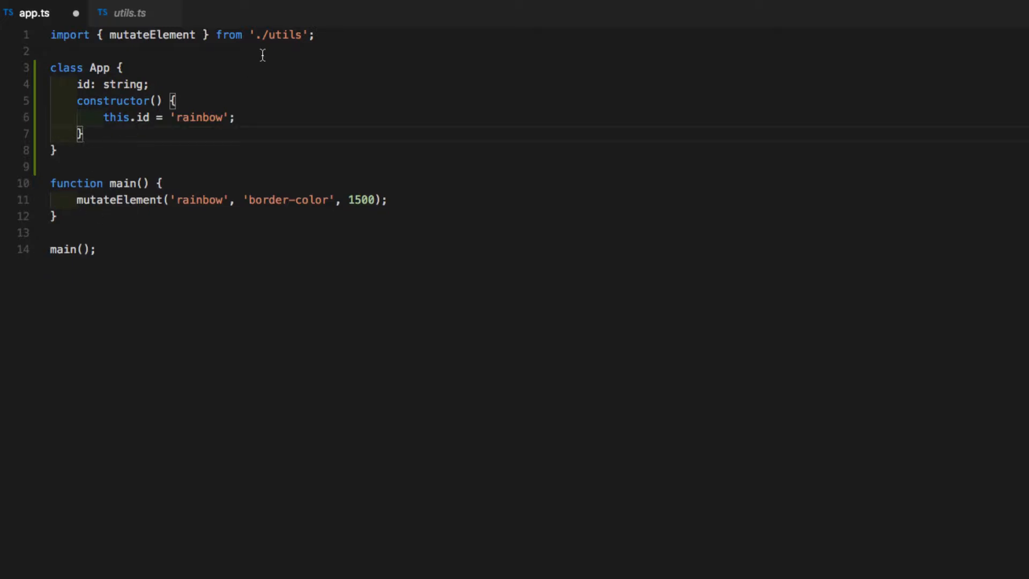
double_click(121, 84)
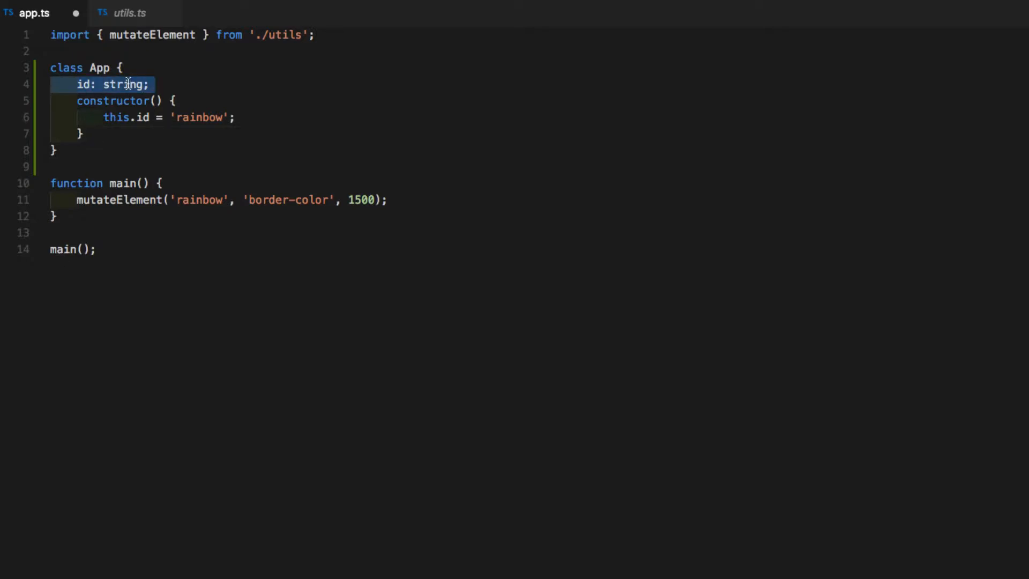
Assign this.styleName = 'border-color' and this.timeout = 1500 in the constructor.
key(enter)
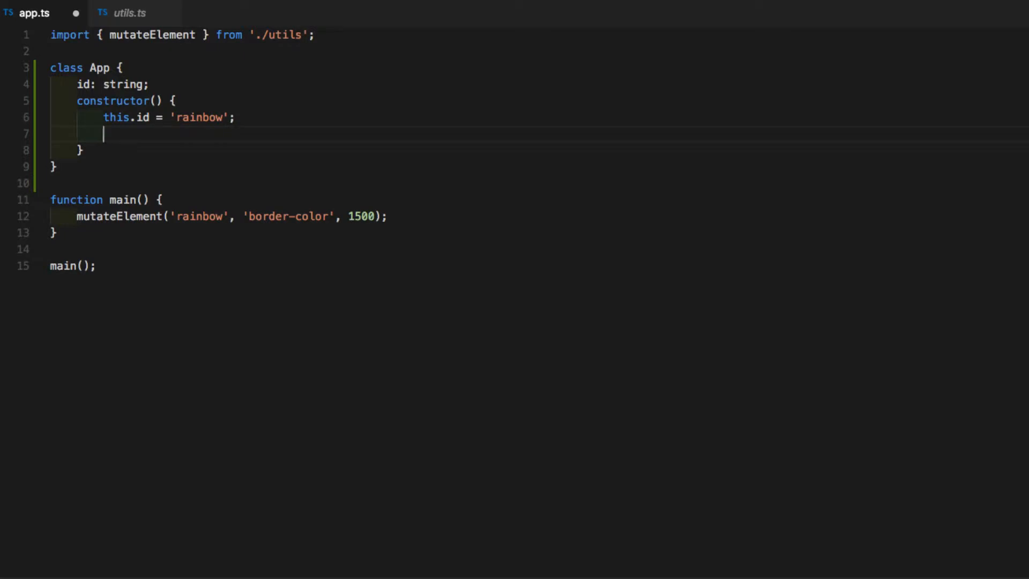
text(this.)
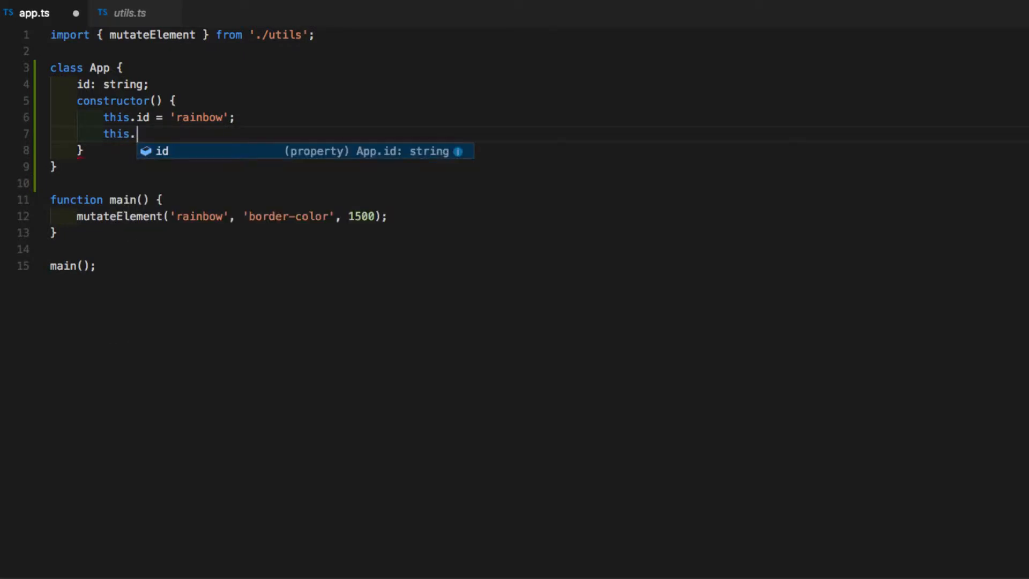
text(style)
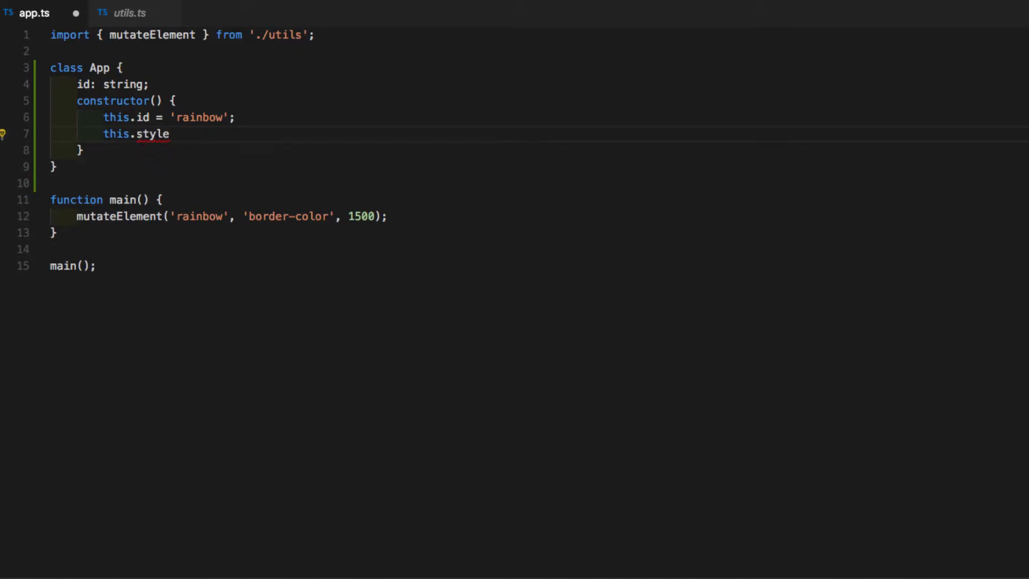
text(Name = 'border-color';)
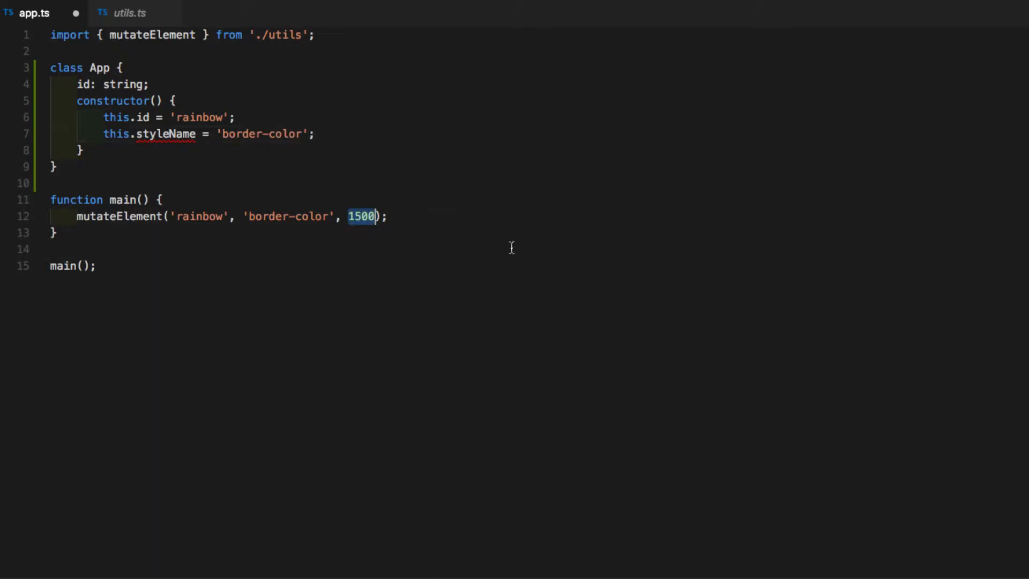
key(Enter)
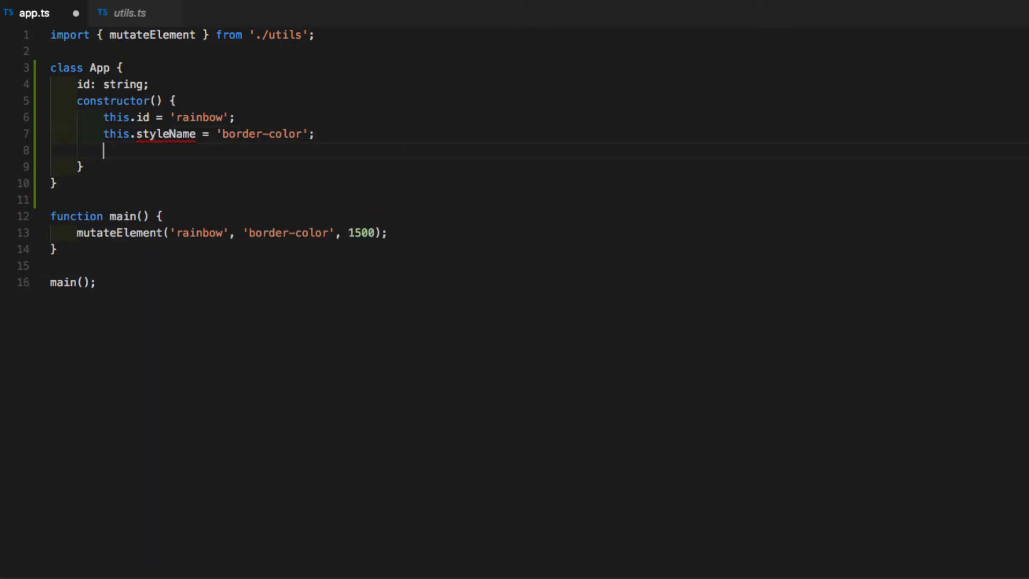
text(this.)
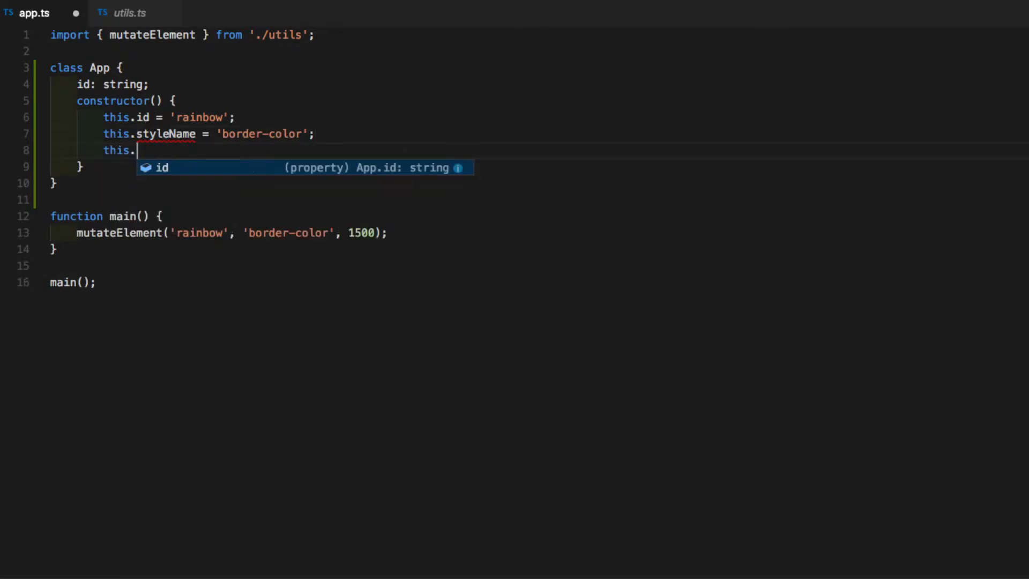
text(timeout = 1500;)
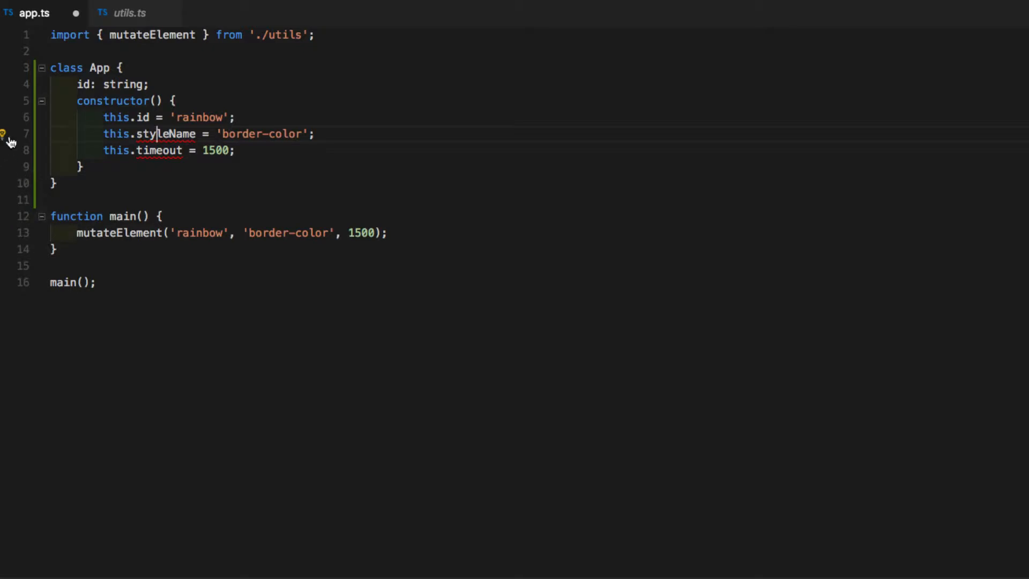
Quick-fix declarations for styleName: string and timeout: number, then save app.ts.
click(3, 134)
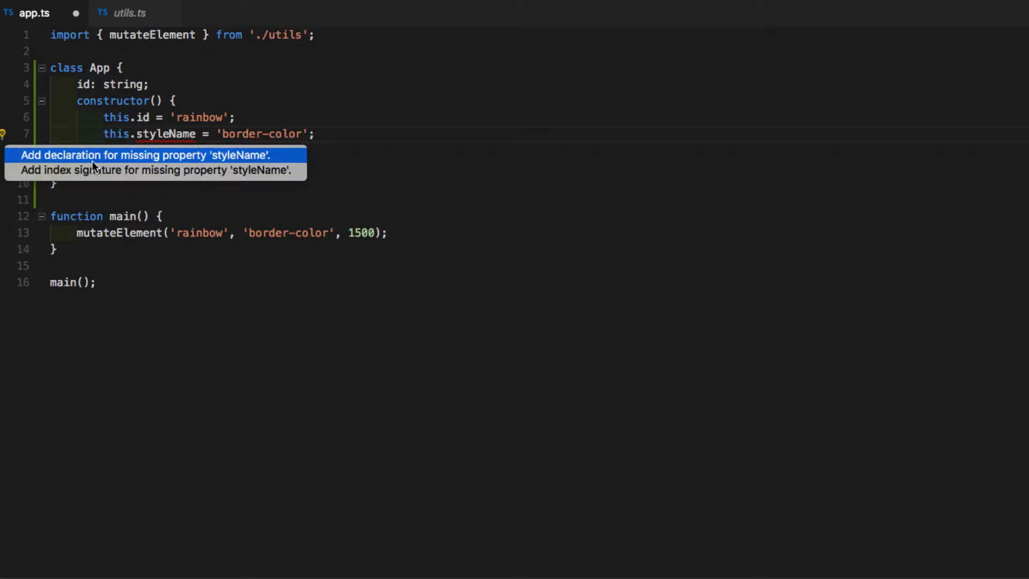
mouse_move(118, 162)
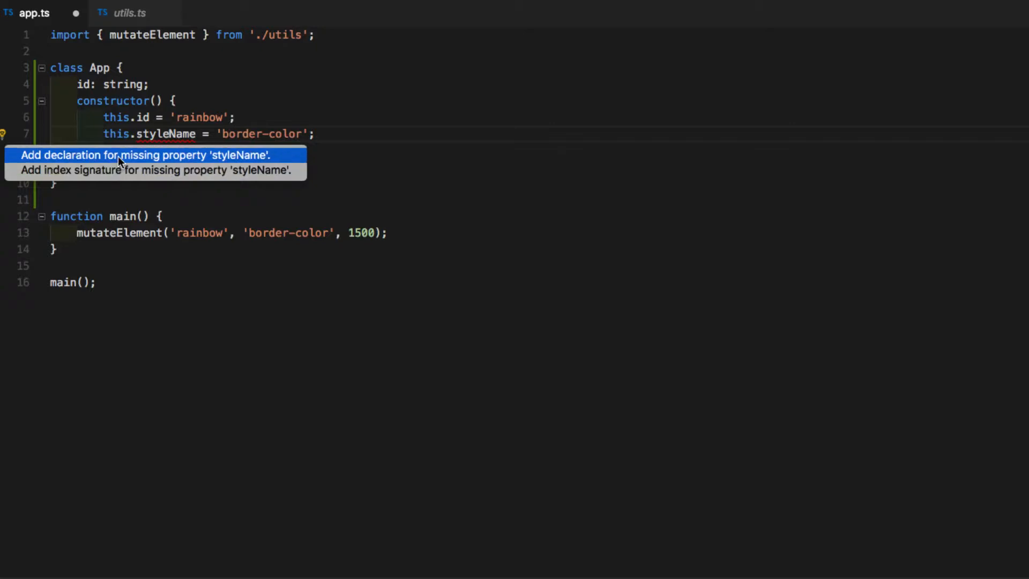
click(144, 154)
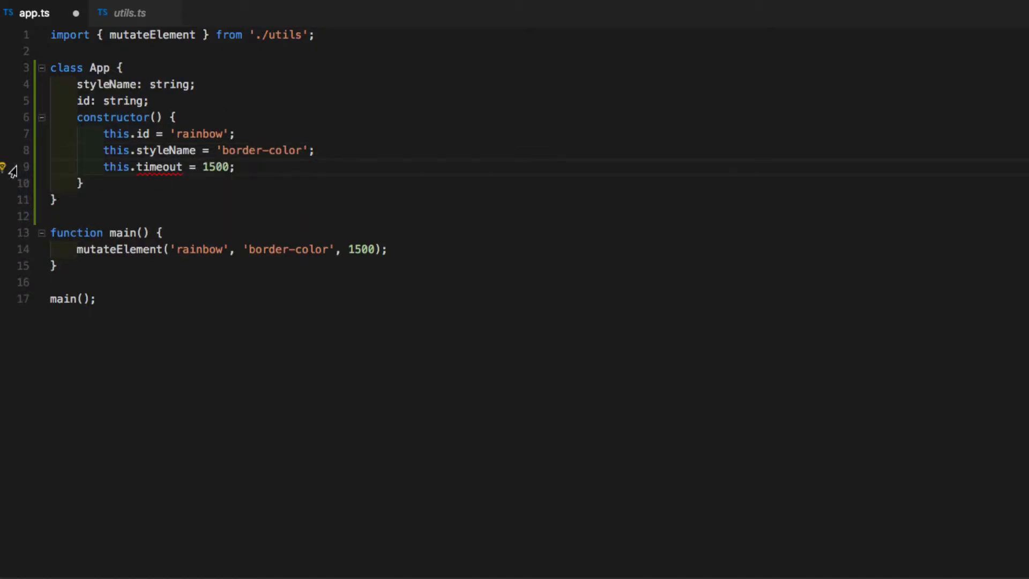
click(7, 167)
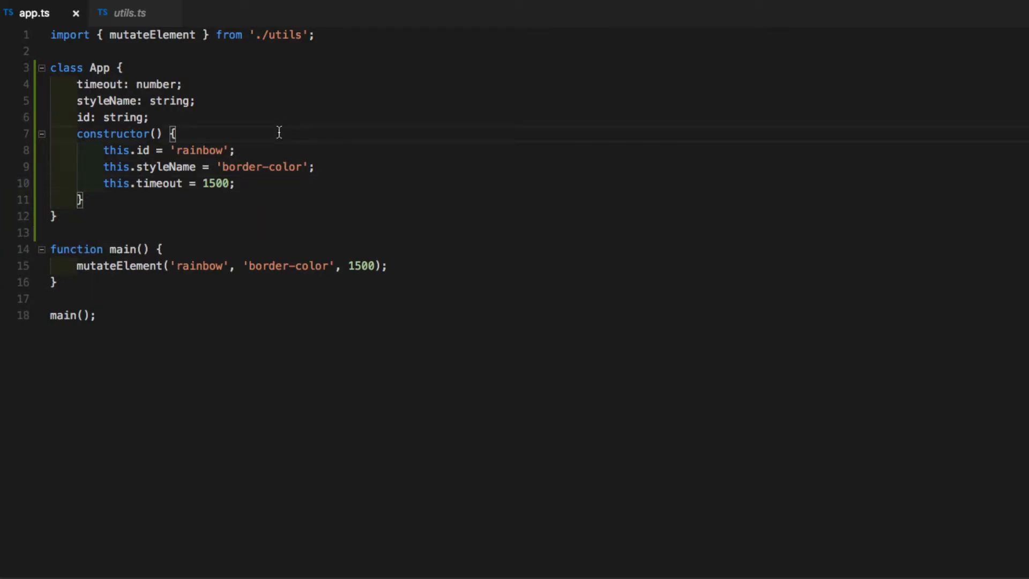
mouse_move(268, 321)
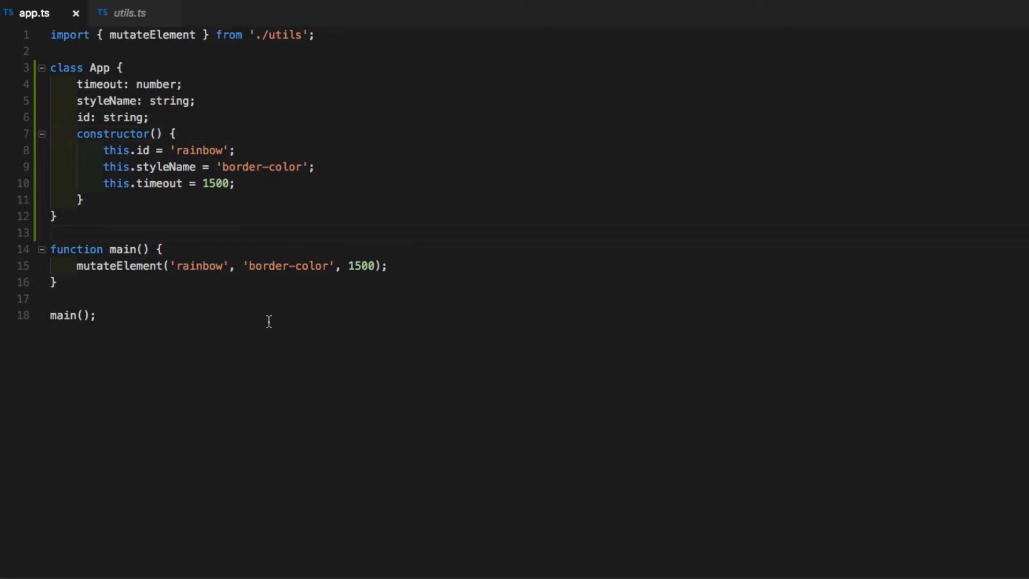
Give main an AppComponetClass parameter and add const app = new AppComponetClass().
click(141, 249)
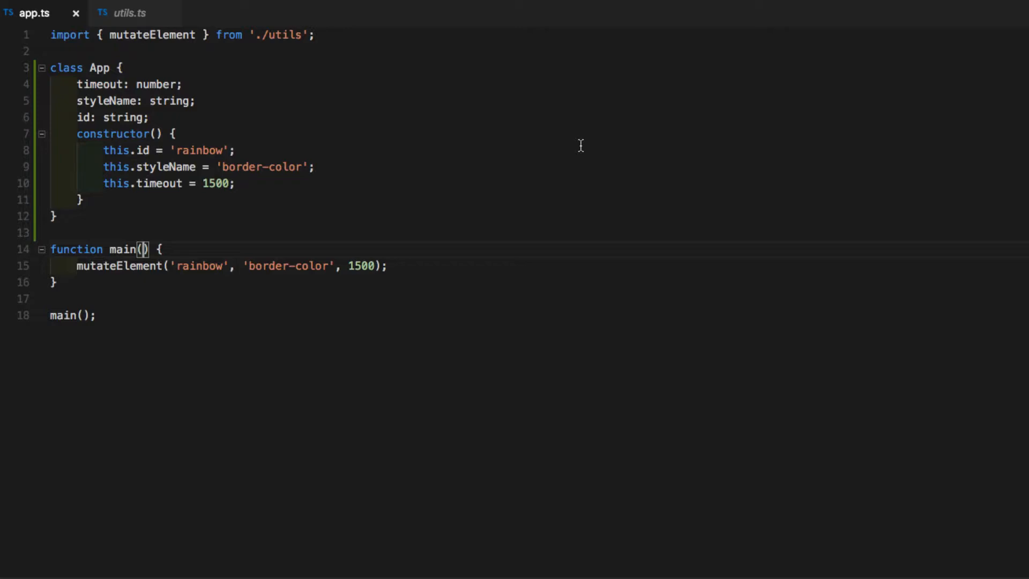
text(AppComponet)
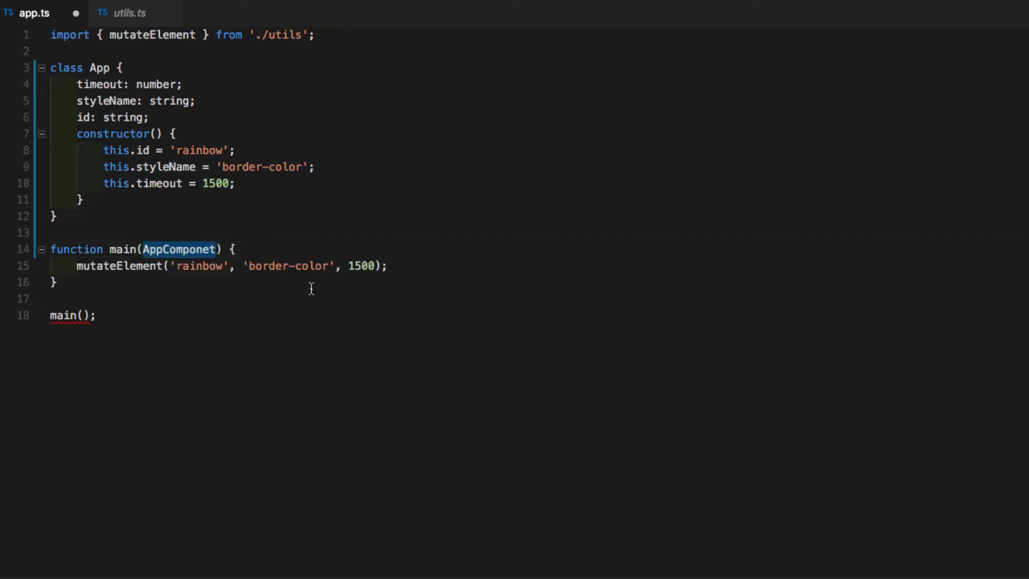
key(Enter)
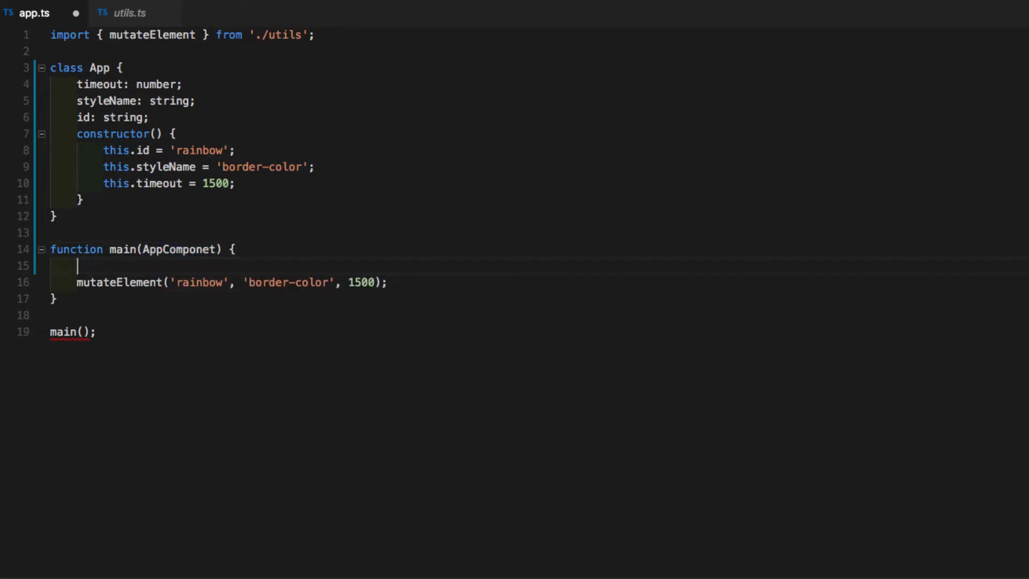
text(const)
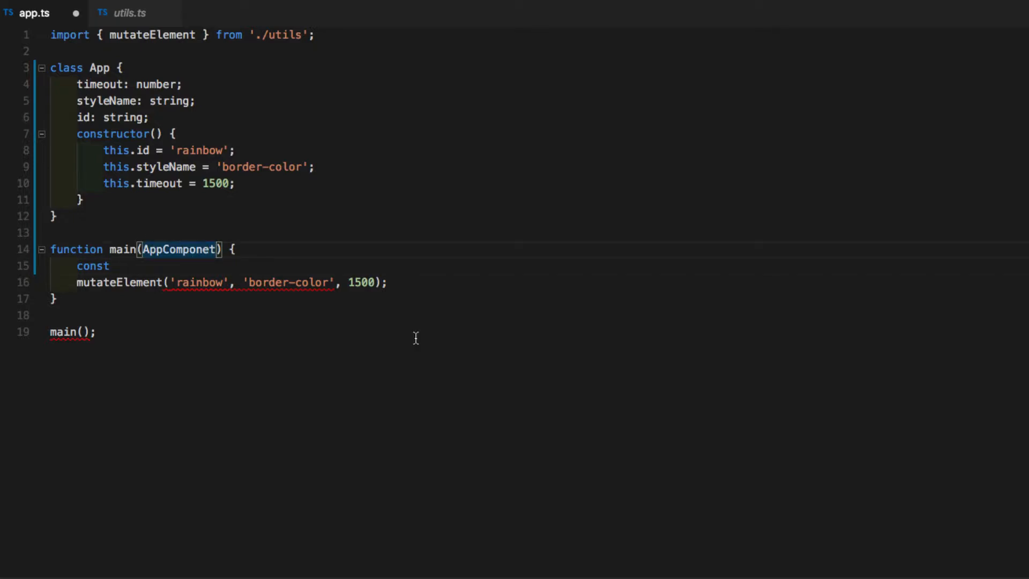
text(Class)
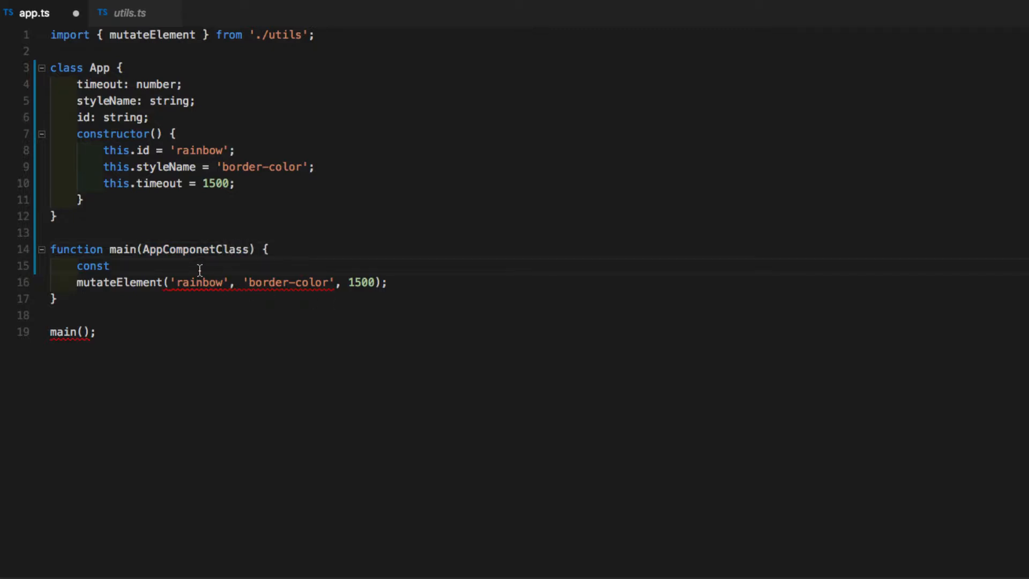
text(app =)
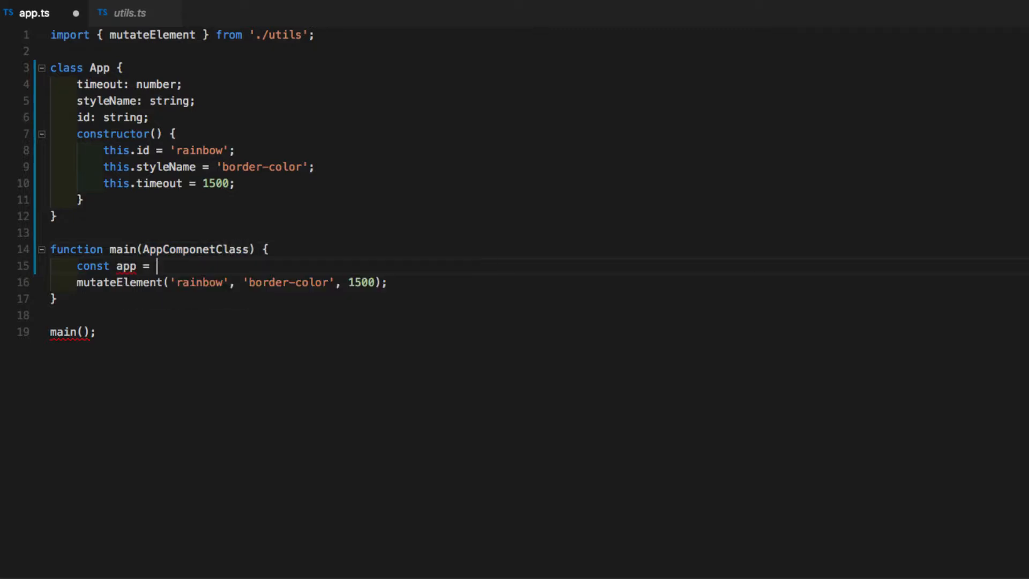
text(new AppComponetClass();)
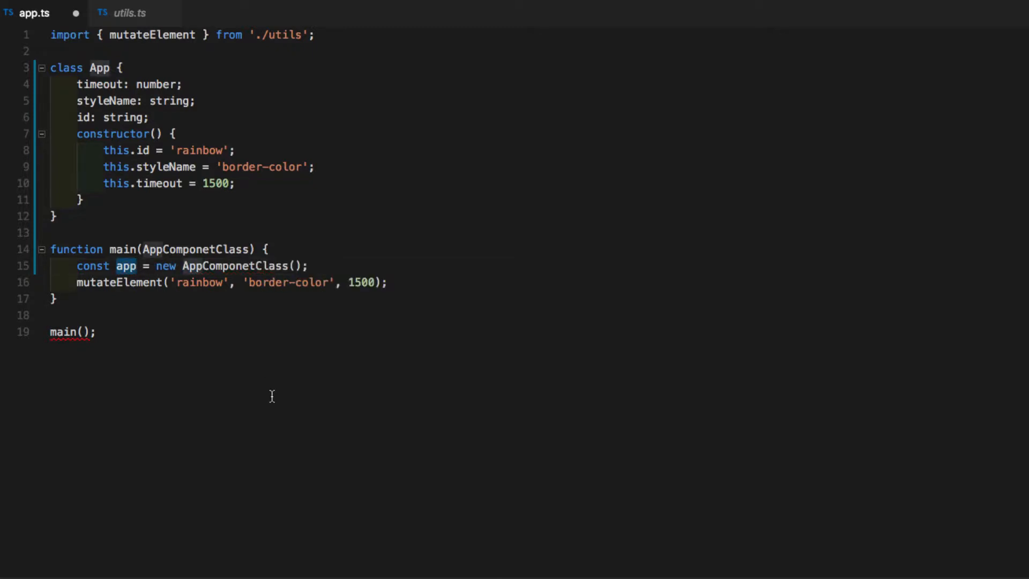
mouse_move(170, 284)
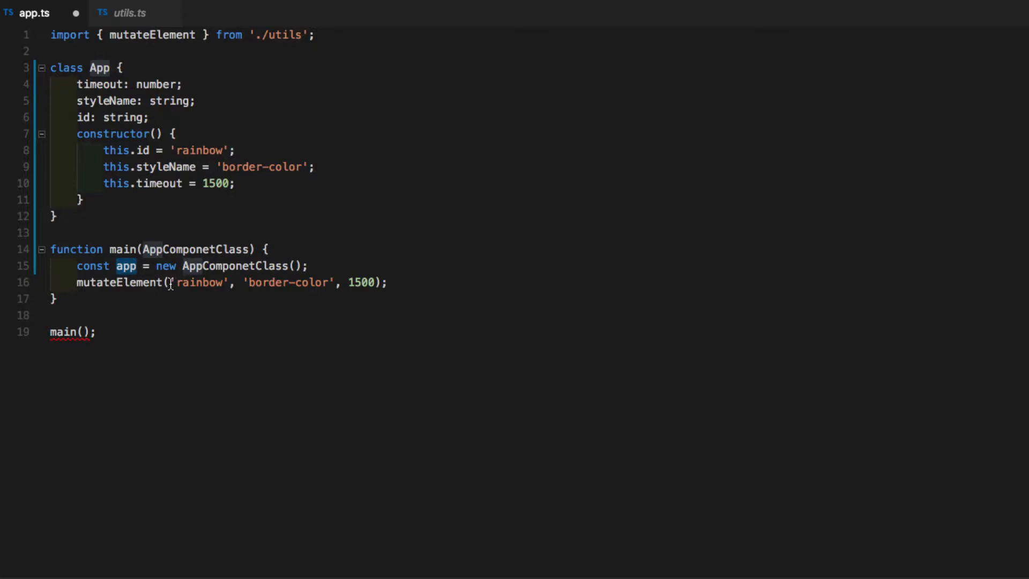
Pass app to mutateElement, call main(App), and switch to utils.ts.
text(app);)
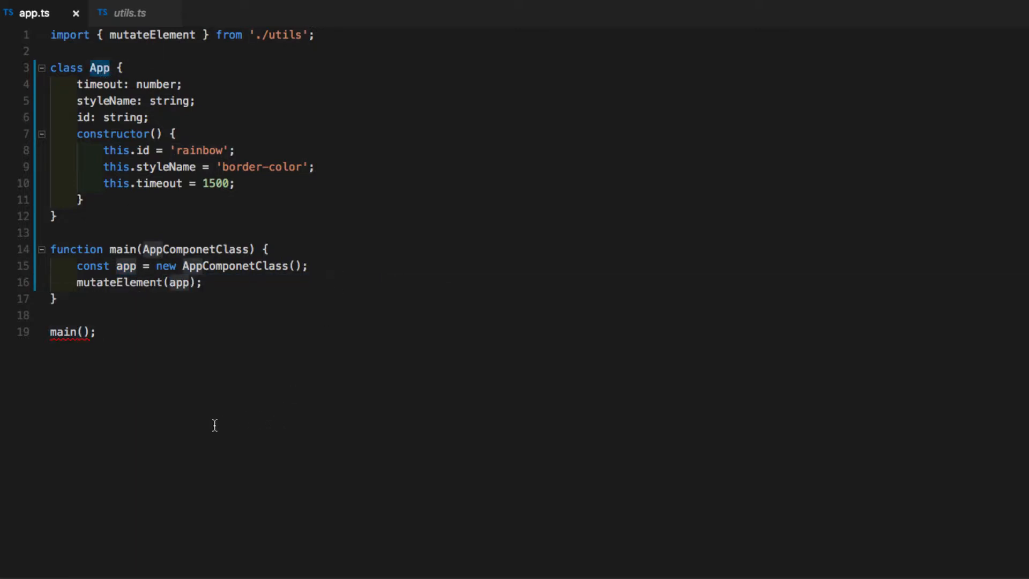
click(82, 332)
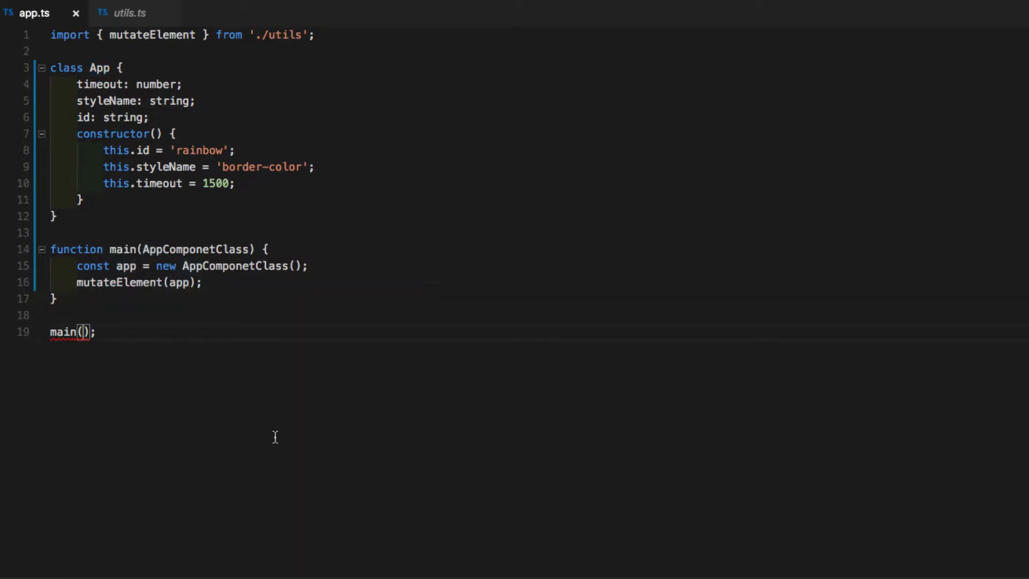
text(App)
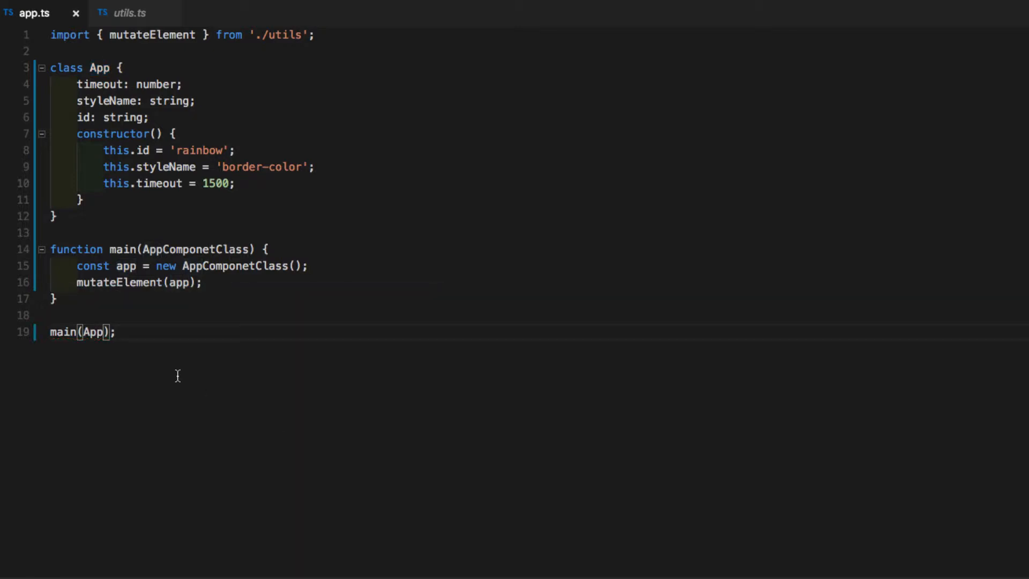
click(127, 12)
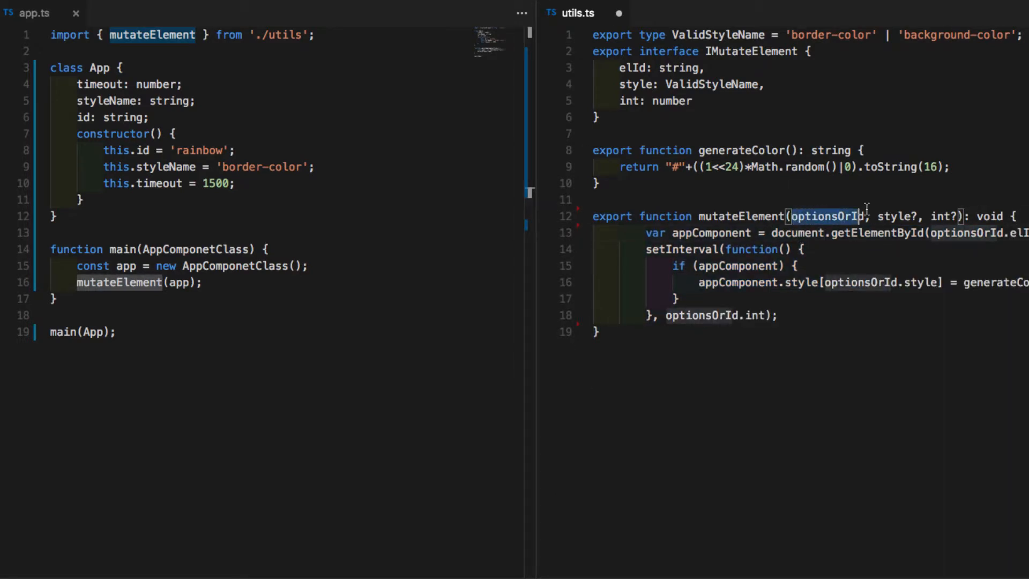
Make mutateElement take a single app parameter, using app.elId instead of optionsOrId.
text(app)
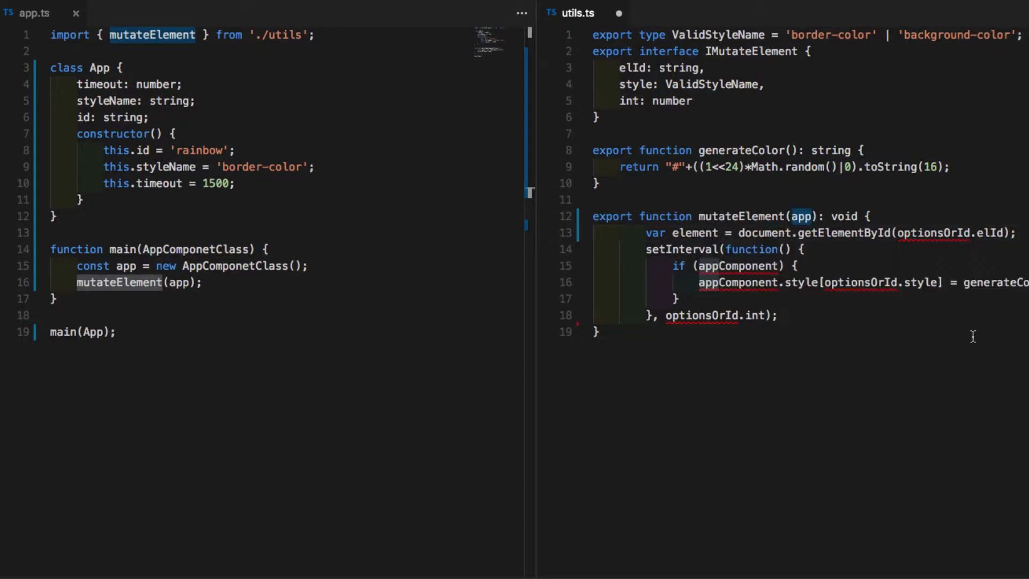
mouse_move(925, 233)
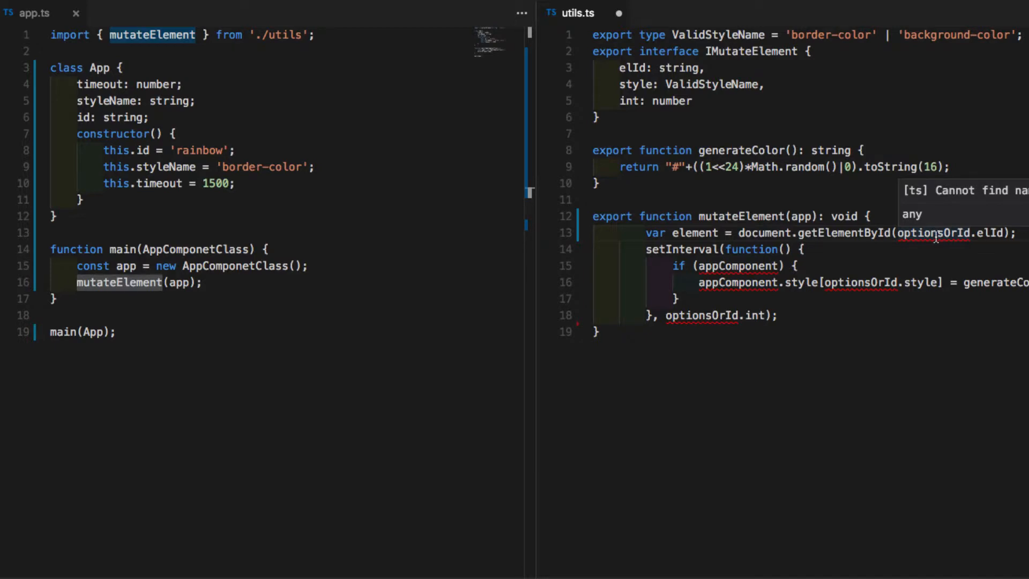
right_click(940, 233)
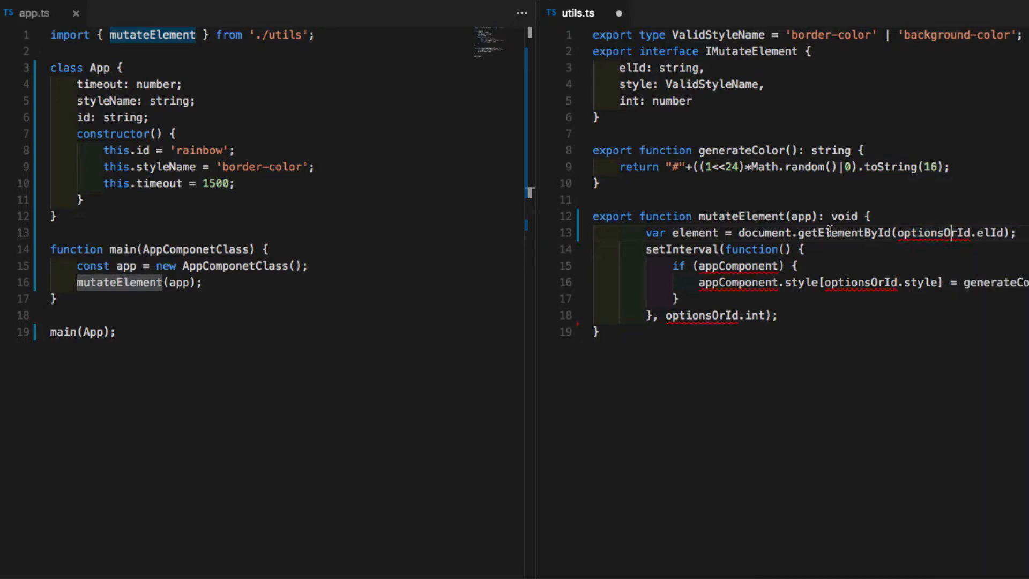
double_click(801, 215)
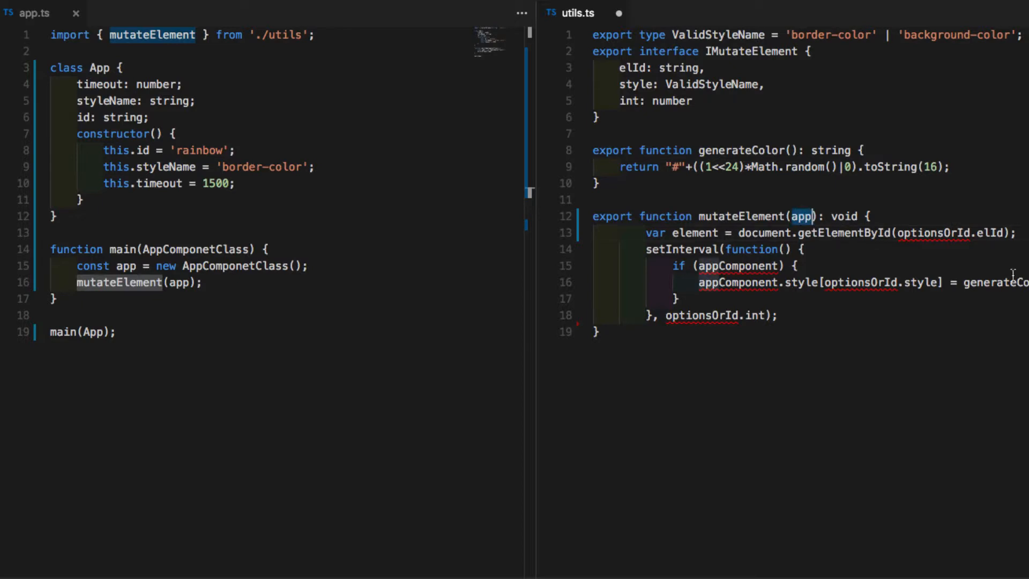
text(app)
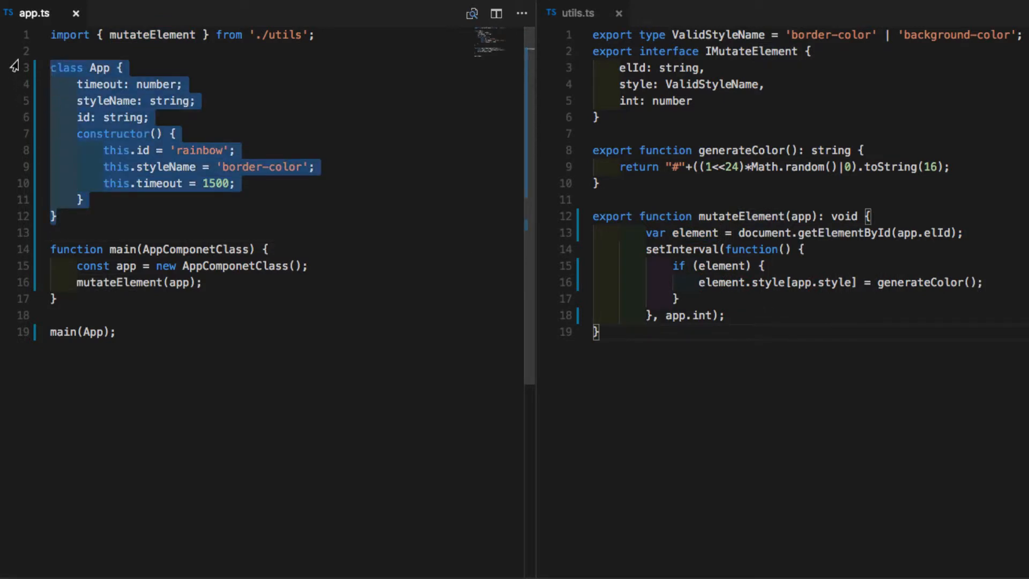
Move App into utils.ts as an export, import App in app.ts, and annotate app: App.
key(Delete)
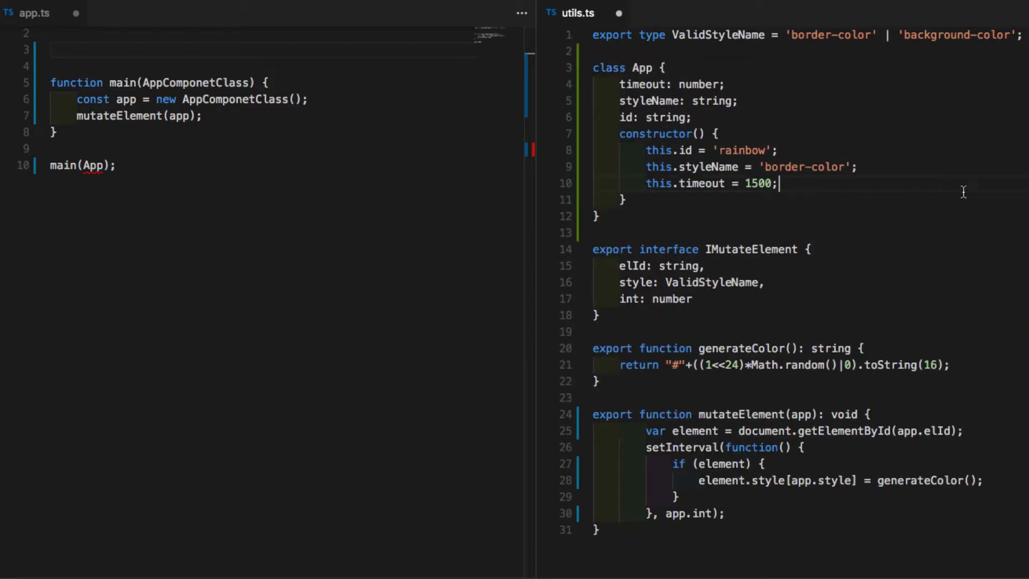
mouse_move(606, 97)
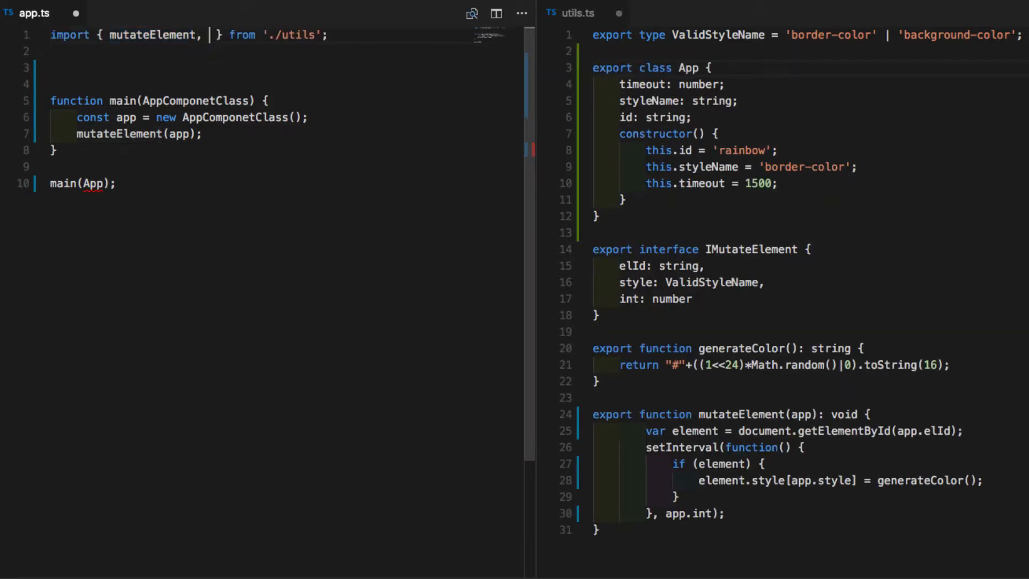
text(App)
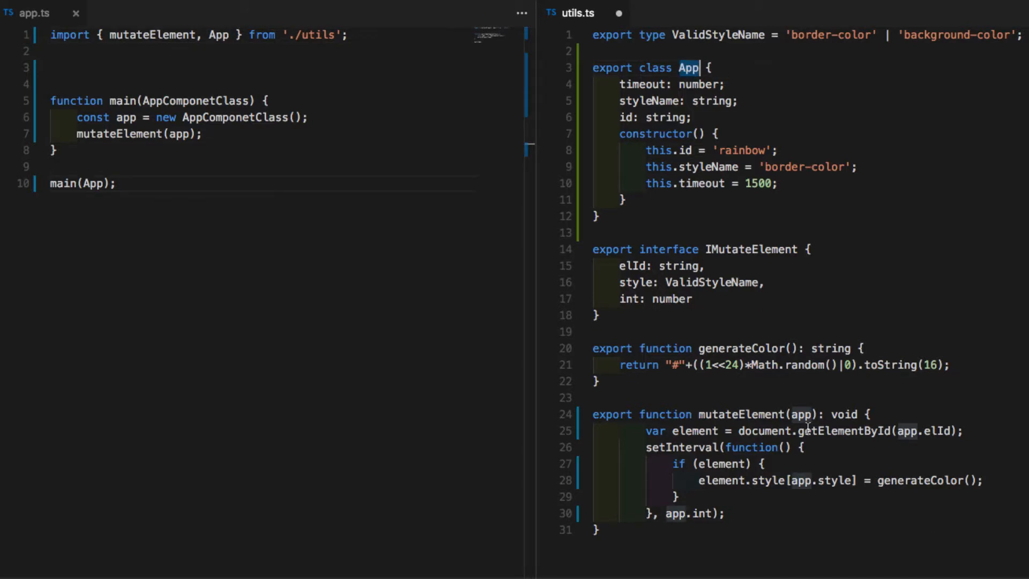
scroll(down, 3)
text(: )
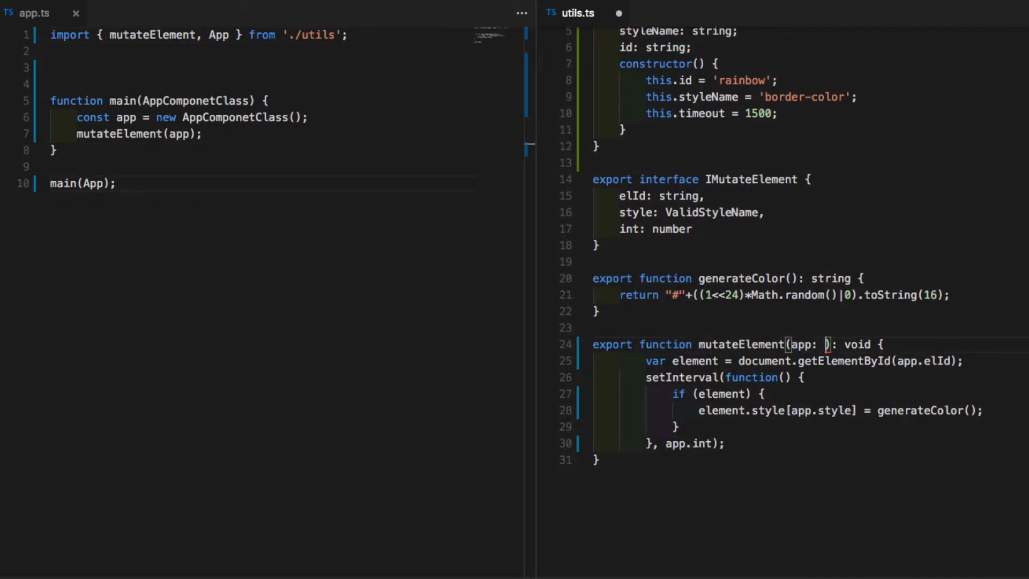
text(App)
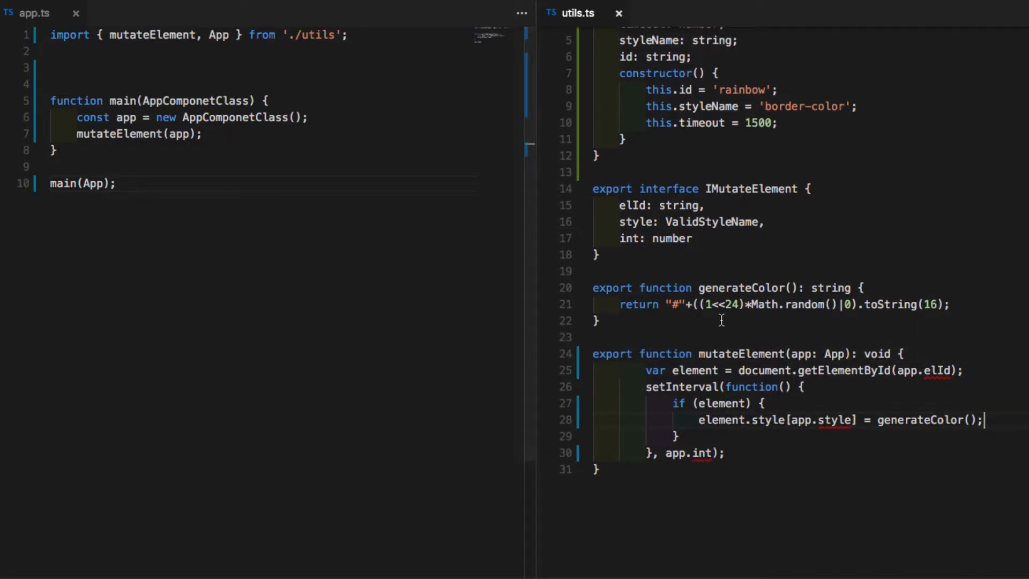
scroll(up, 3)
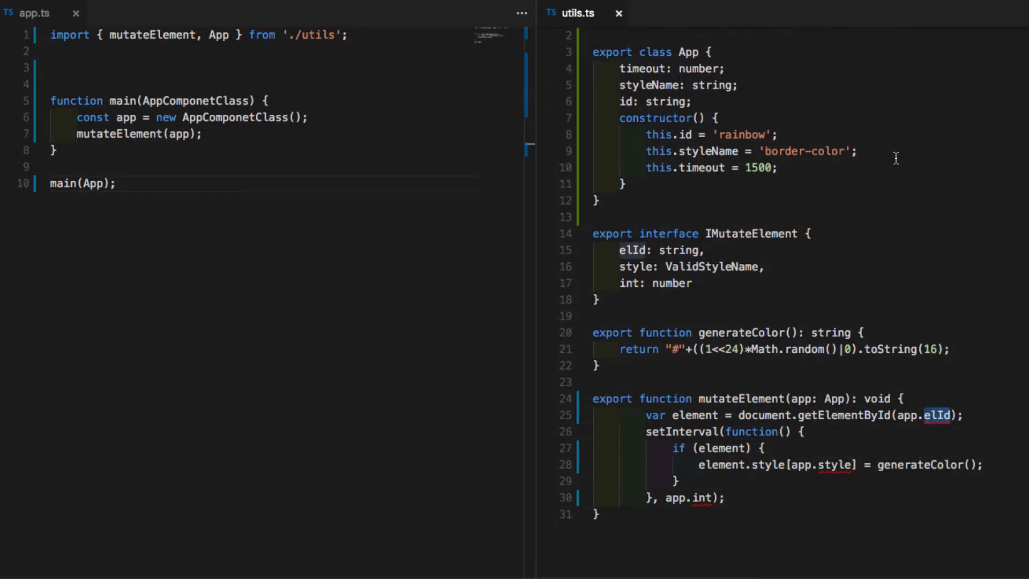
scroll(up, 3)
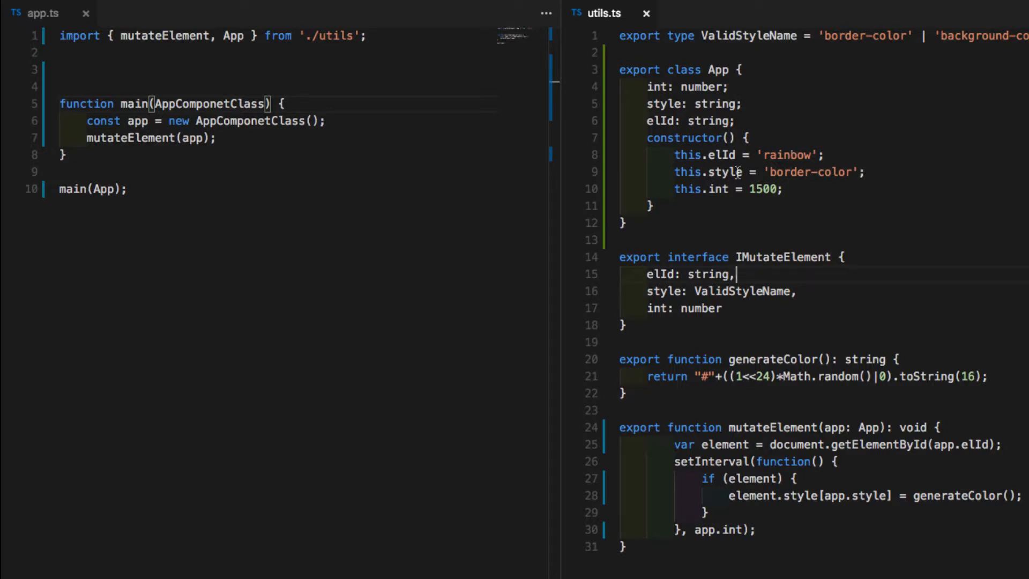
Rename IMutateElement to IApp and have App implement it with mutateElement taking IApp.
double_click(782, 256)
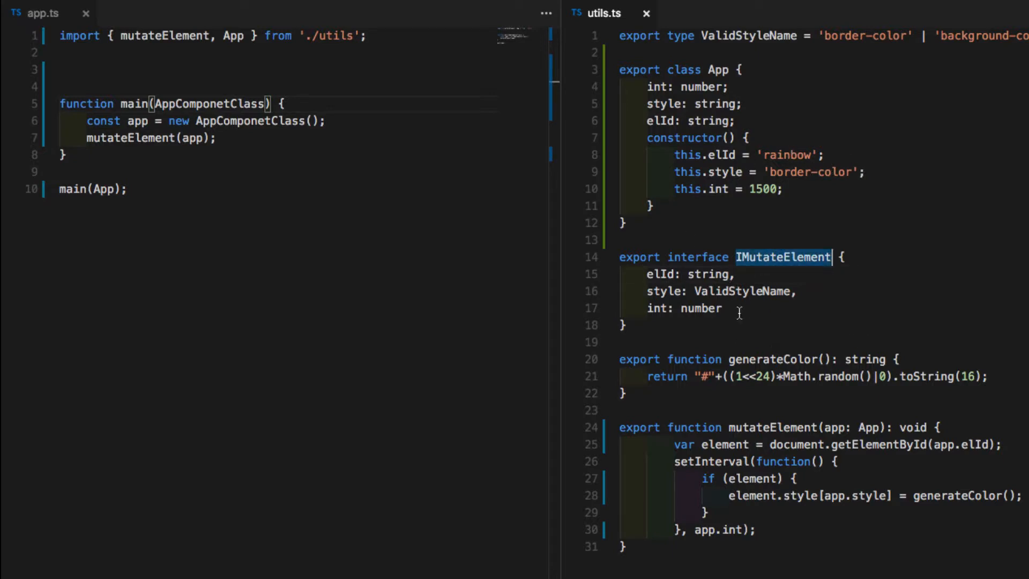
mouse_move(974, 55)
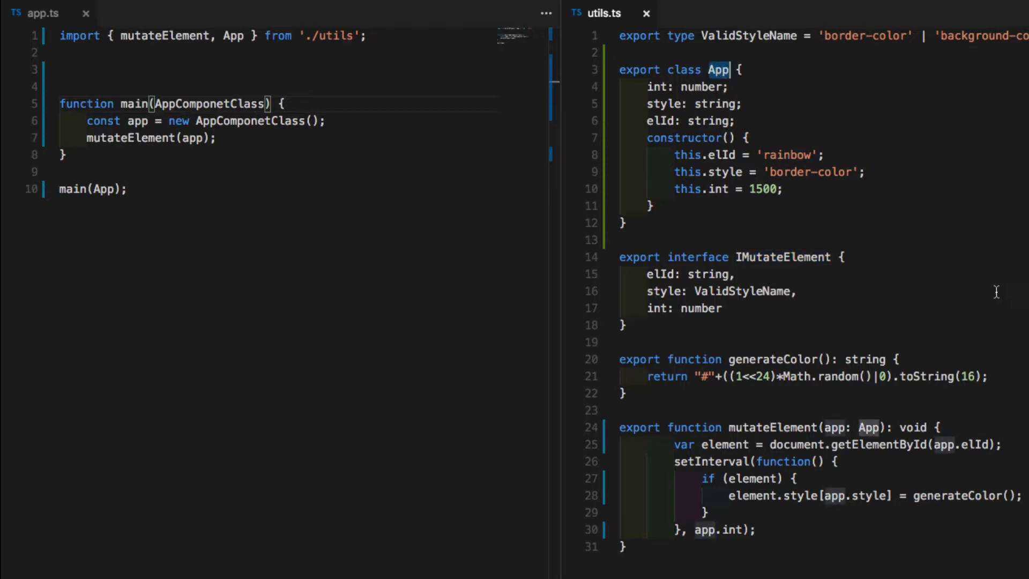
double_click(782, 256)
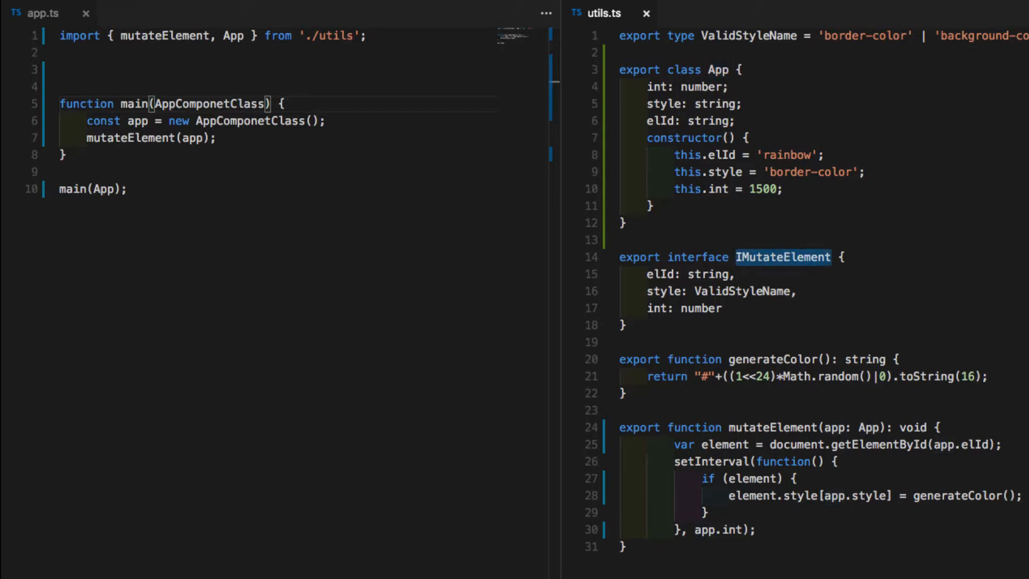
text(!App)
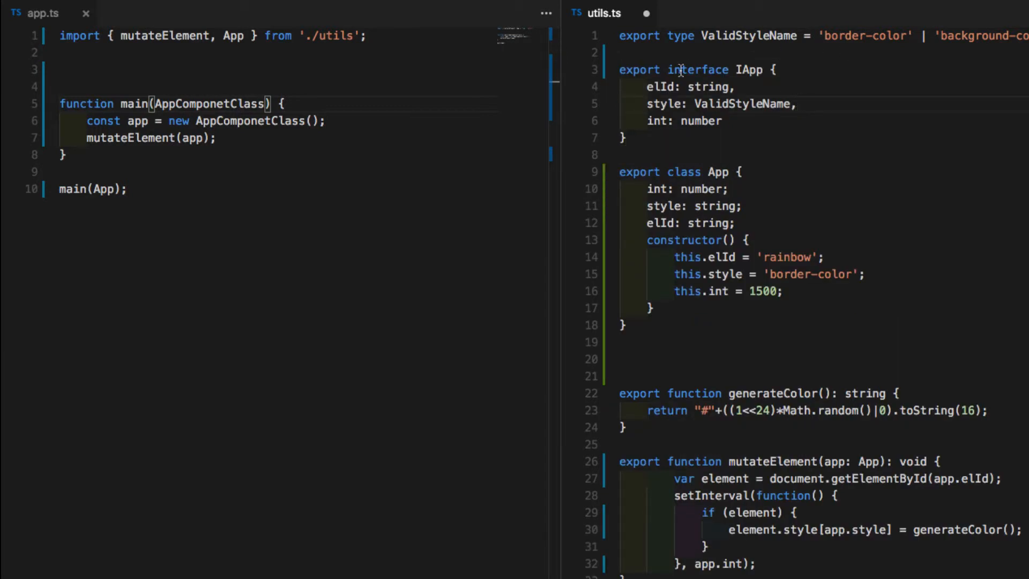
mouse_move(538, 116)
text(implements IApp )
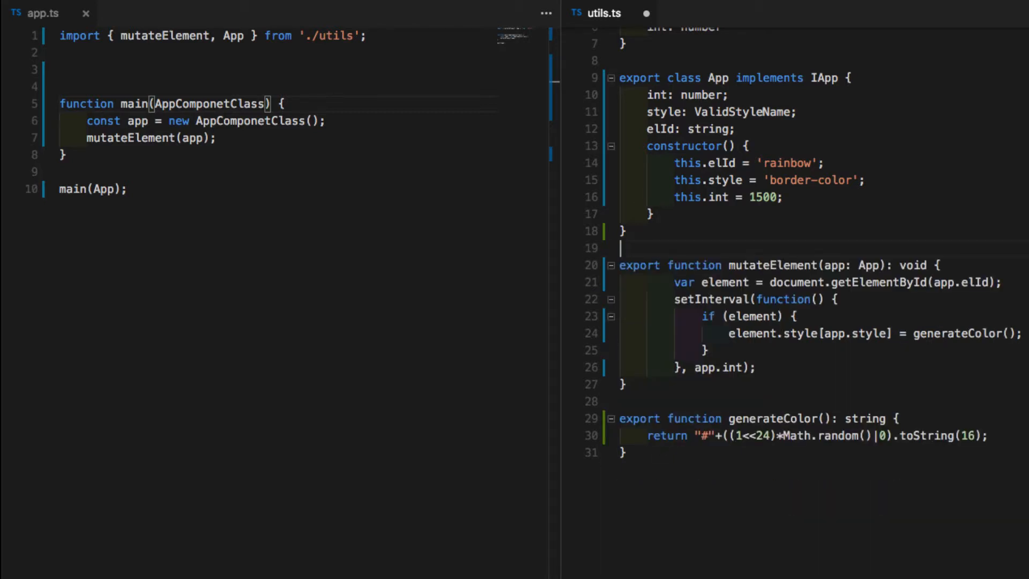
scroll(up, 3)
text(I)
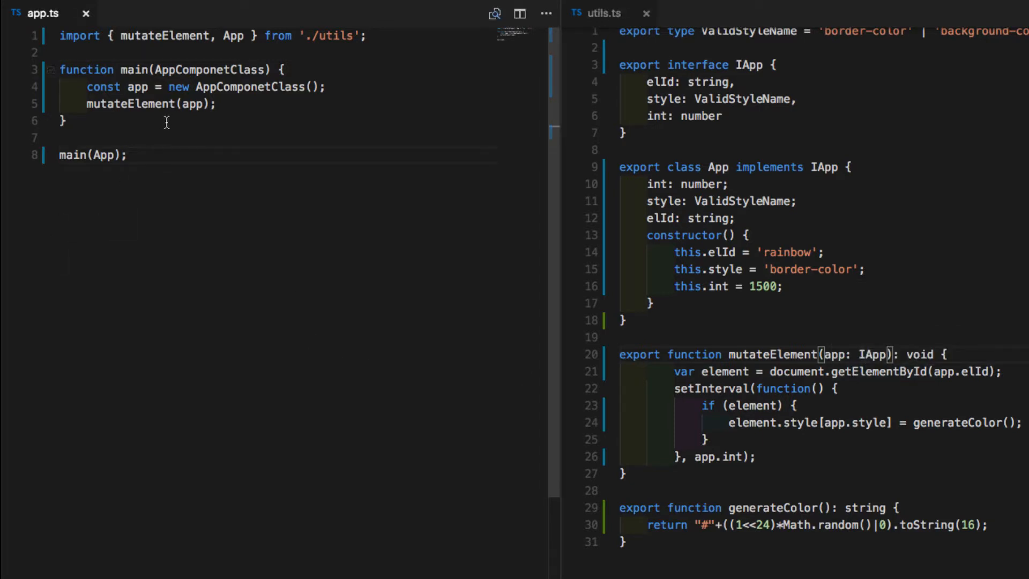
mouse_move(191, 69)
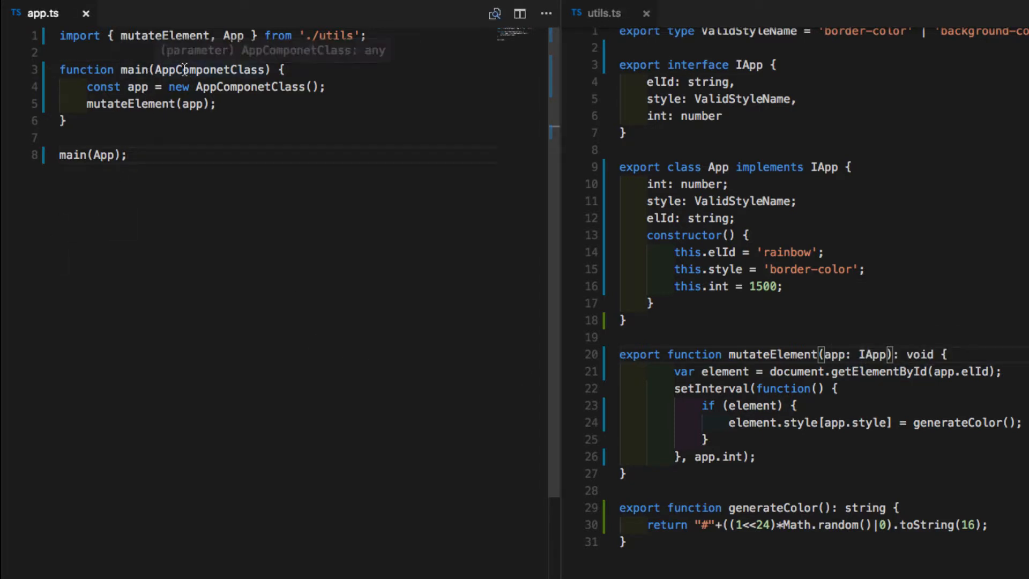
Remove main's AppComponetClass parameter and the App argument so main() creates App directly.
key(Backspace)
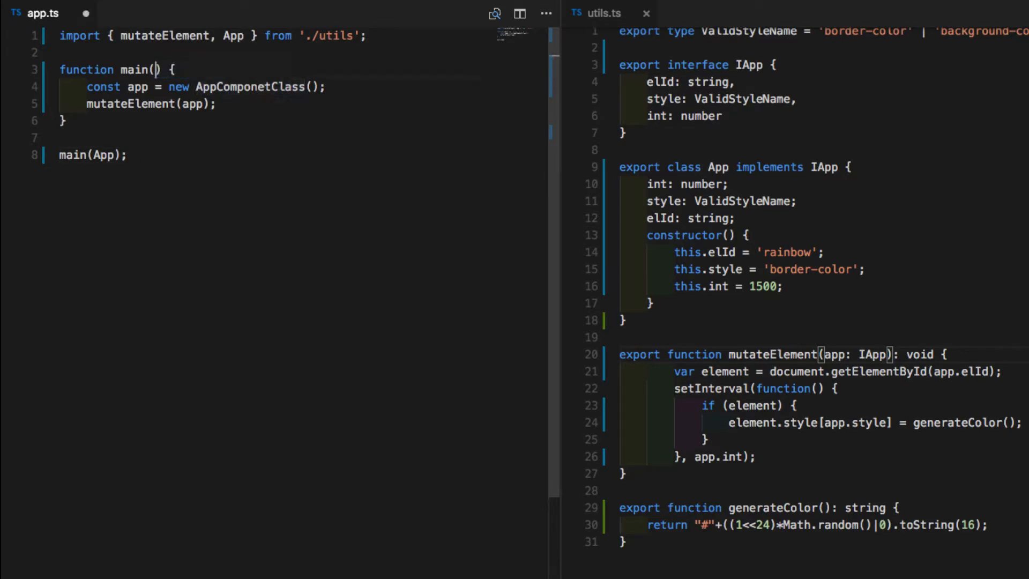
double_click(102, 155)
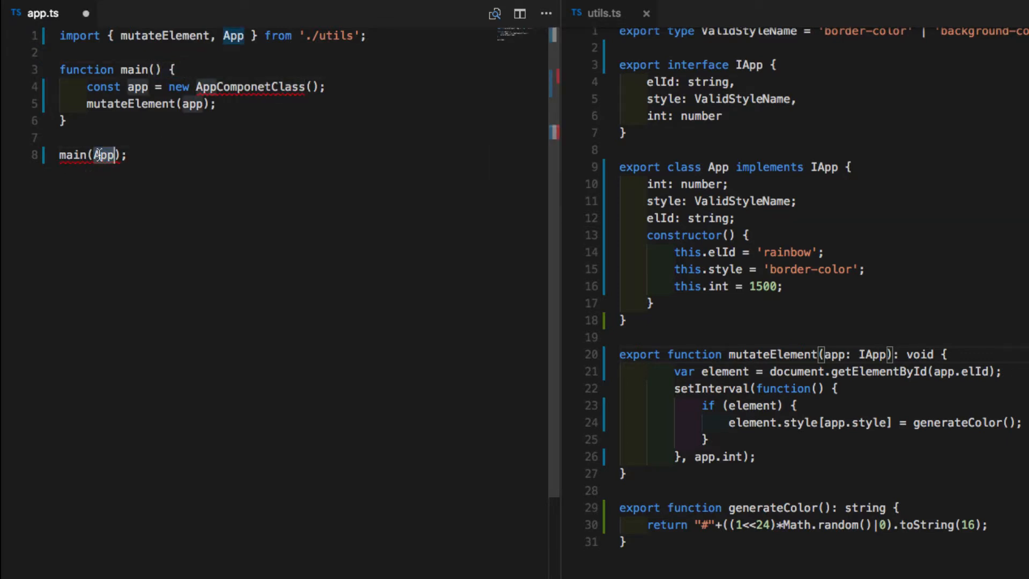
key(Backspace)
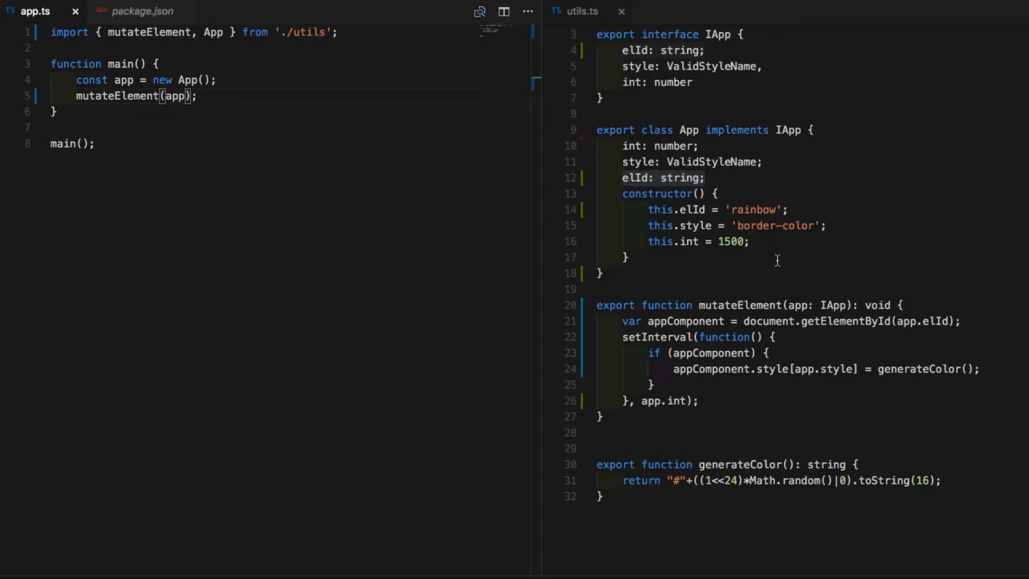
mouse_move(709, 257)
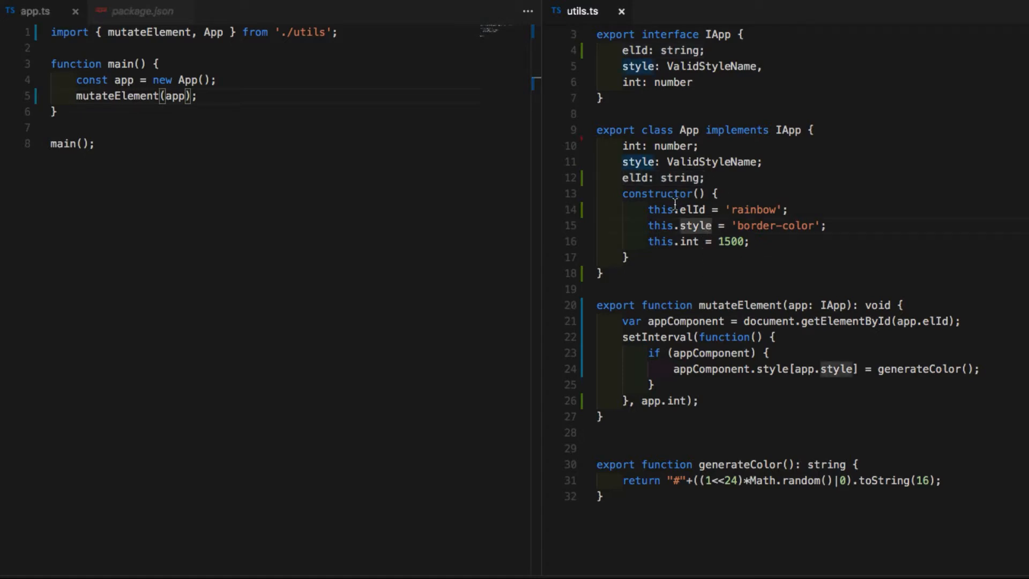
mouse_move(765, 241)
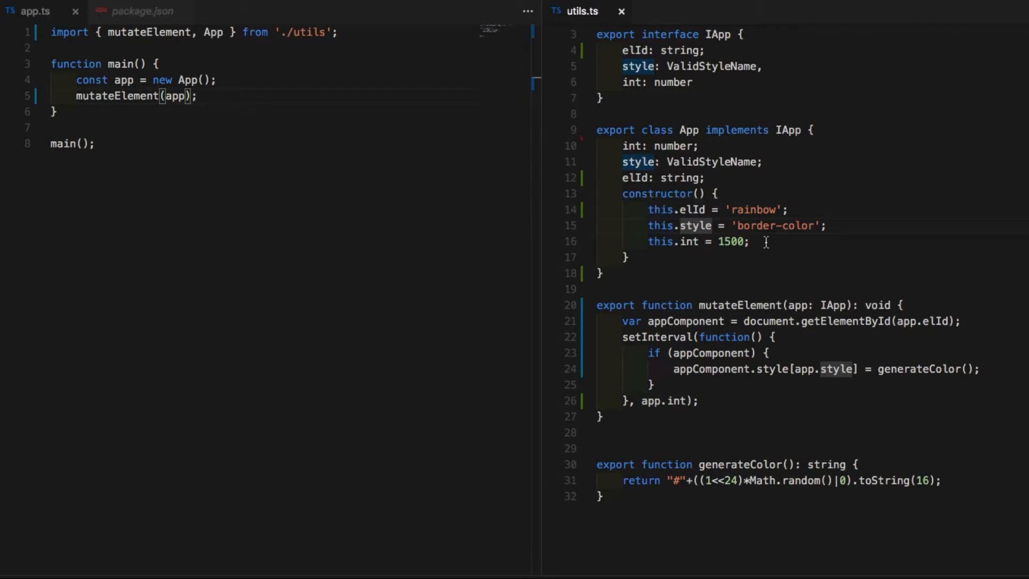
mouse_move(730, 277)
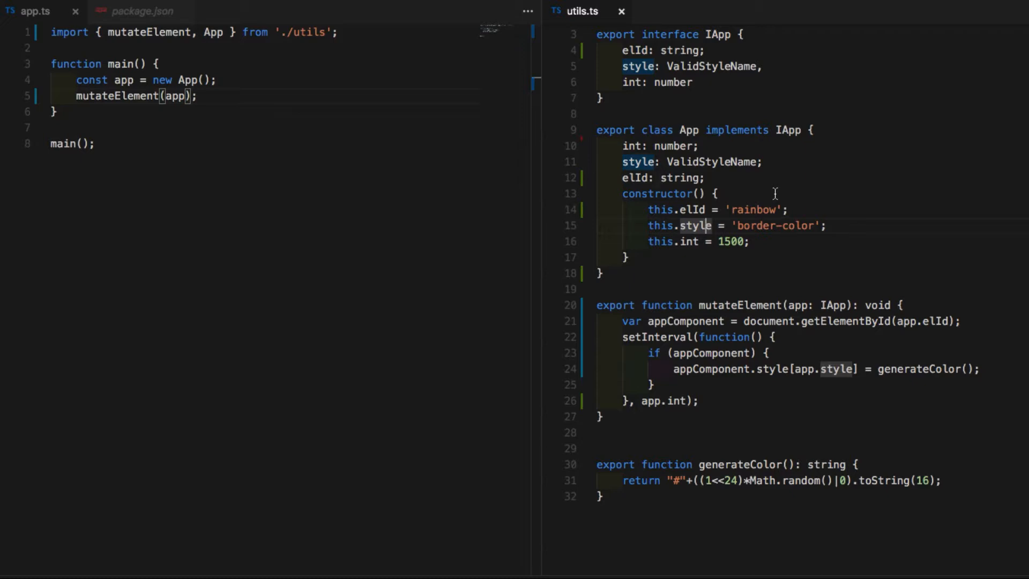
mouse_move(761, 227)
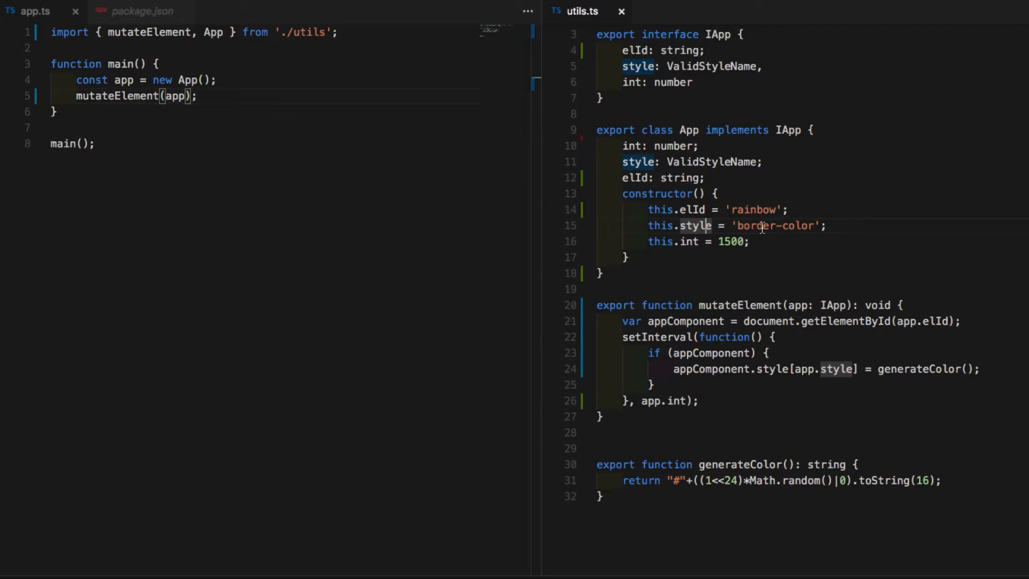
mouse_move(753, 241)
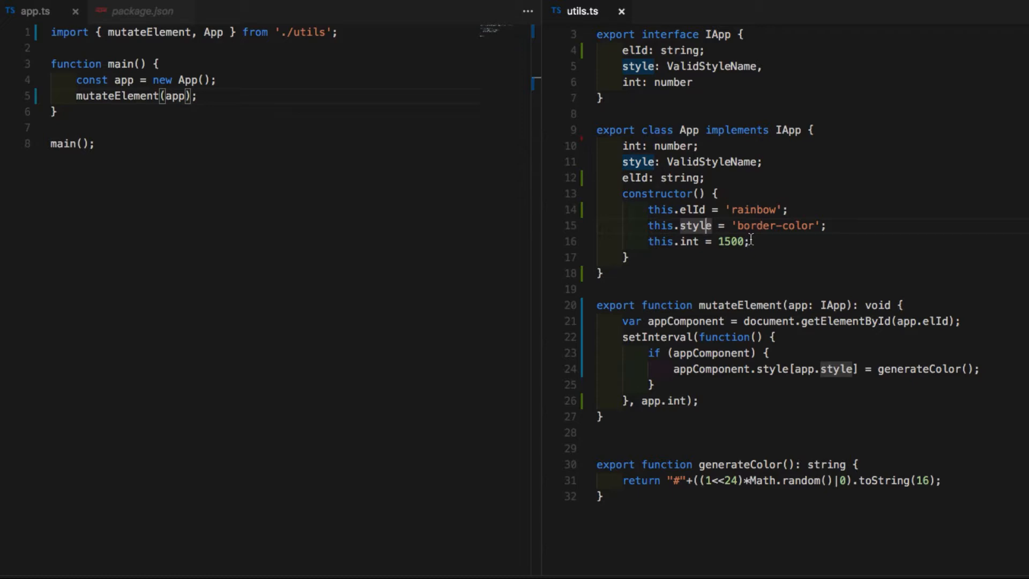
mouse_move(739, 332)
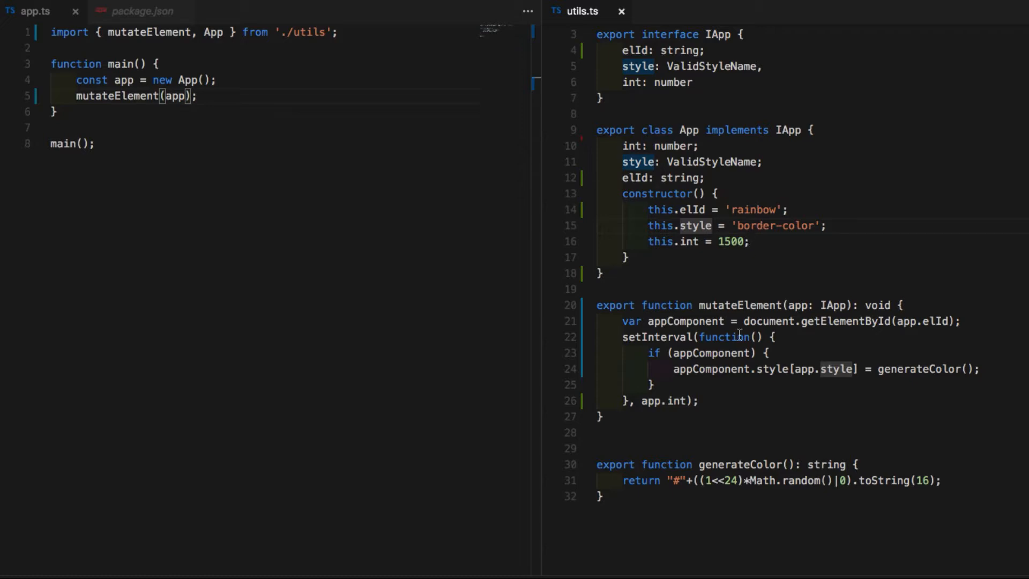
scroll(up, 3)
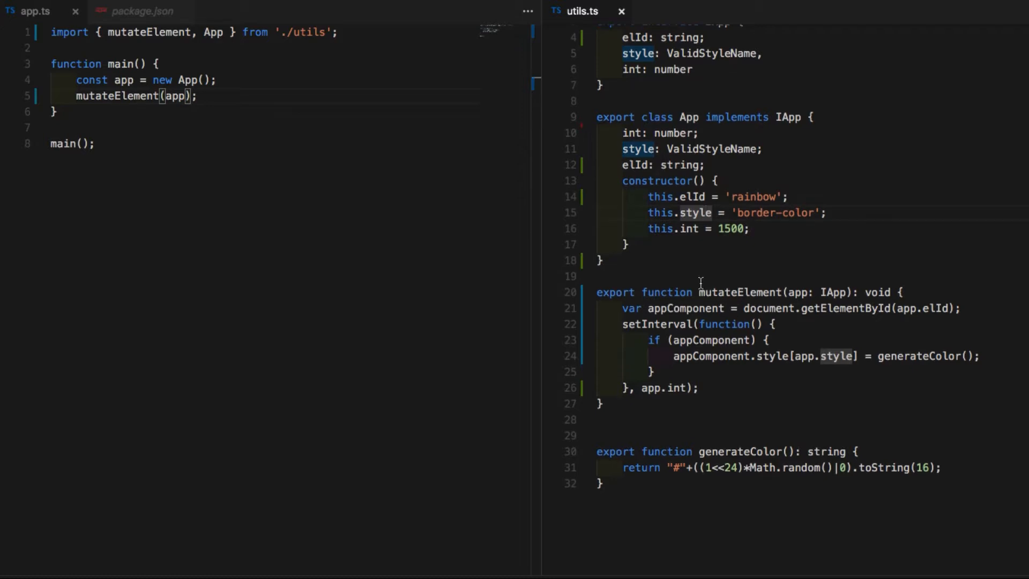
scroll(up, 3)
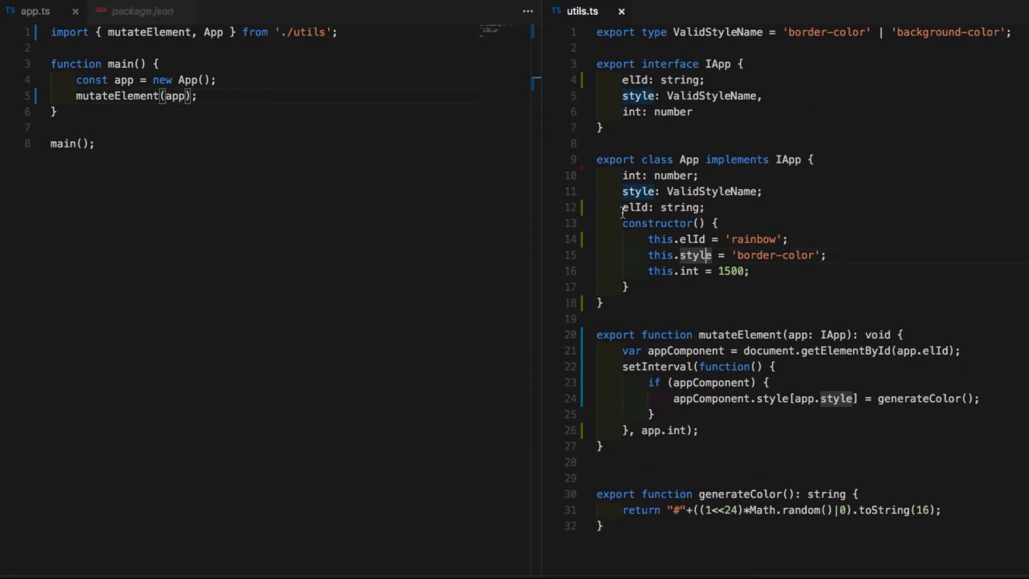
key(Backspace)
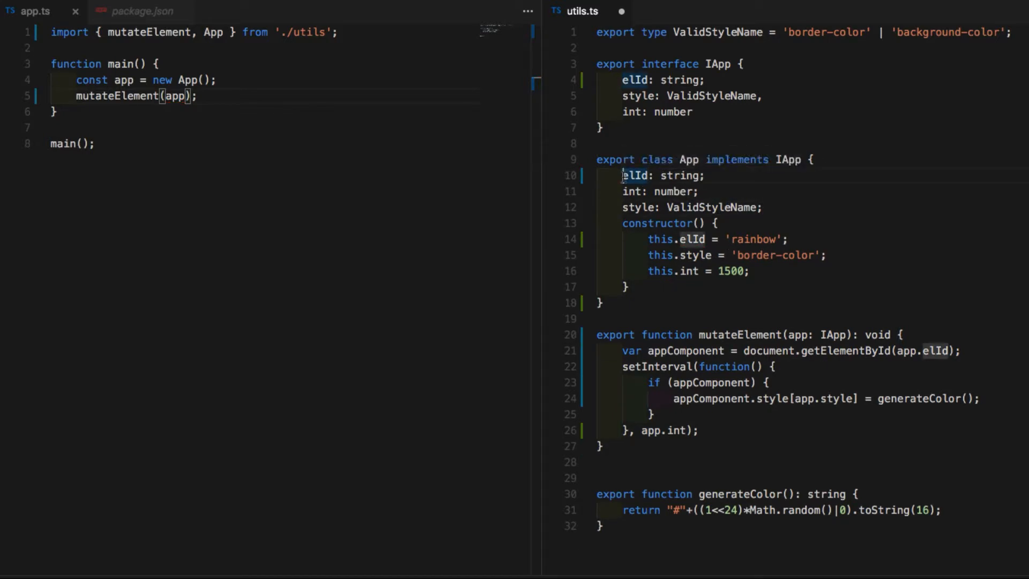
text(static)
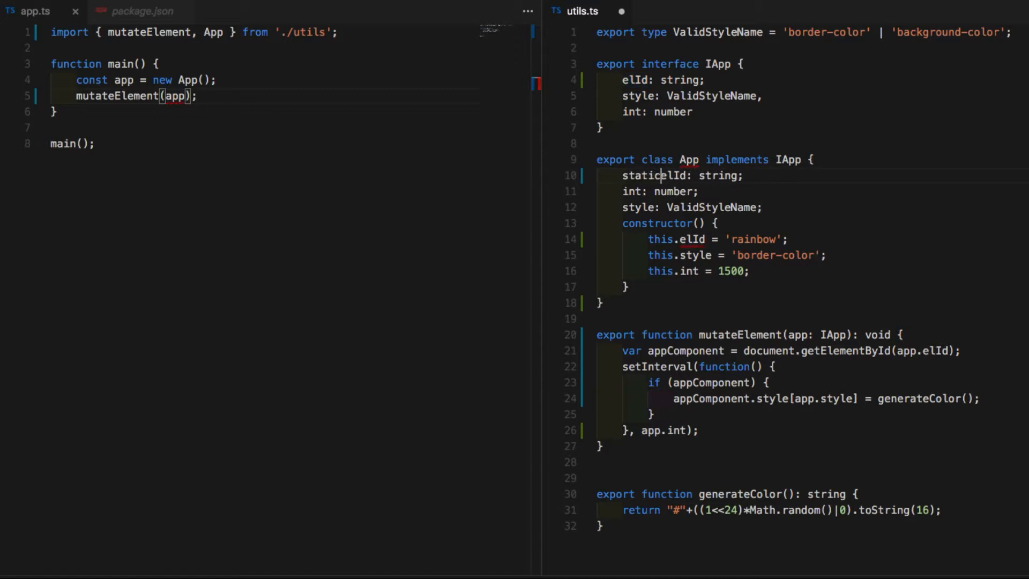
double_click(754, 239)
text( = 'rainbow')
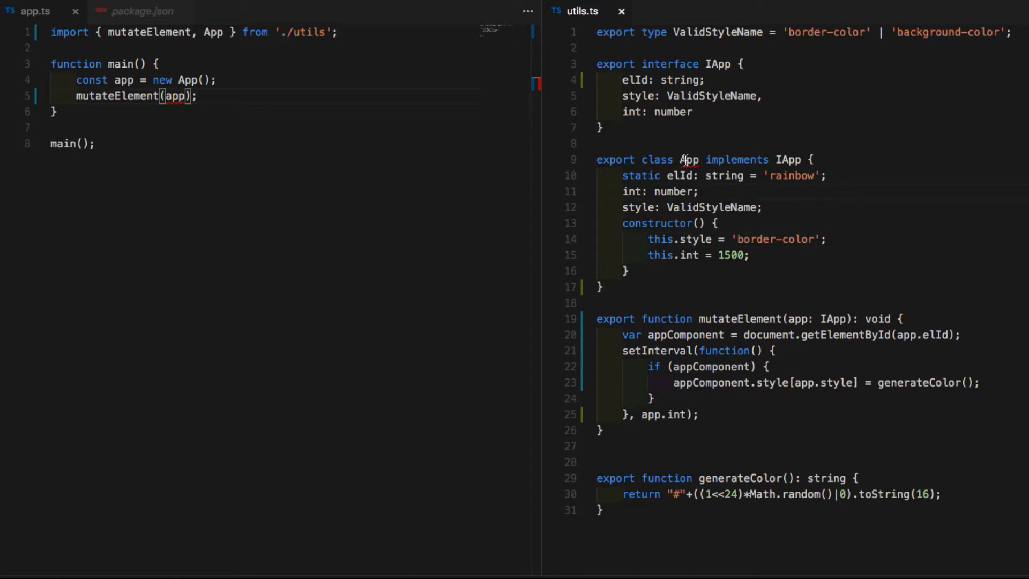
mouse_move(689, 158)
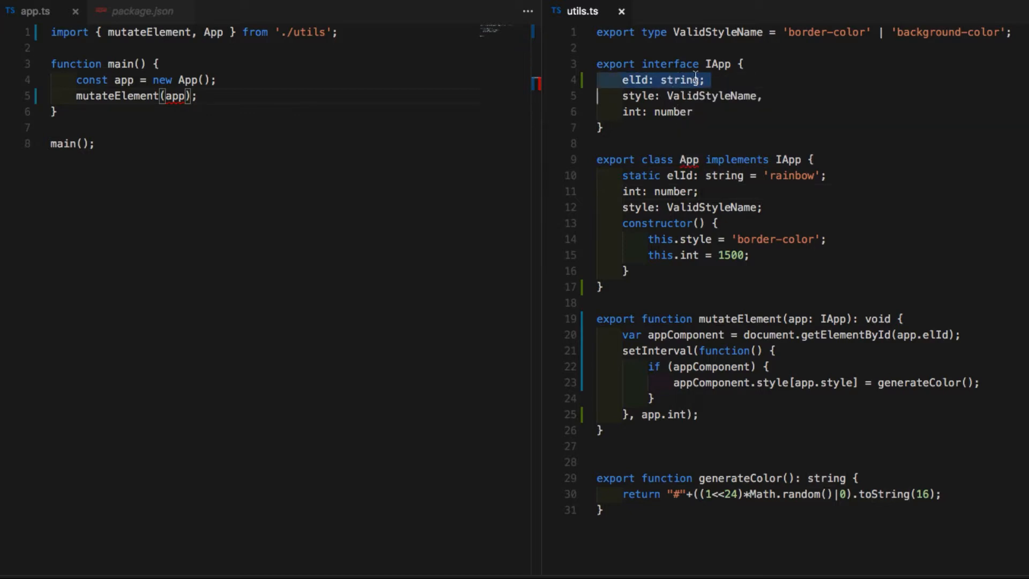
mouse_move(577, 97)
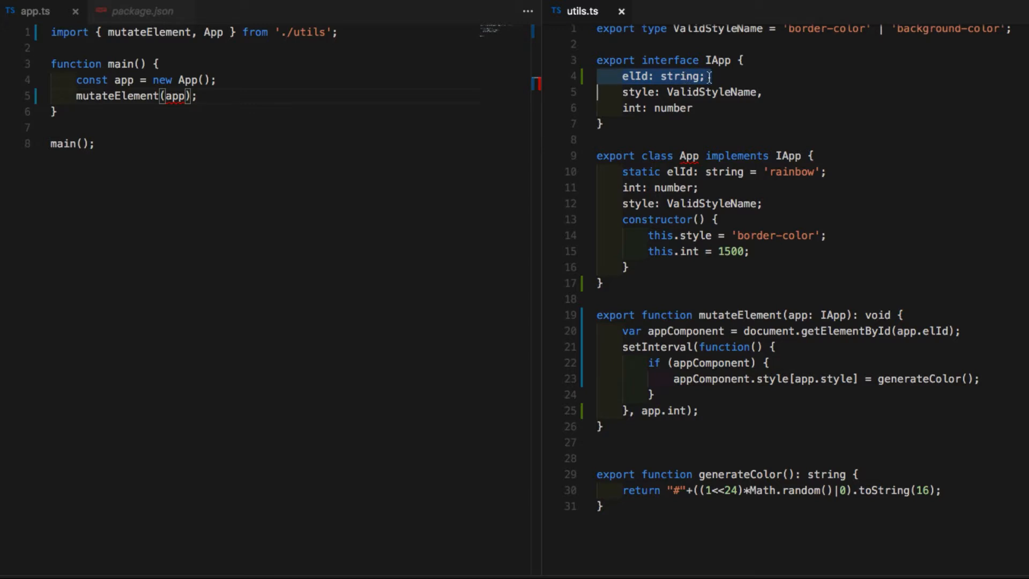
mouse_move(707, 60)
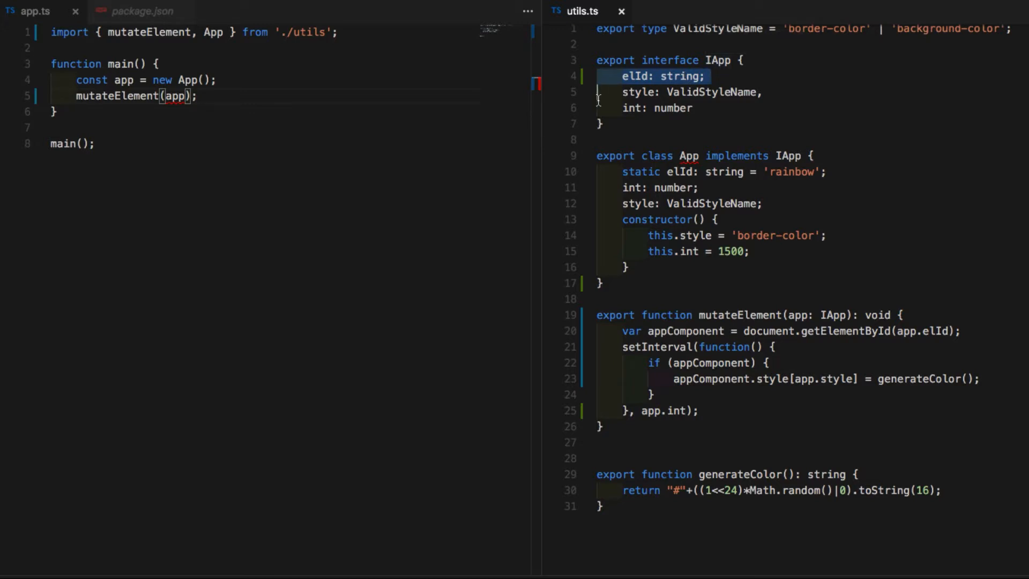
Remove elId from IApp and make mutateElement look up the element by App.elId.
click(715, 76)
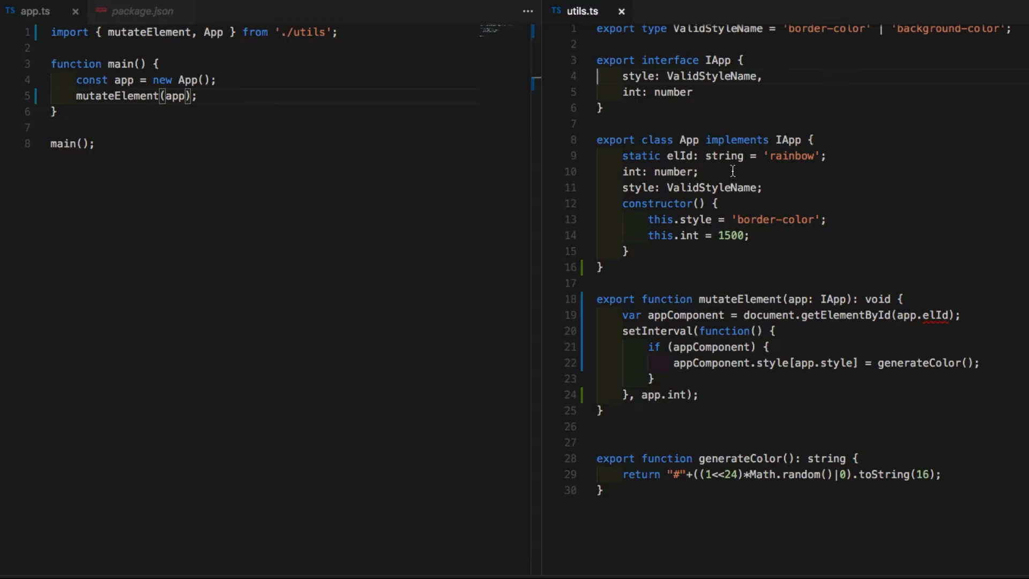
mouse_move(740, 128)
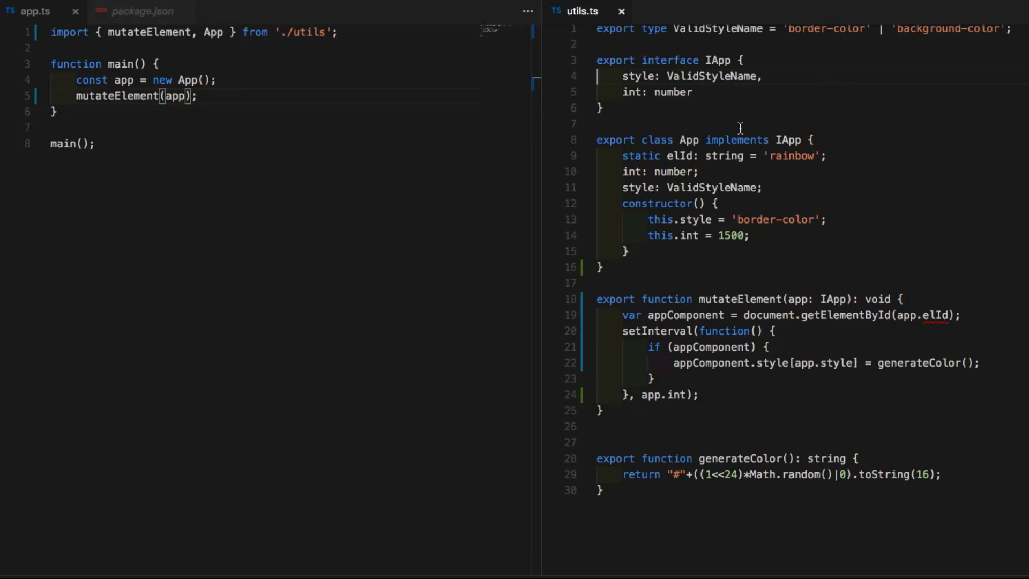
mouse_move(735, 132)
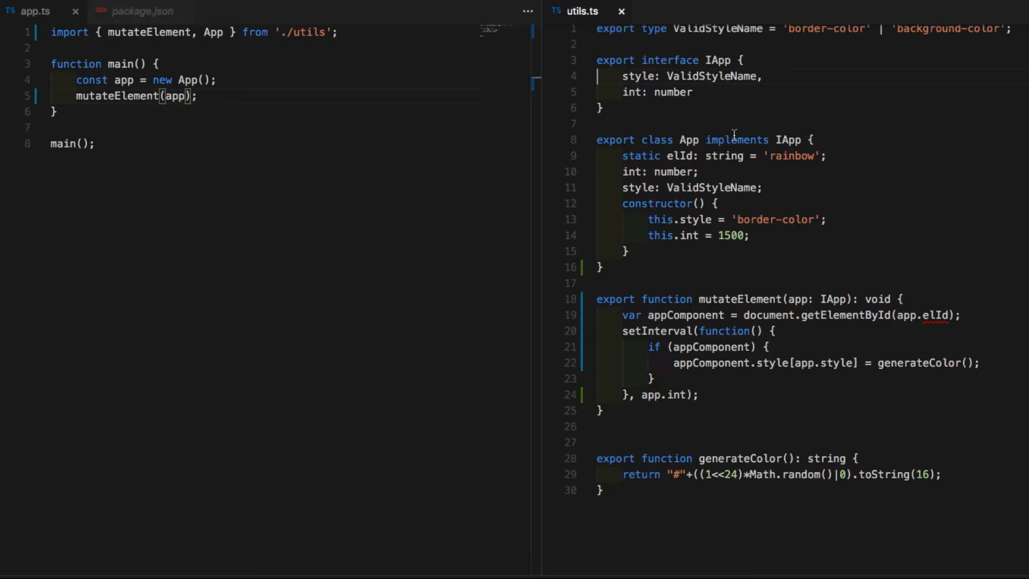
double_click(688, 139)
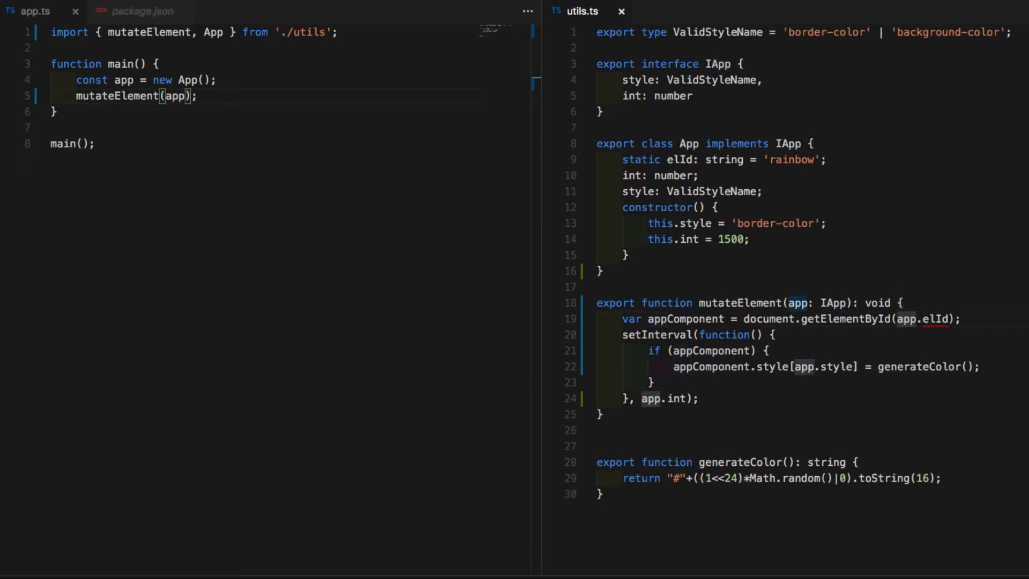
mouse_move(887, 142)
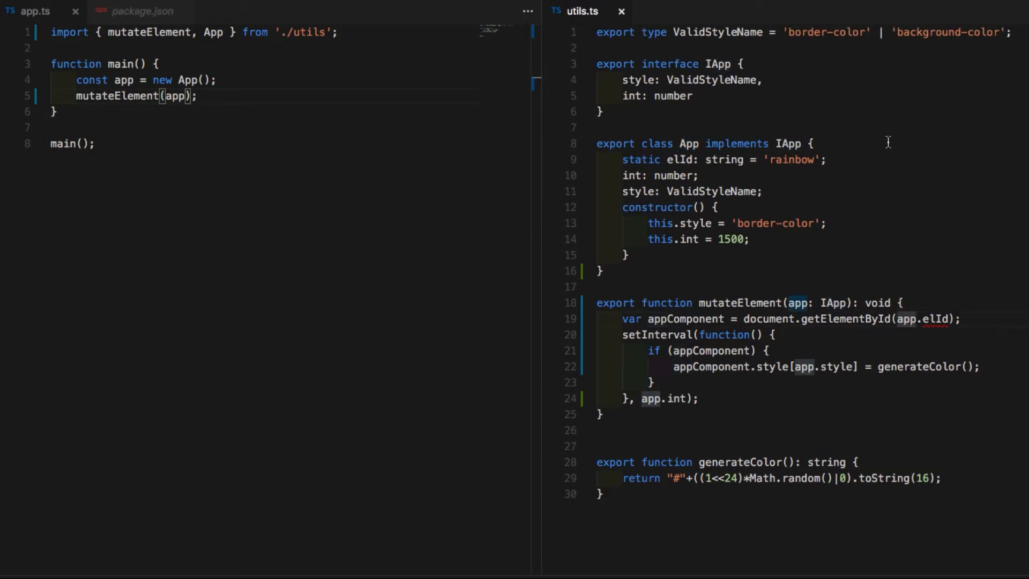
mouse_move(927, 319)
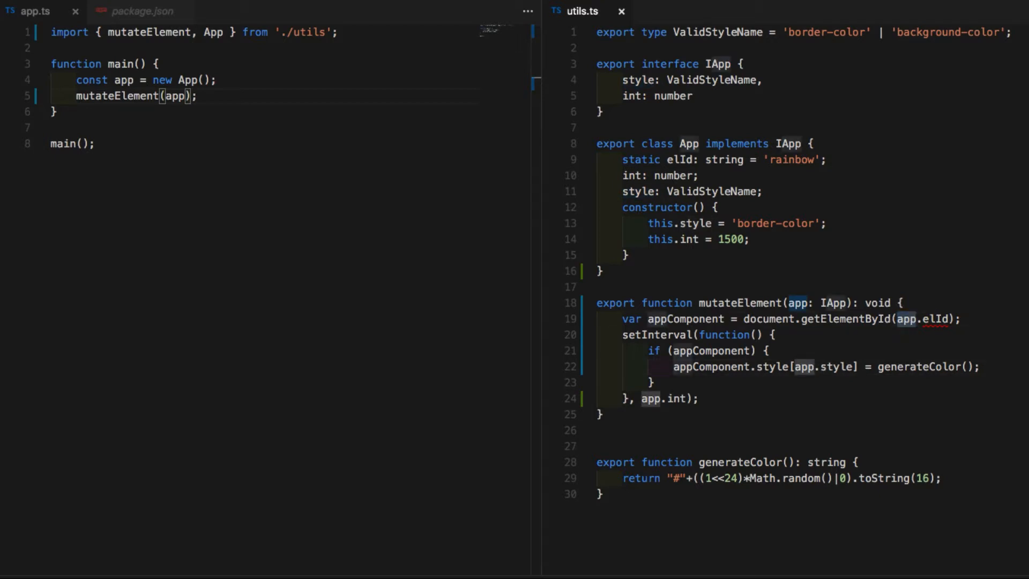
text(App)
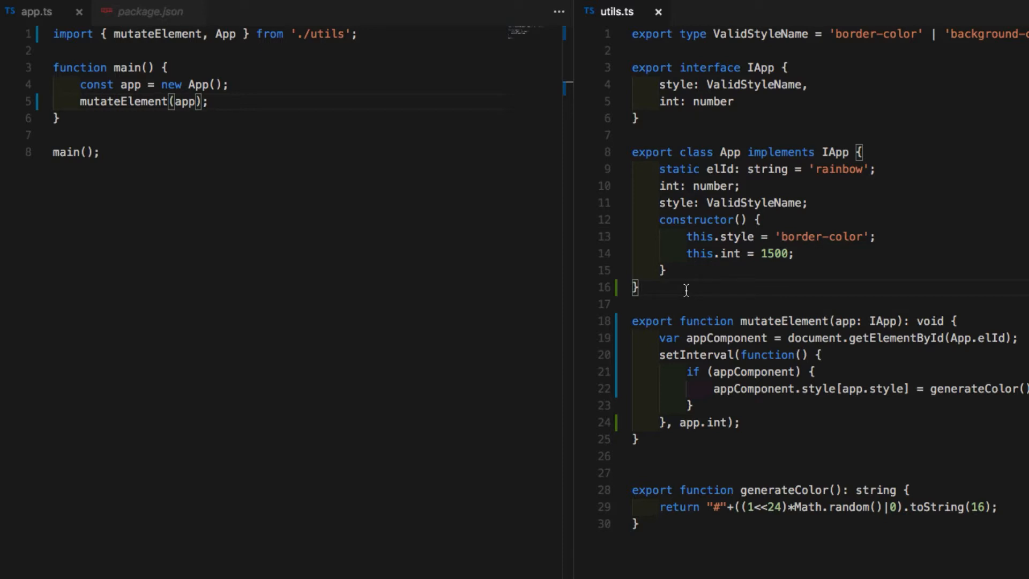
Insert a blank line below the App class closing brace in utils.ts.
key(Enter)
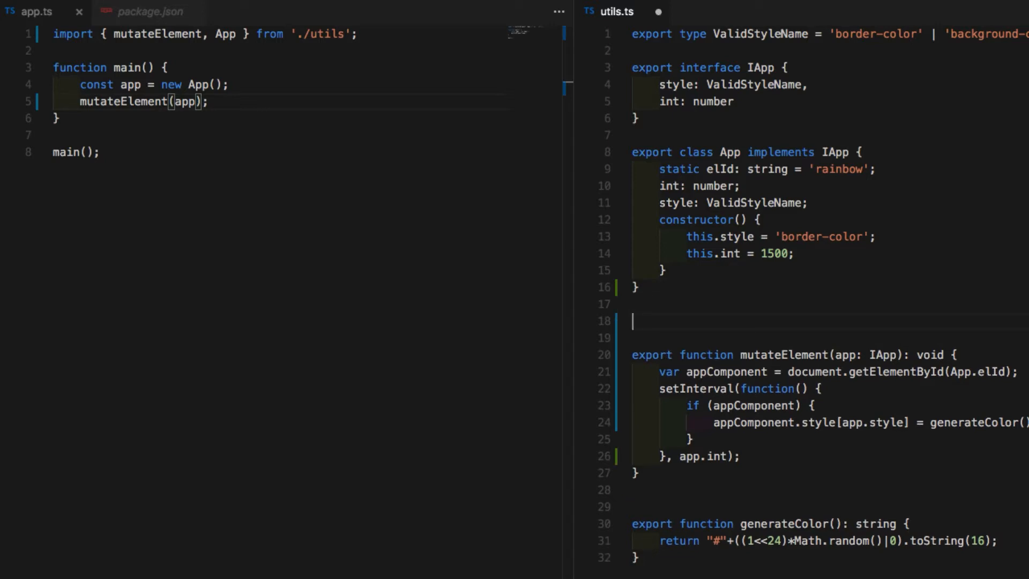
Write var _App = function() { this.style = 'border-color'; } below the App class.
text(var)
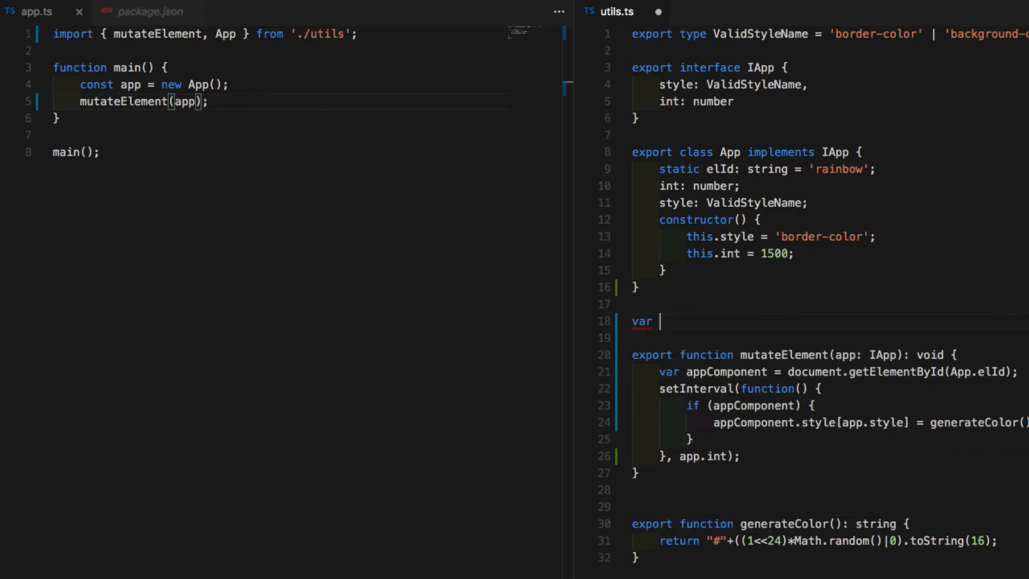
text(_App =)
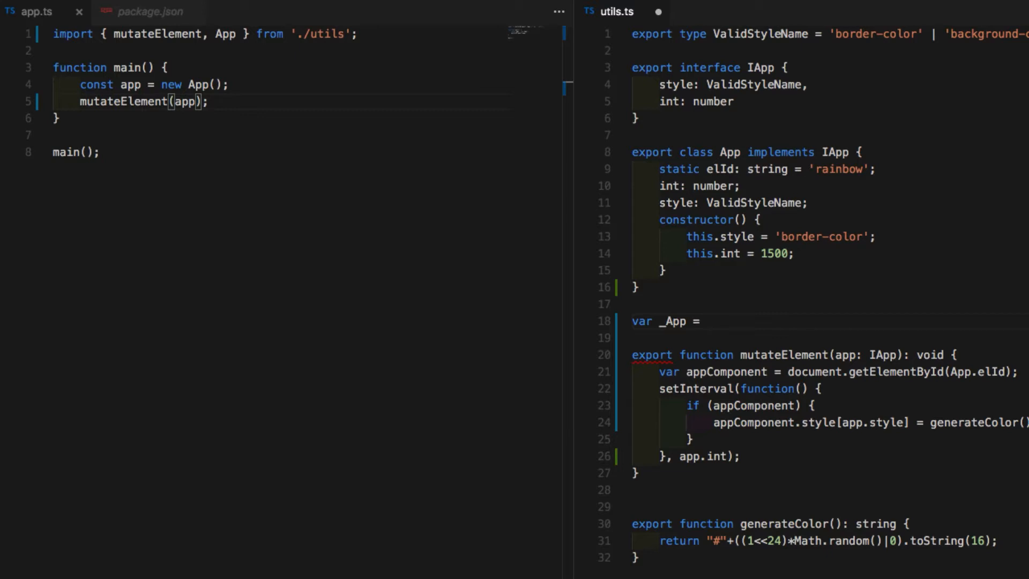
text(function() {)
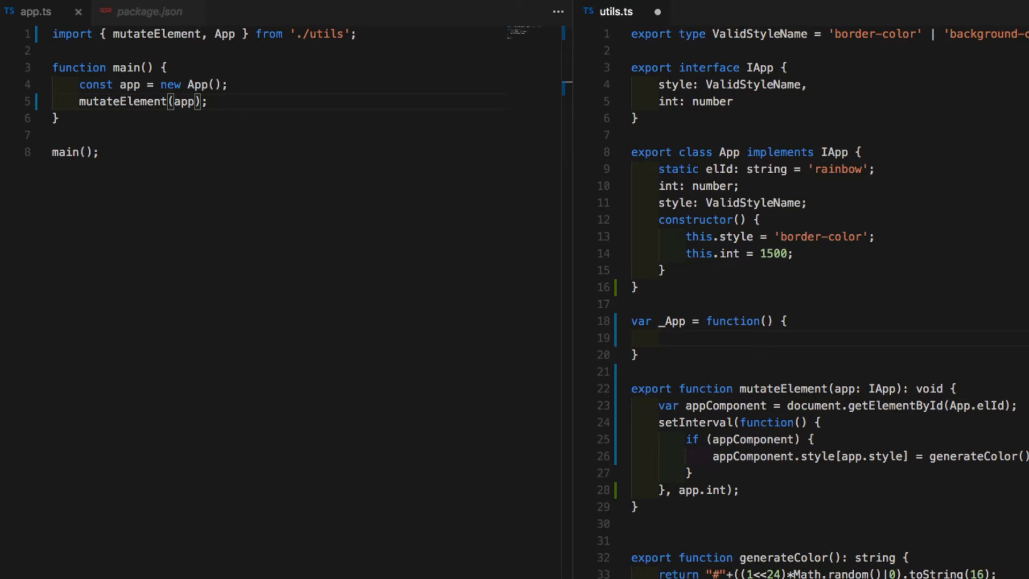
text(this.)
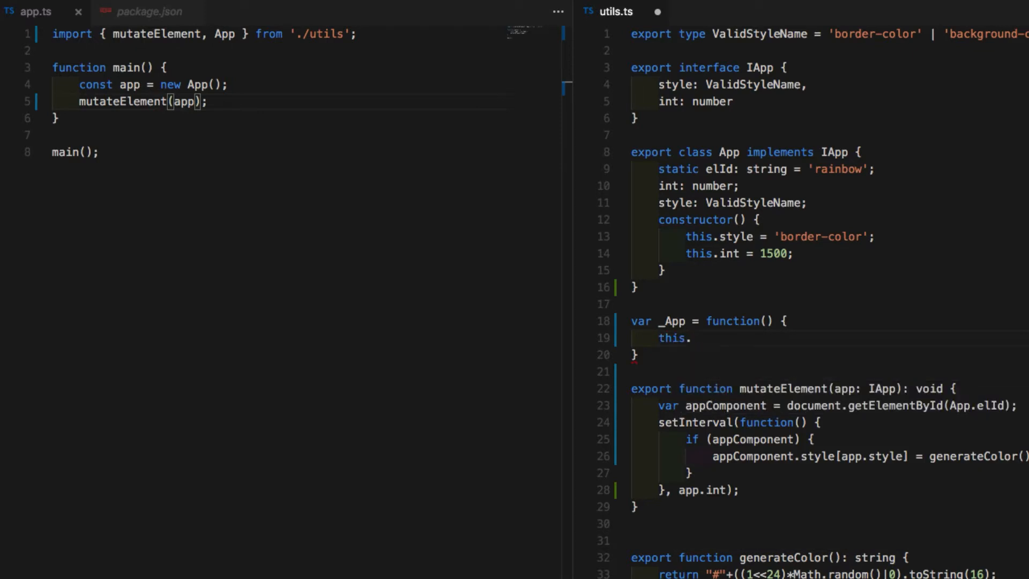
text(style = ')
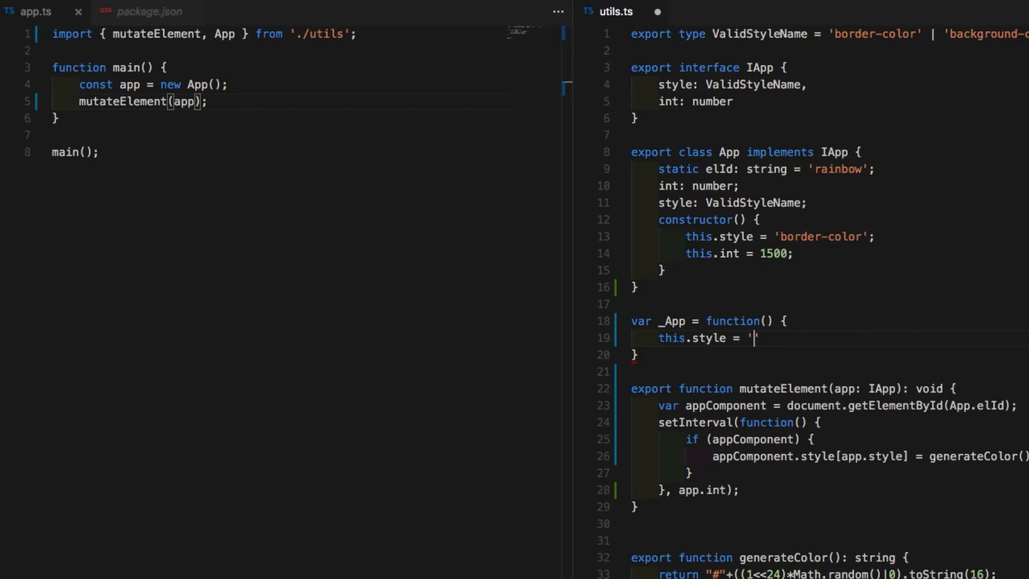
text(border-color')
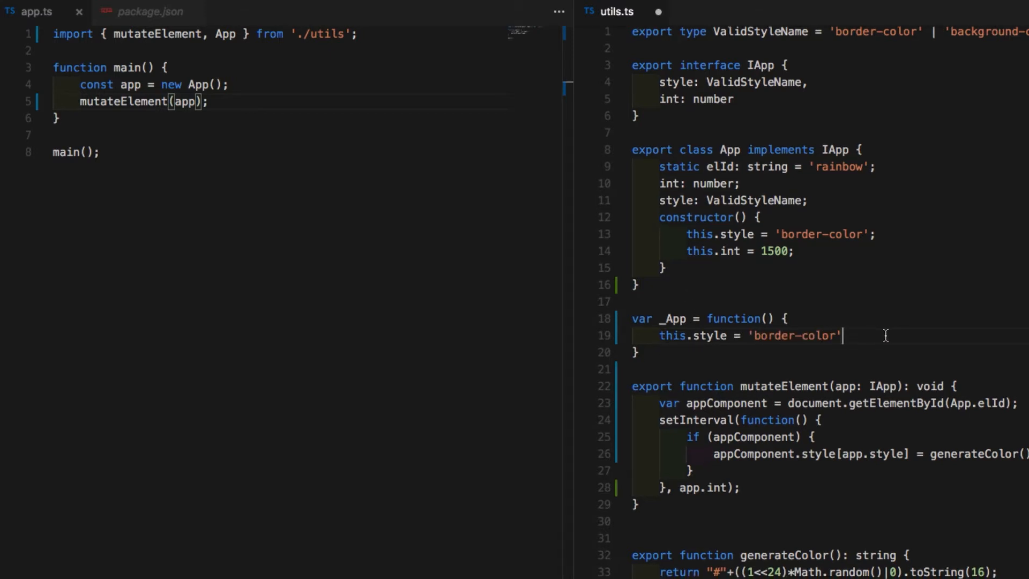
text(;)
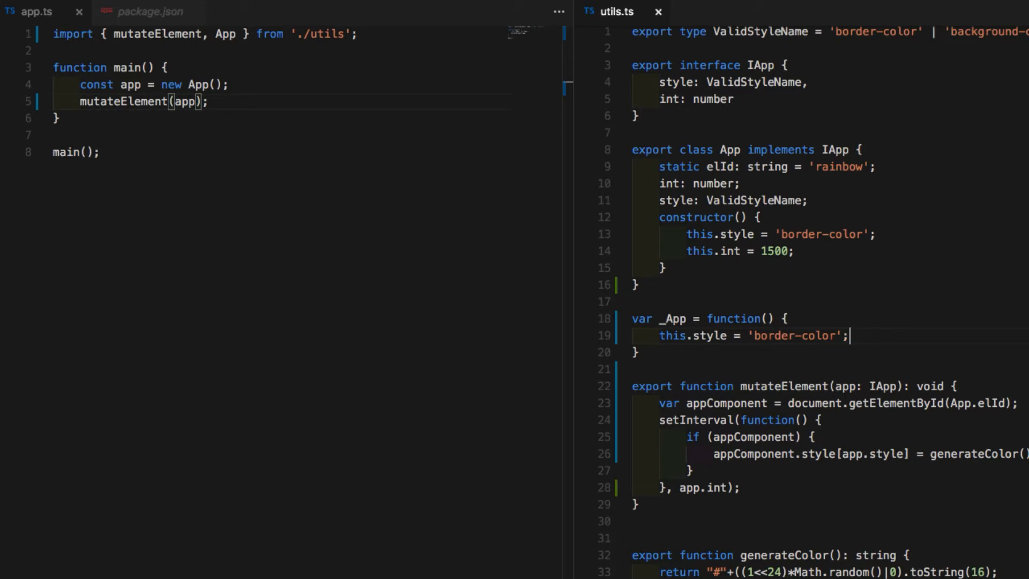
mouse_move(668, 371)
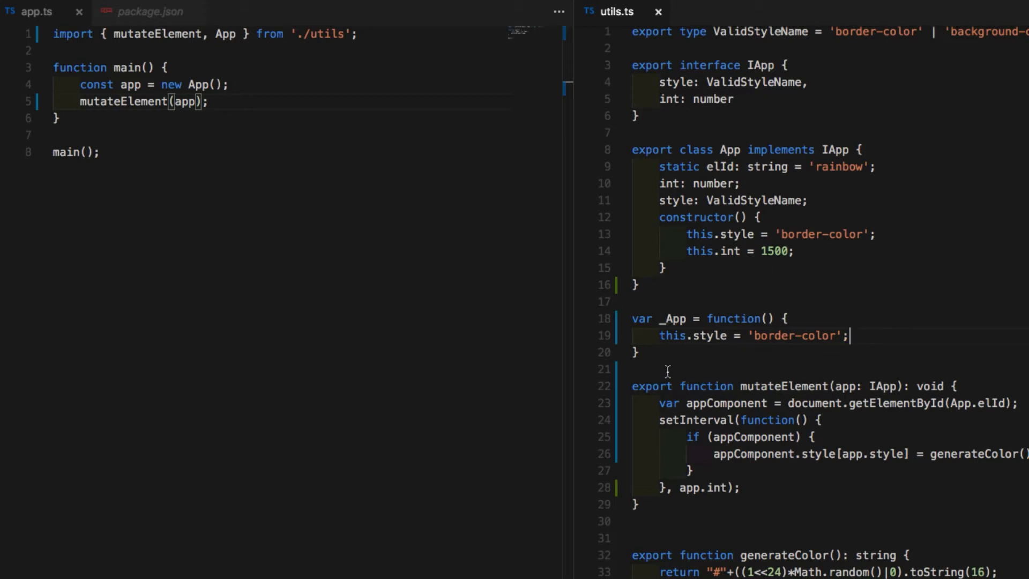
mouse_move(752, 365)
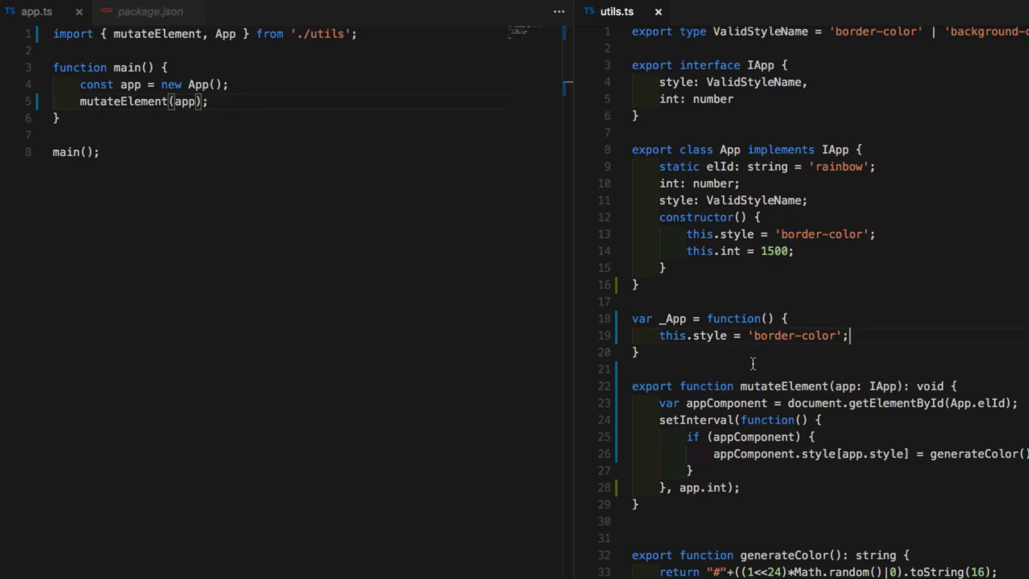
mouse_move(793, 344)
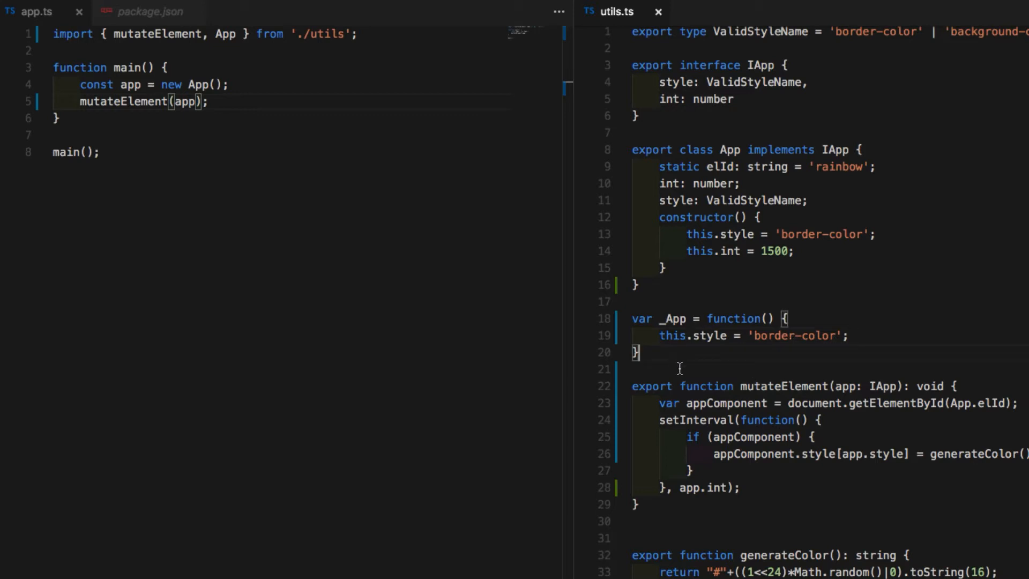
Start a new App expression below the _App function, then select the _App name.
key(Enter)
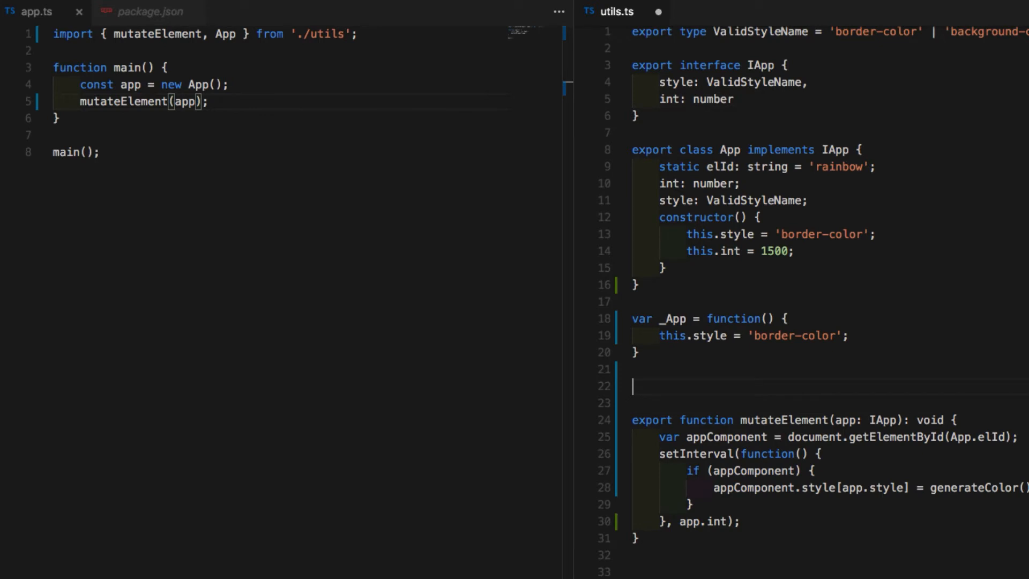
text(new)
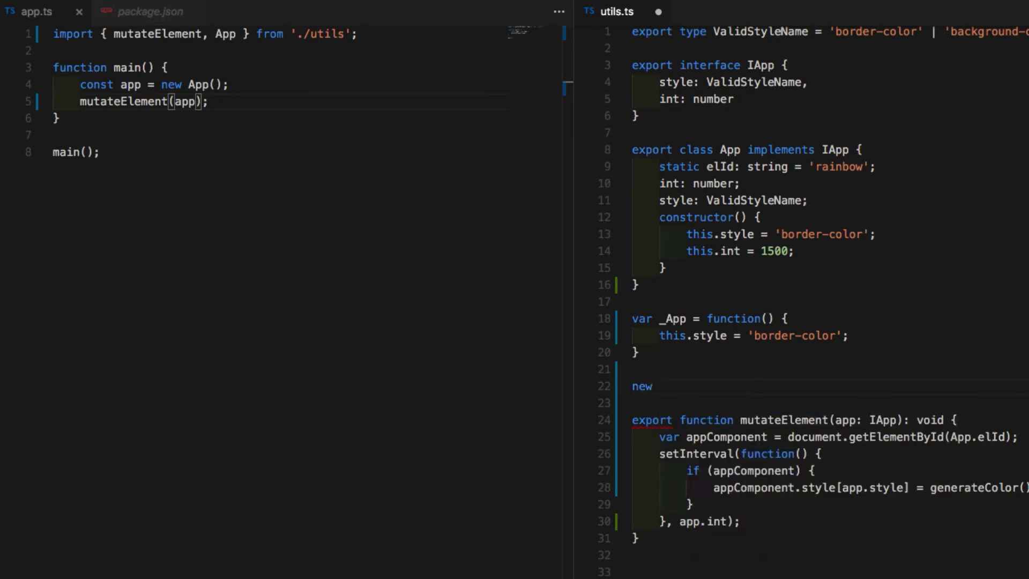
text(App)
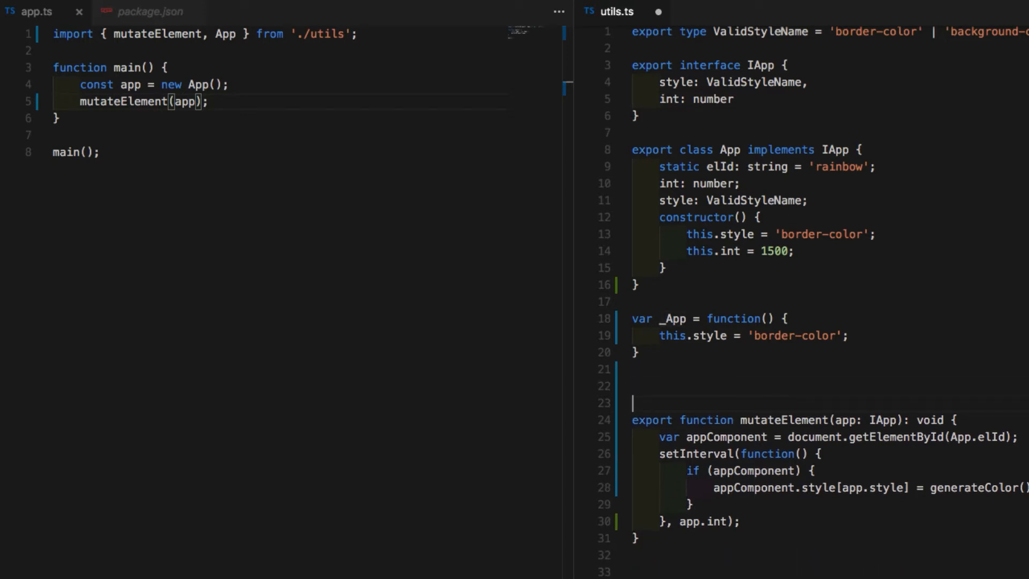
double_click(673, 318)
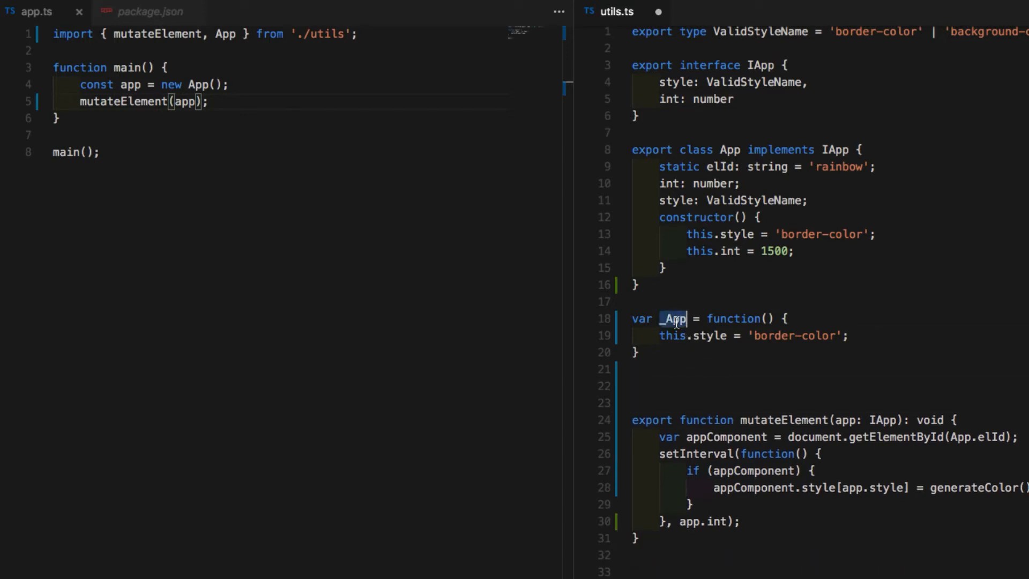
Write the assignment _App.elId = ''; on the new line.
text(_App.)
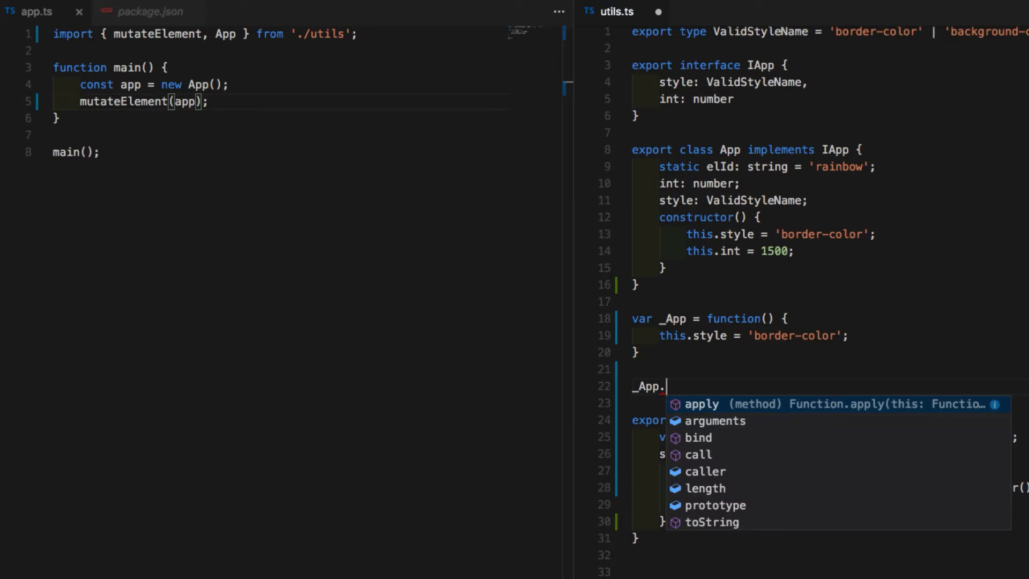
text(el)
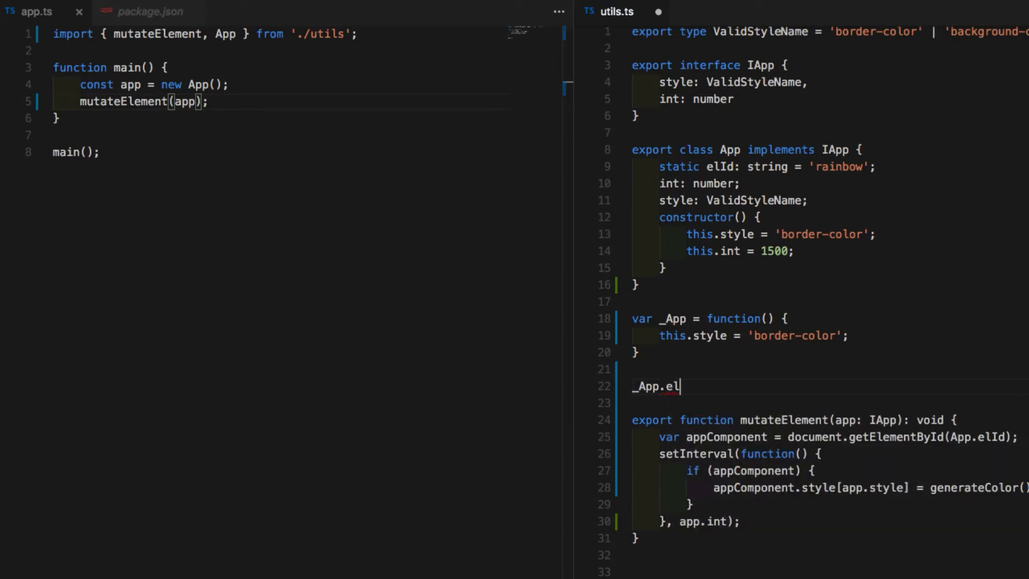
text(Id)
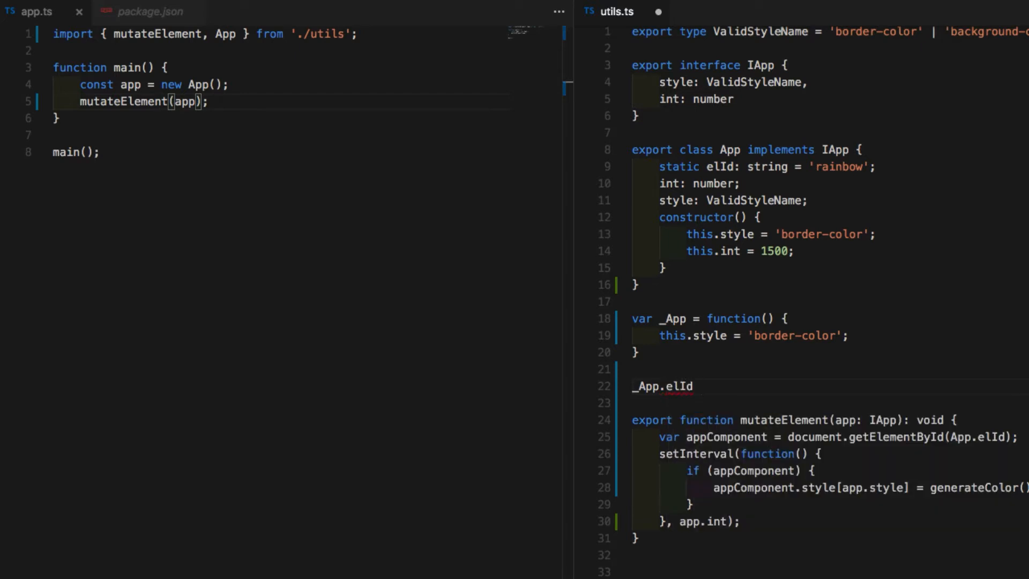
text(= '')
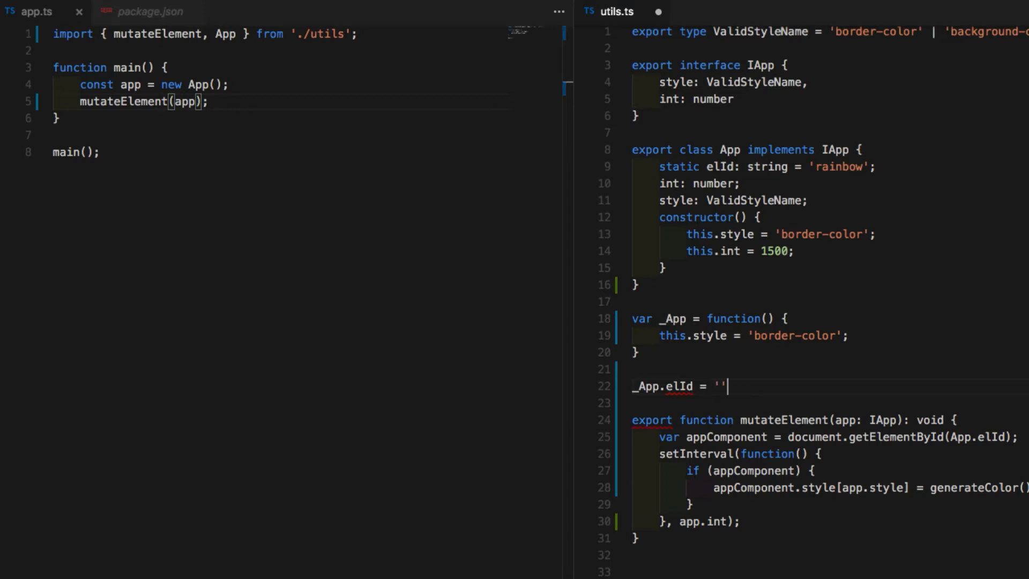
text(;)
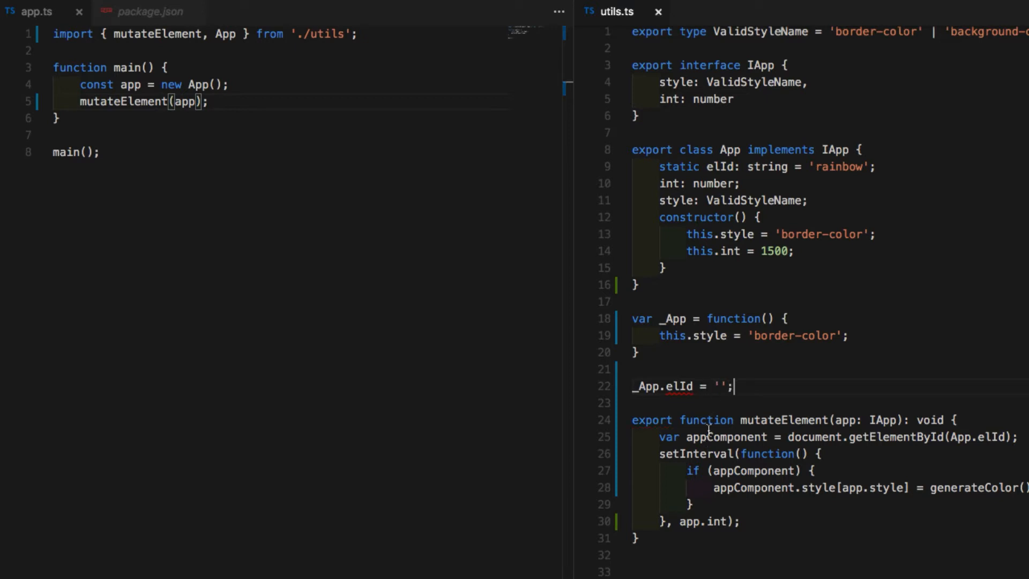
mouse_move(761, 392)
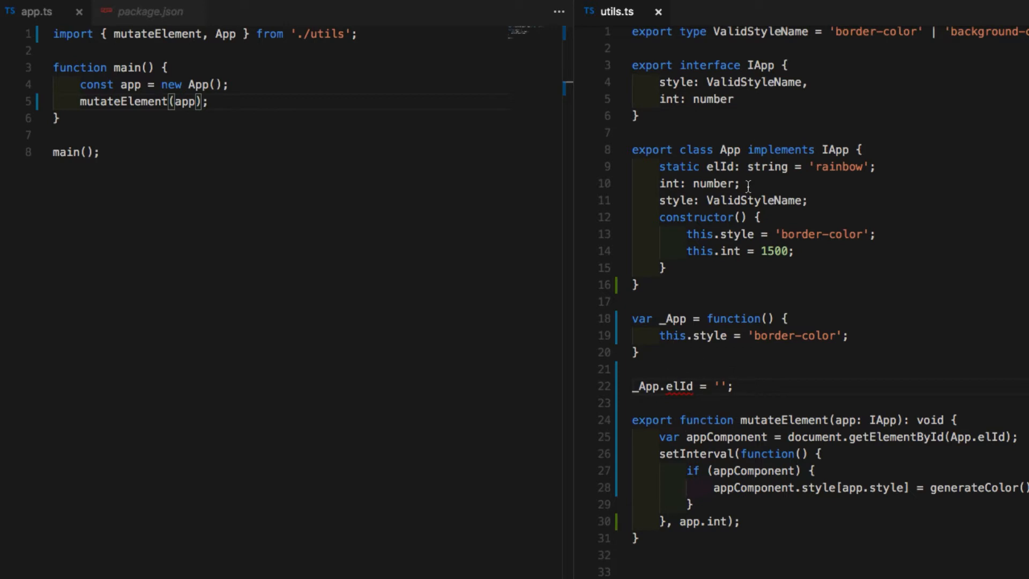
mouse_move(779, 150)
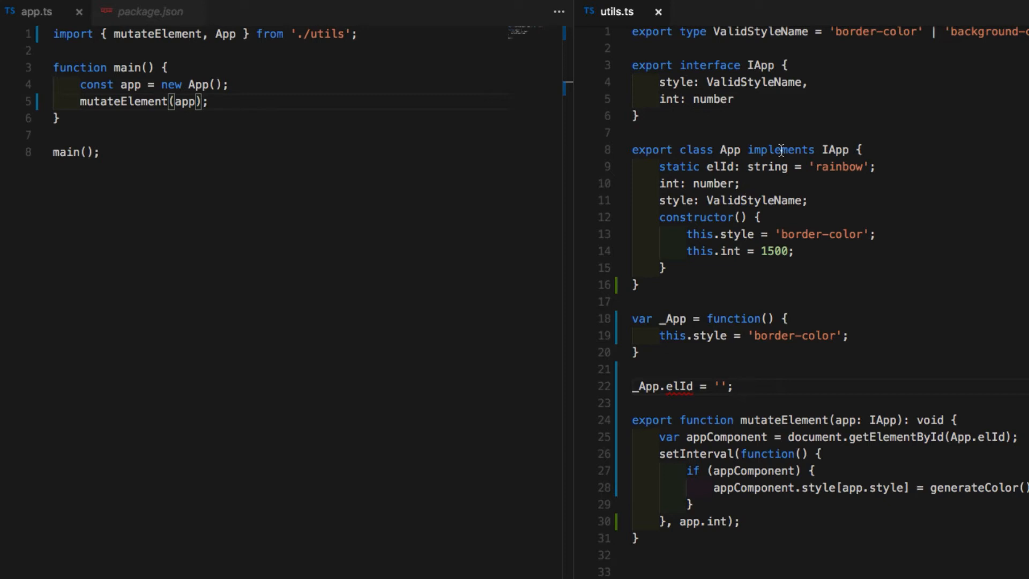
click(767, 390)
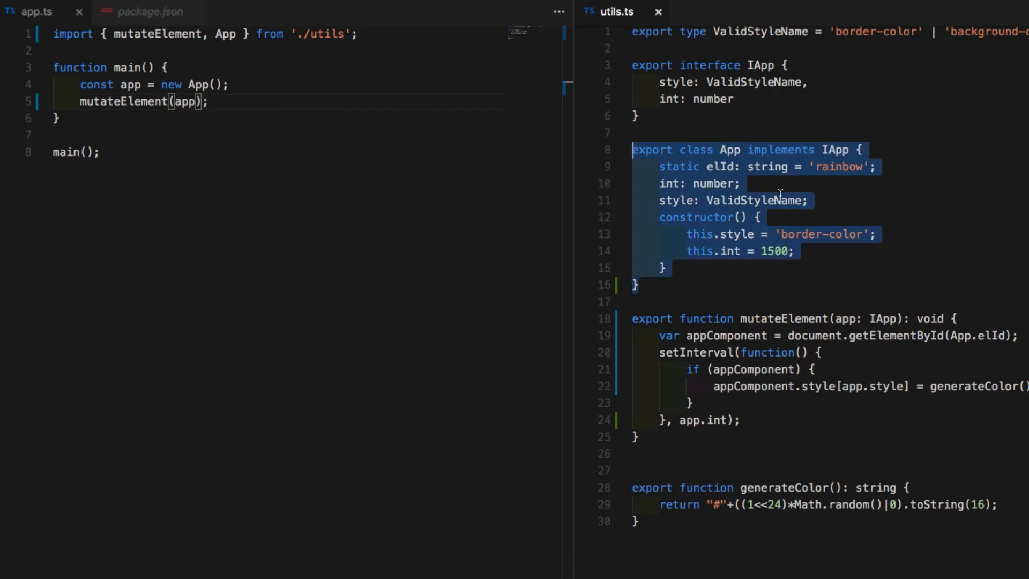
Add an empty startOnInit(): void {} method after the App constructor.
click(685, 268)
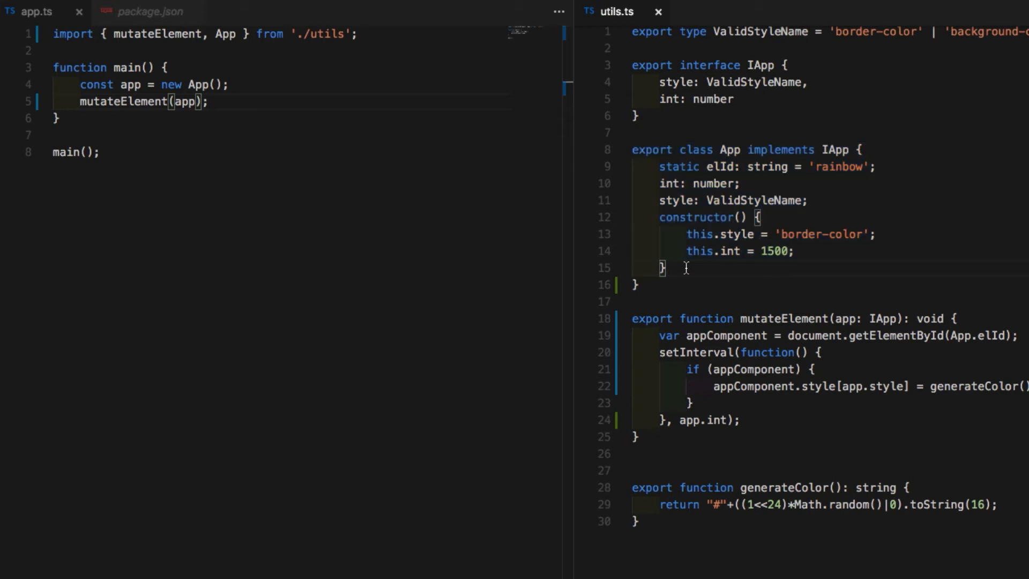
key(Enter)
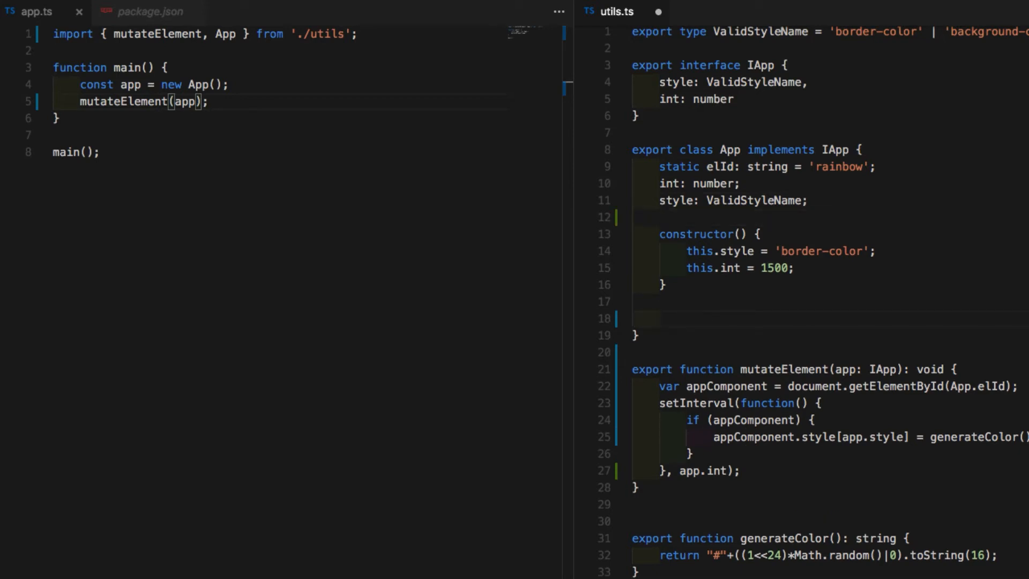
click(659, 319)
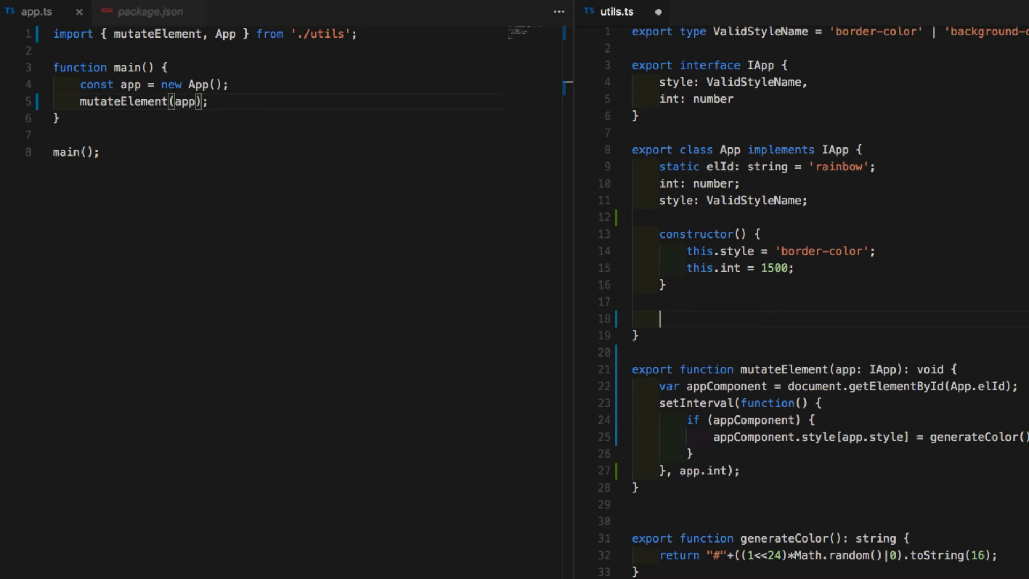
text(s)
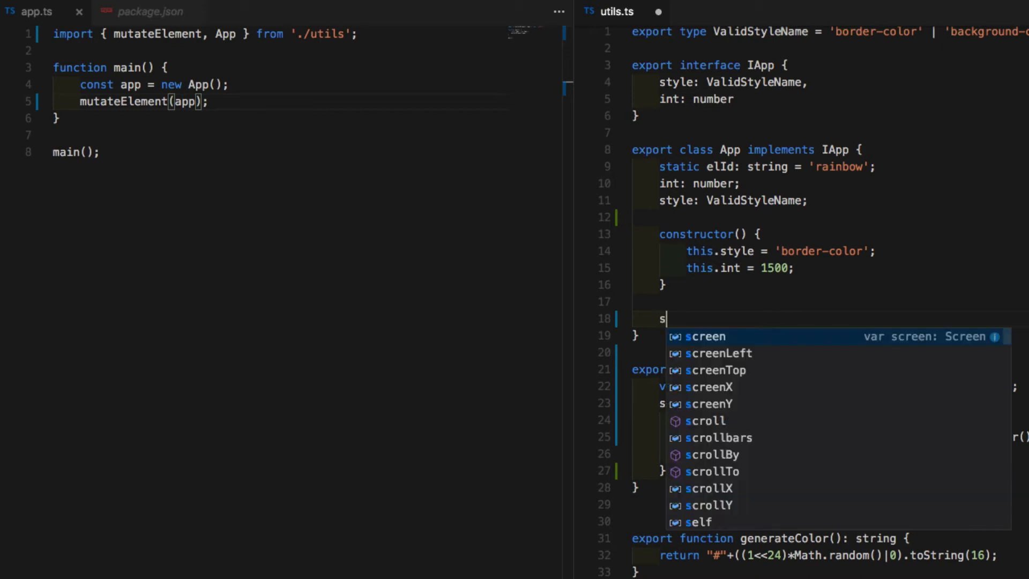
text(tartOnInit())
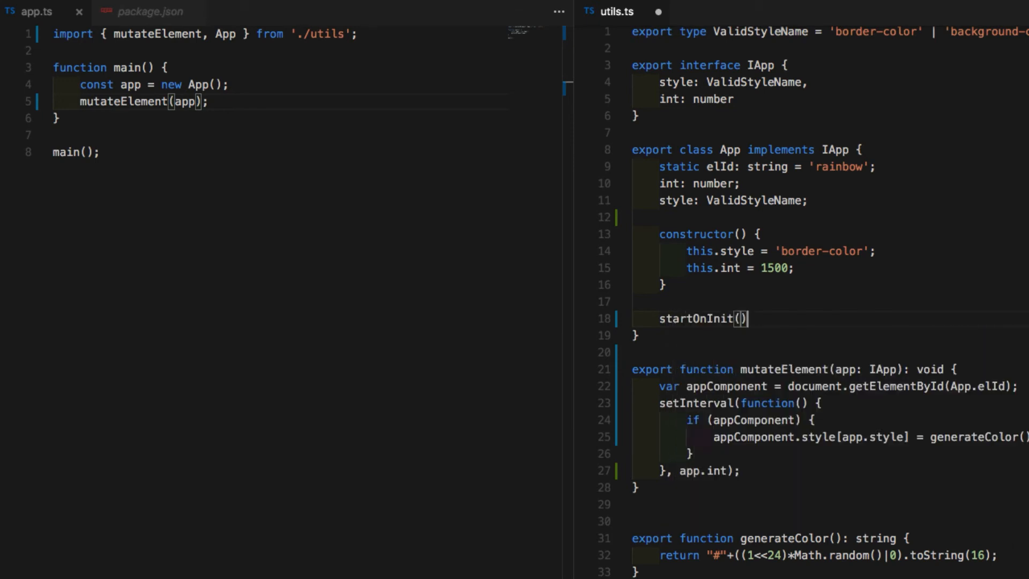
text({})
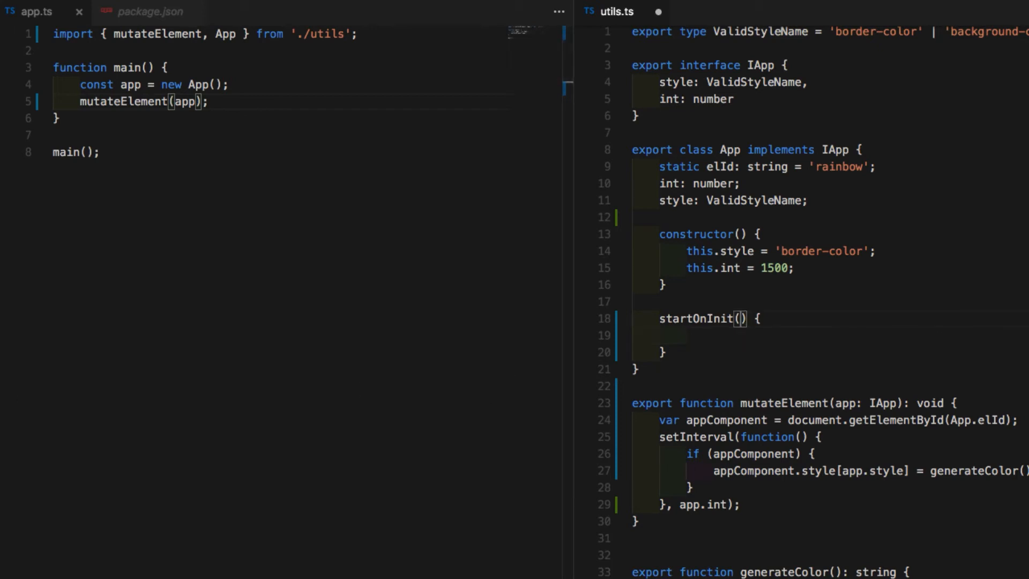
text(: void)
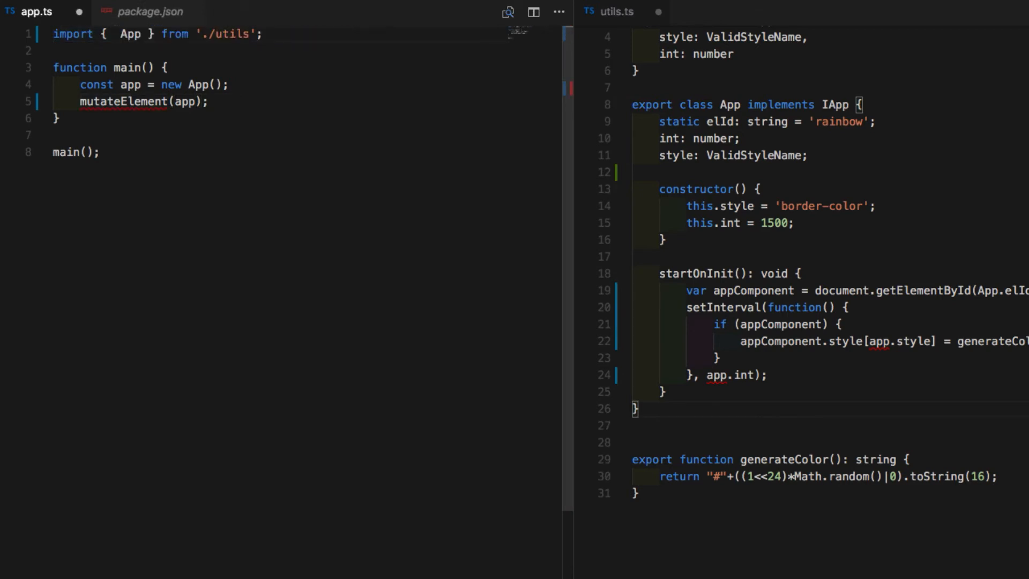
Save app.ts and replace the mutateElement(app) call in main with app.startOnInit();.
key(ctrl+s)
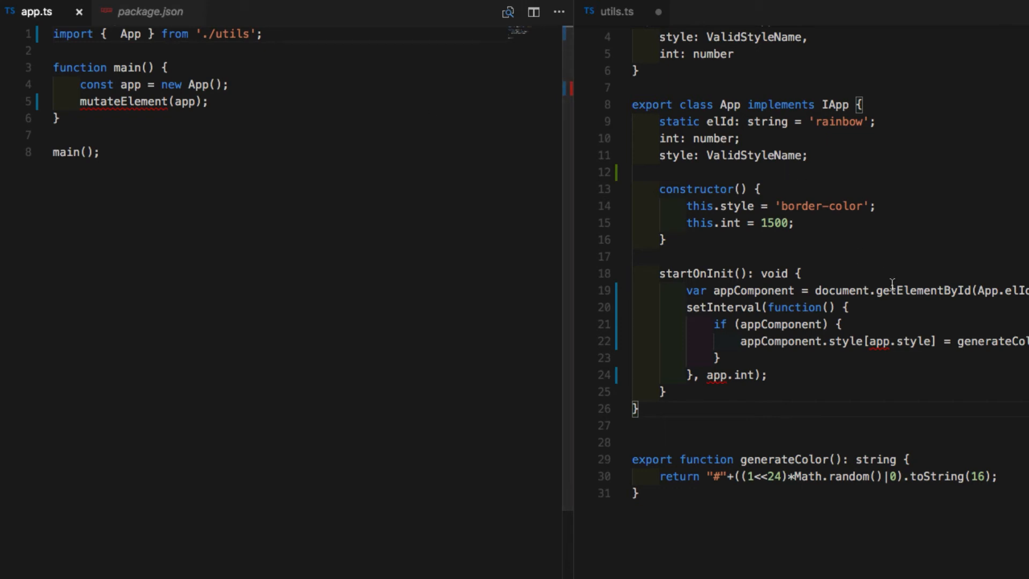
mouse_move(925, 291)
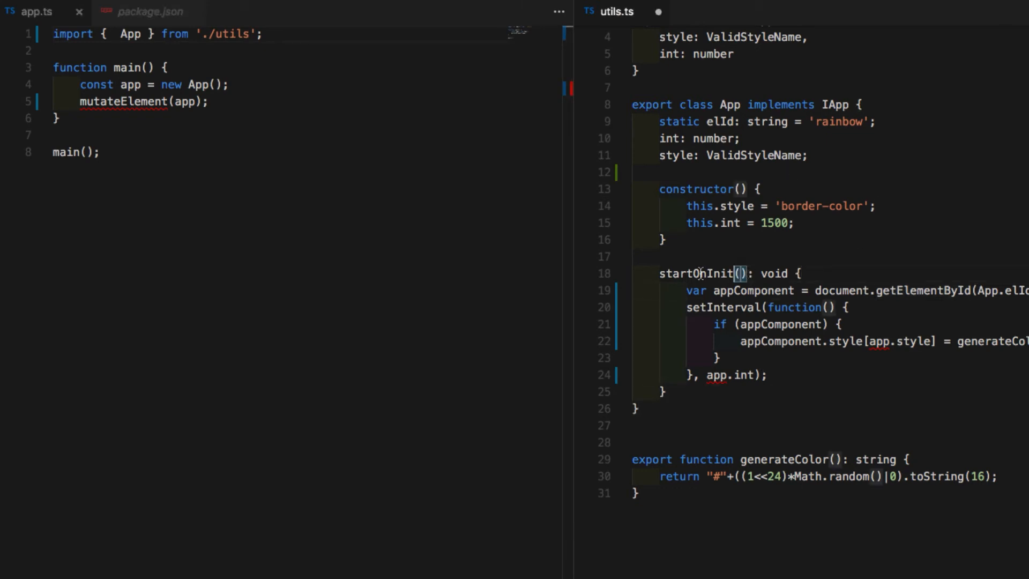
double_click(698, 273)
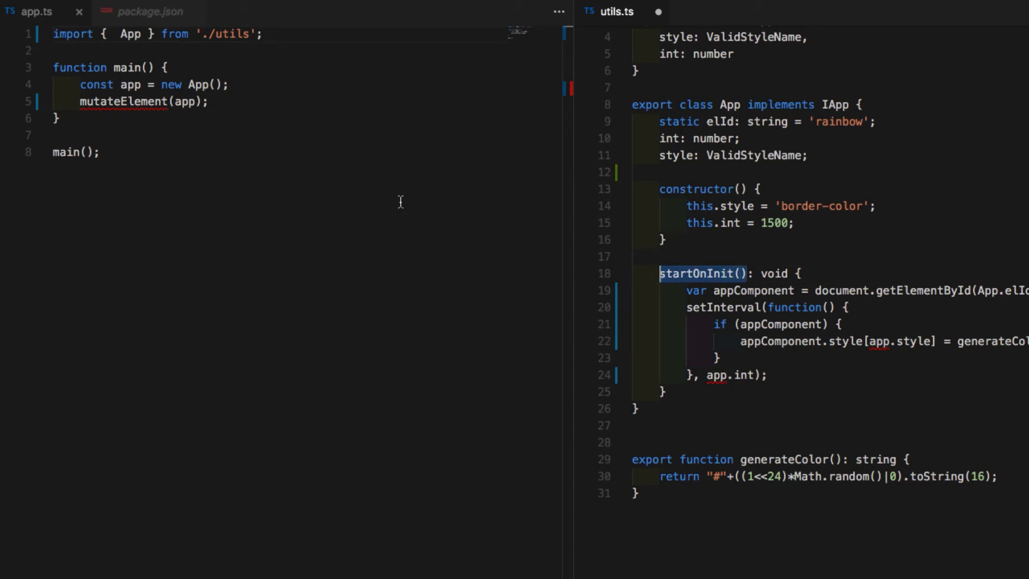
double_click(123, 100)
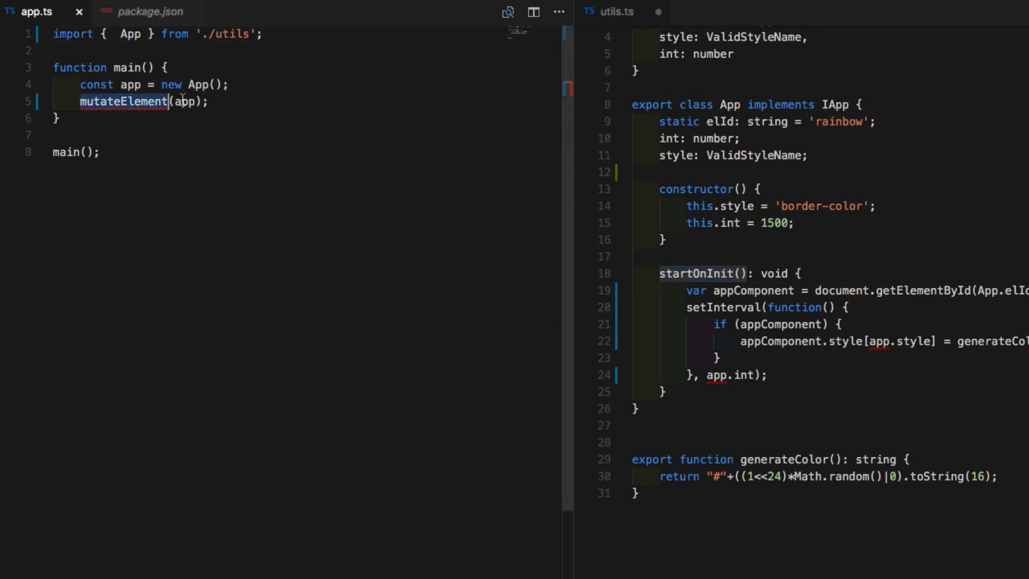
text(app.startOnInit();)
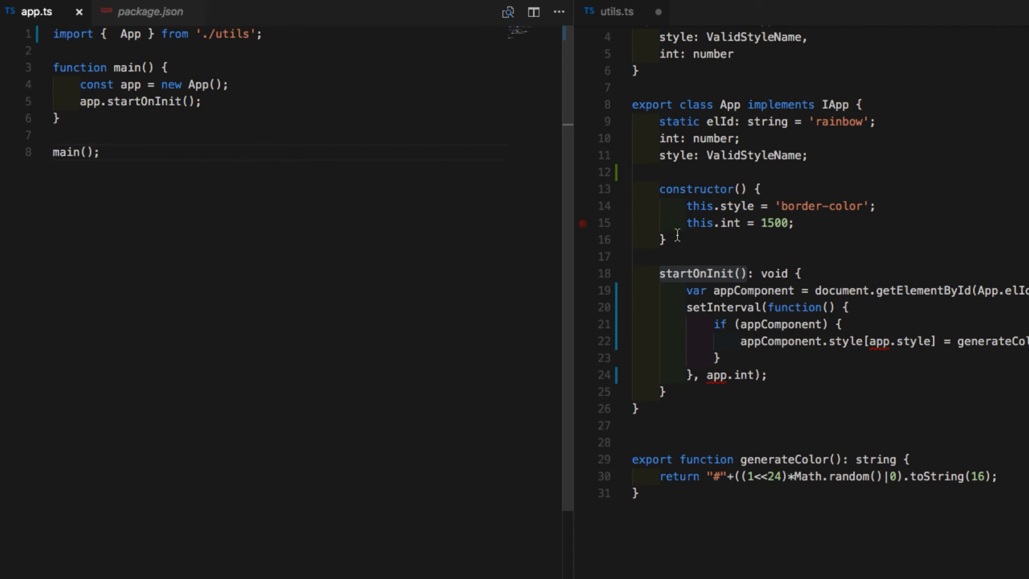
Highlight the app variable in app.ts to review where it is used.
scroll(up, 3)
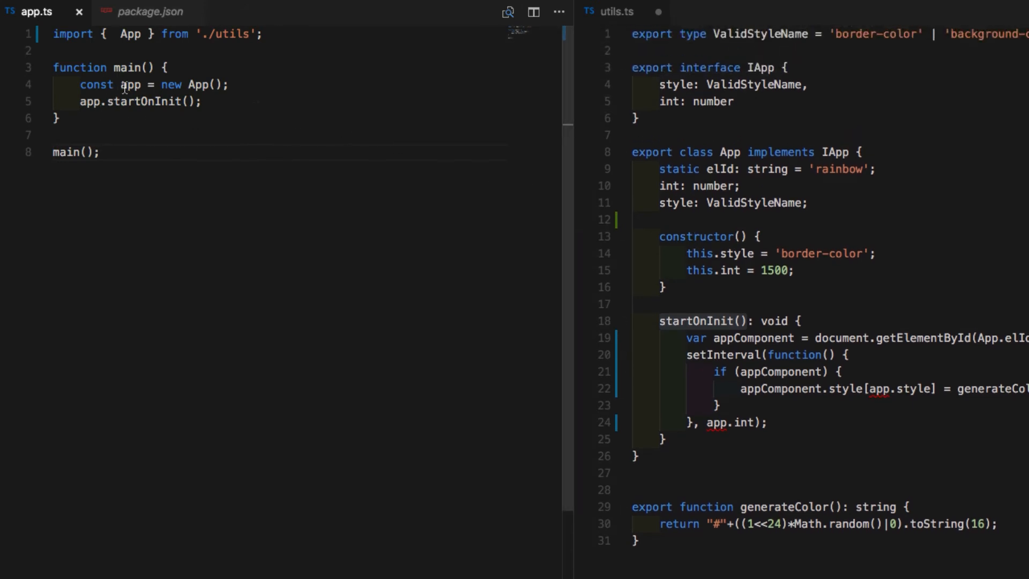
double_click(130, 83)
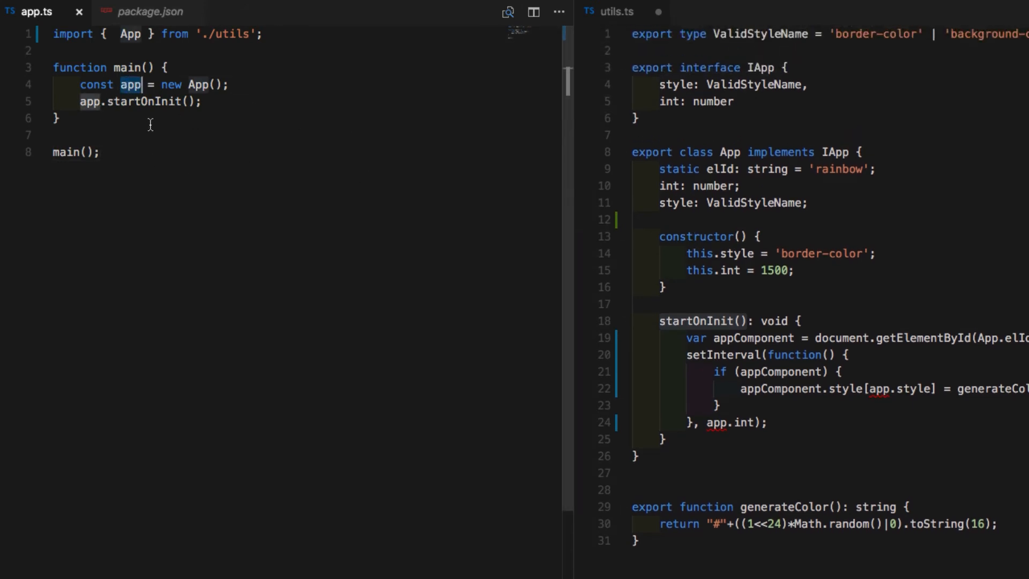
mouse_move(687, 265)
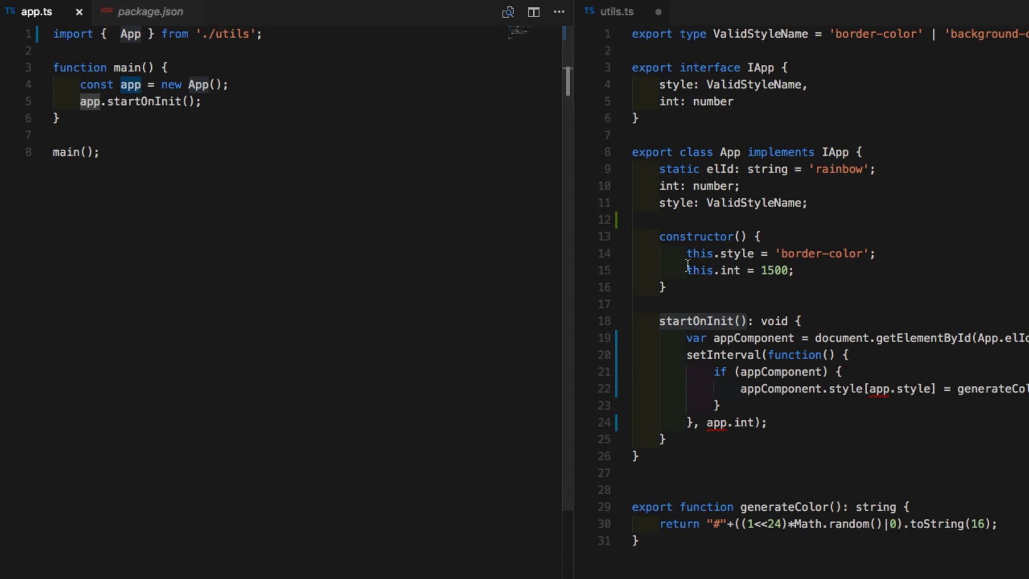
scroll(down, 3)
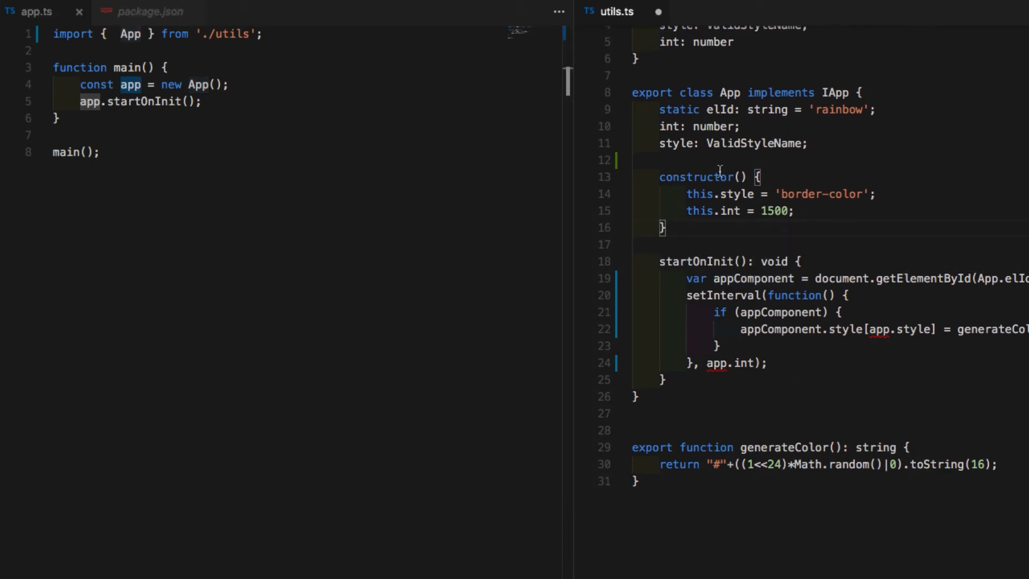
mouse_move(862, 346)
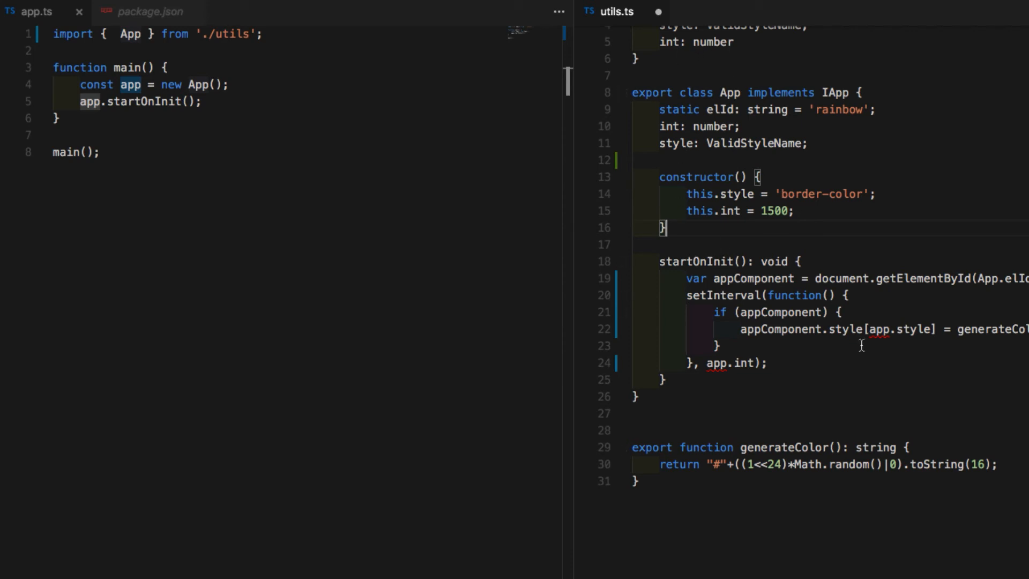
Switch startOnInit to this.style and this.int with an arrow-function interval callback.
text(this)
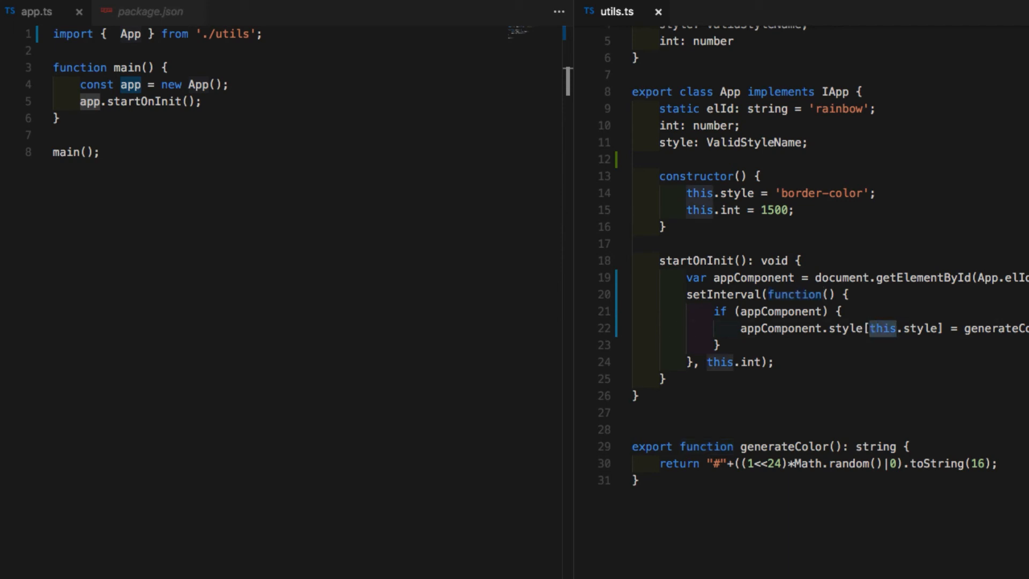
mouse_move(860, 308)
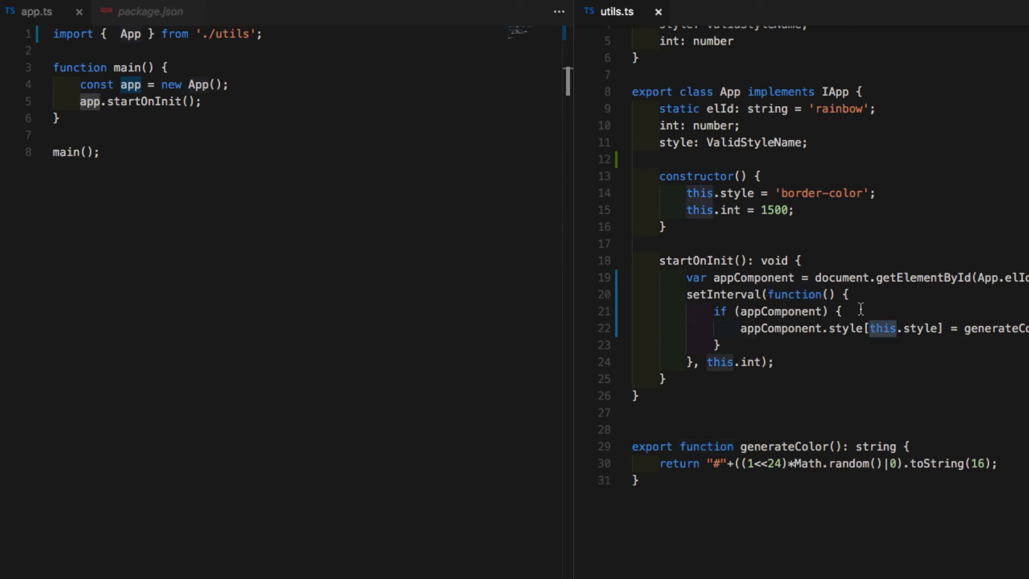
mouse_move(804, 322)
text(=> )
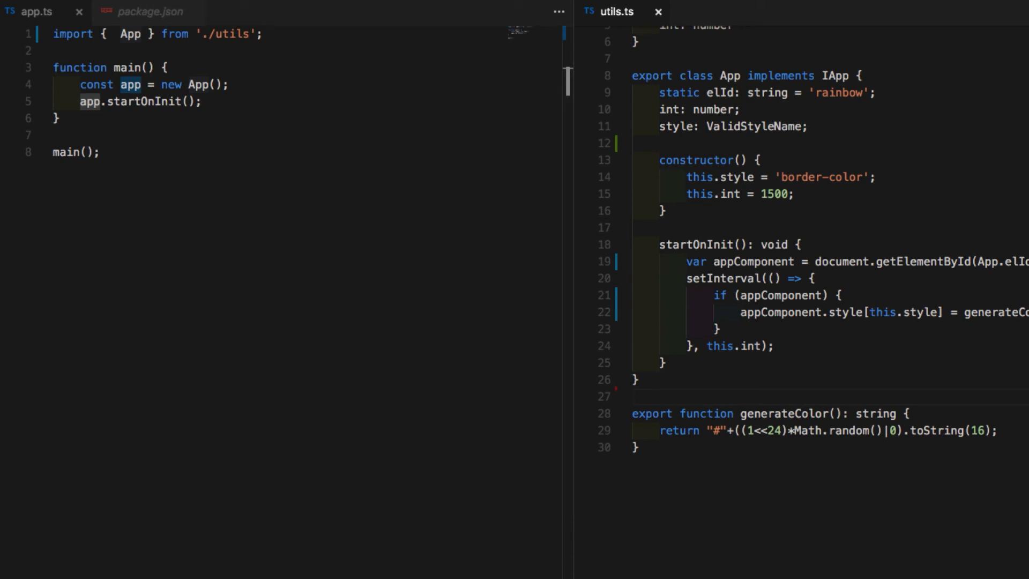
click(633, 396)
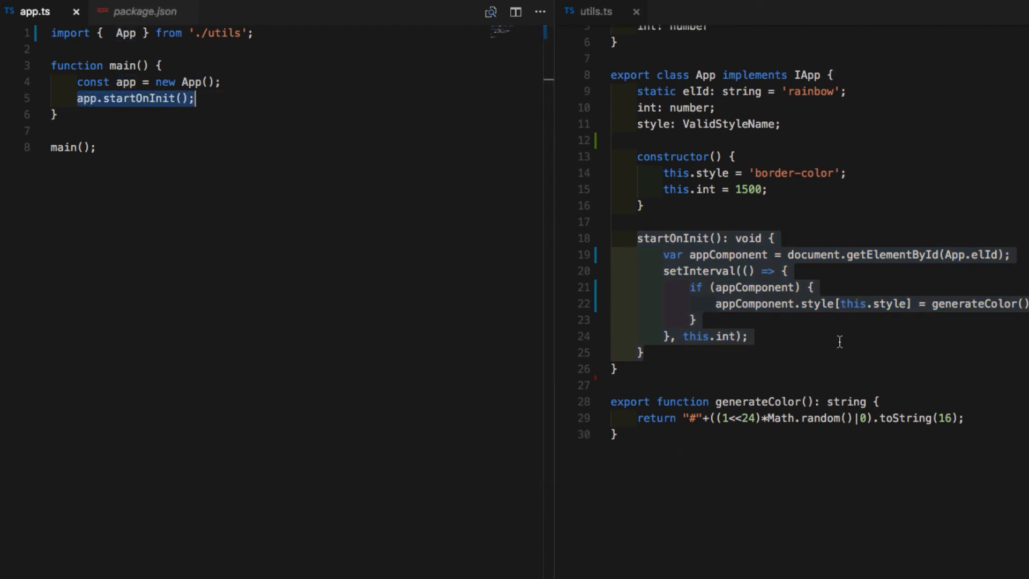
mouse_move(765, 203)
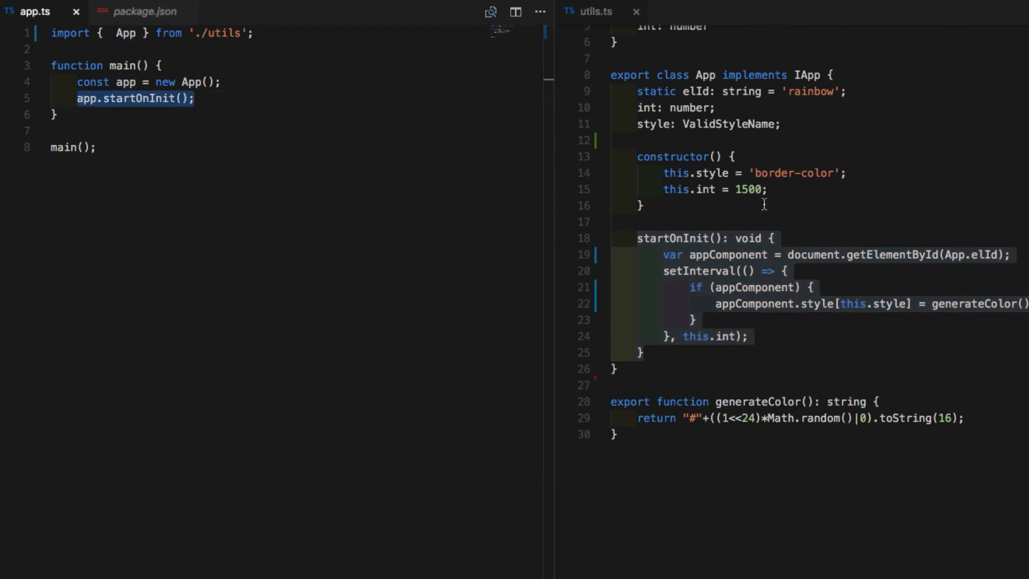